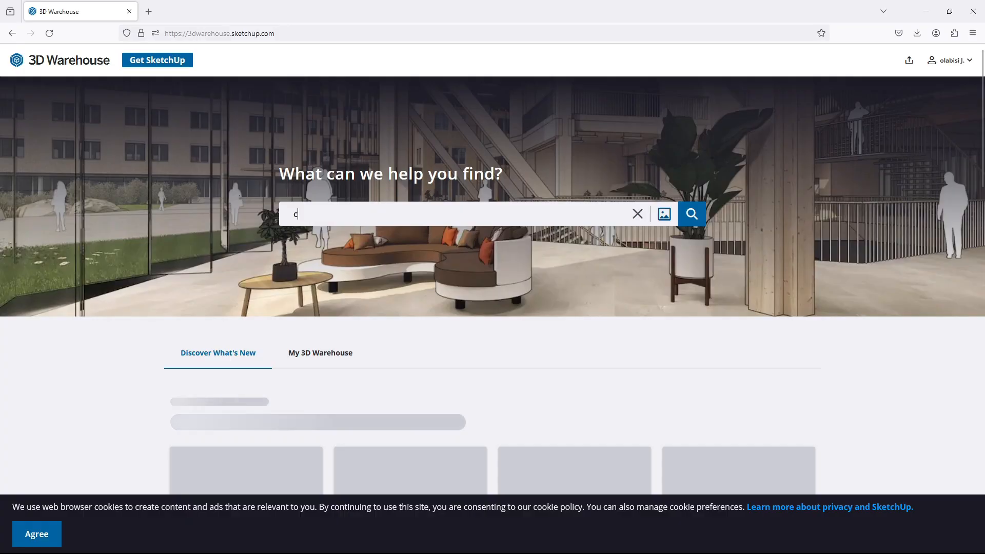
Search 3D Warehouse for 'curtain' and browse through the model results
{"action": "type", "text": "curtain"}
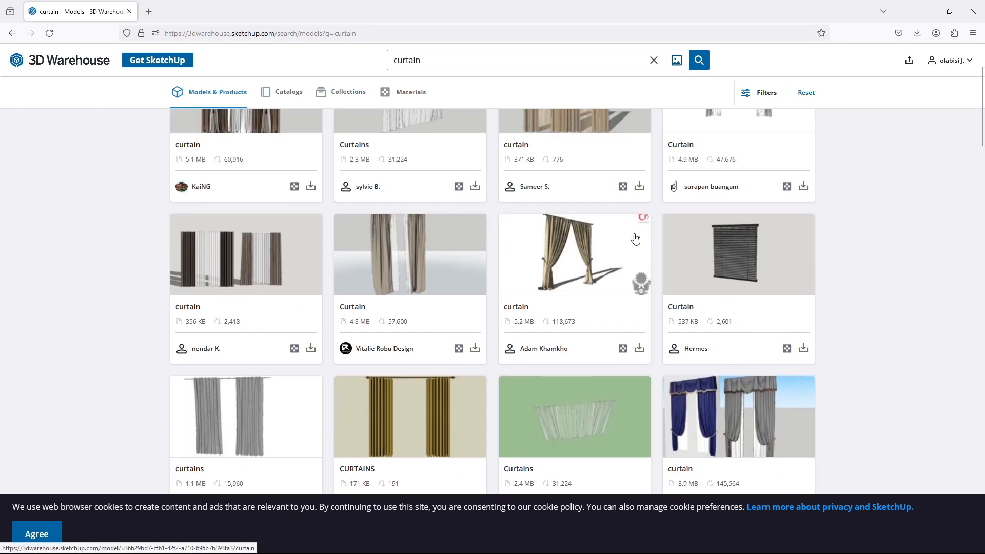
{"action": "scroll", "scroll_direction": "down", "scroll_amount": 3}
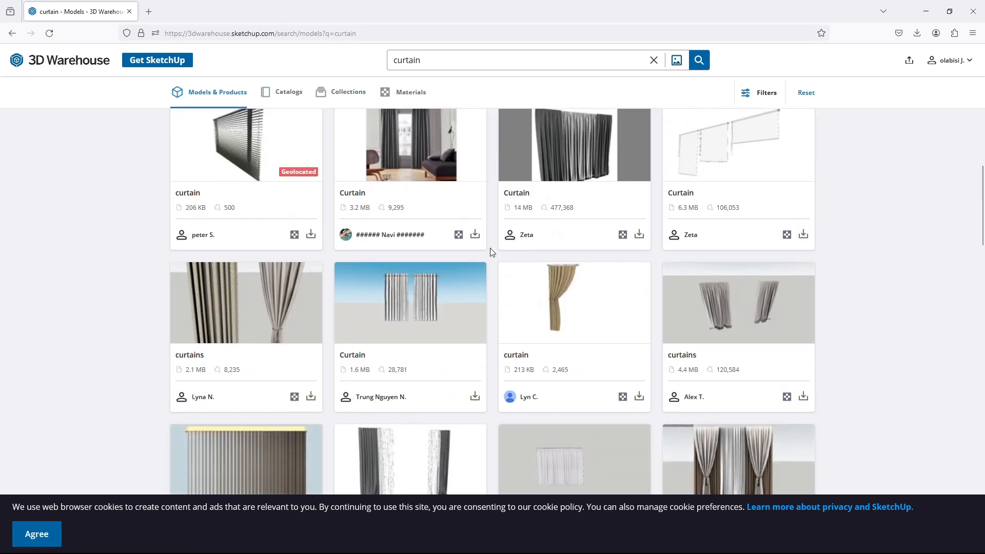
{"action": "scroll", "scroll_direction": "down", "scroll_amount": 3}
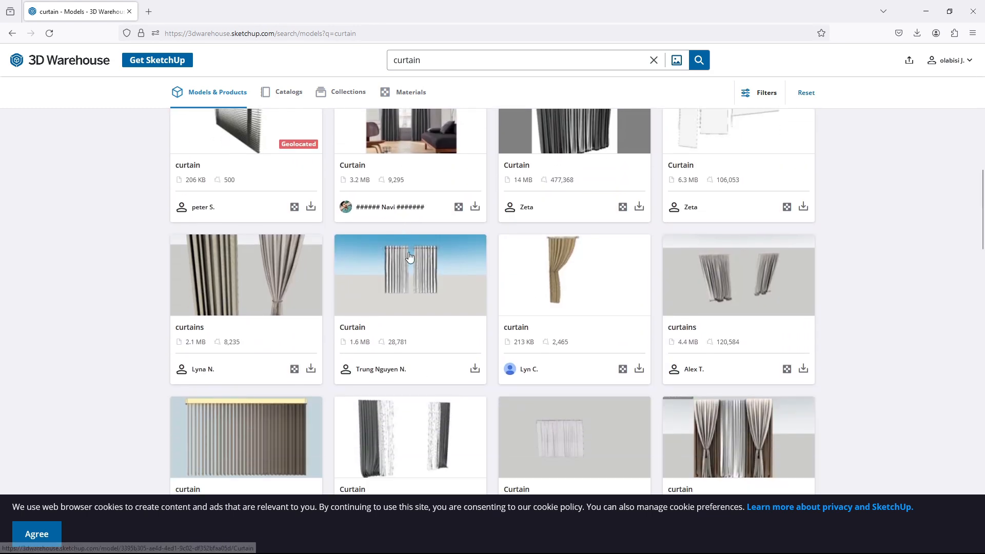
{"action": "scroll", "scroll_direction": "down", "scroll_amount": 3}
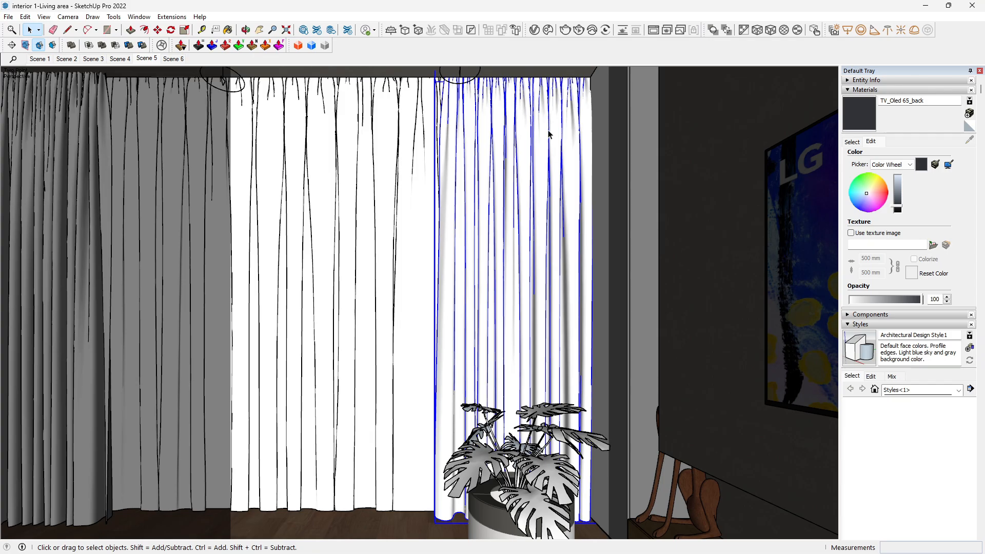
{"action": "mouse_move", "coordinate": [537, 31]}
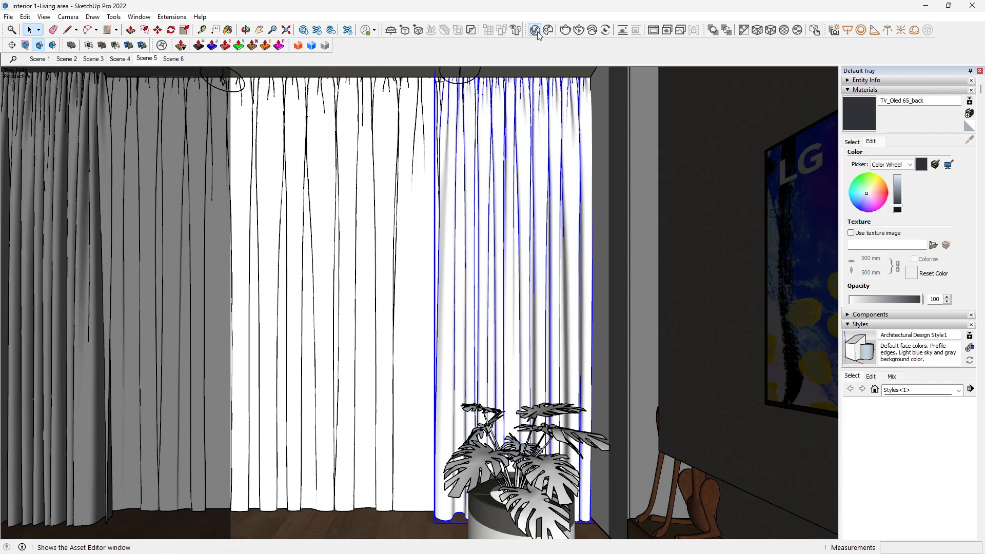
Add a new Generic V-Ray material in the Asset Editor and start renaming it
{"action": "left_click", "coordinate": [536, 30]}
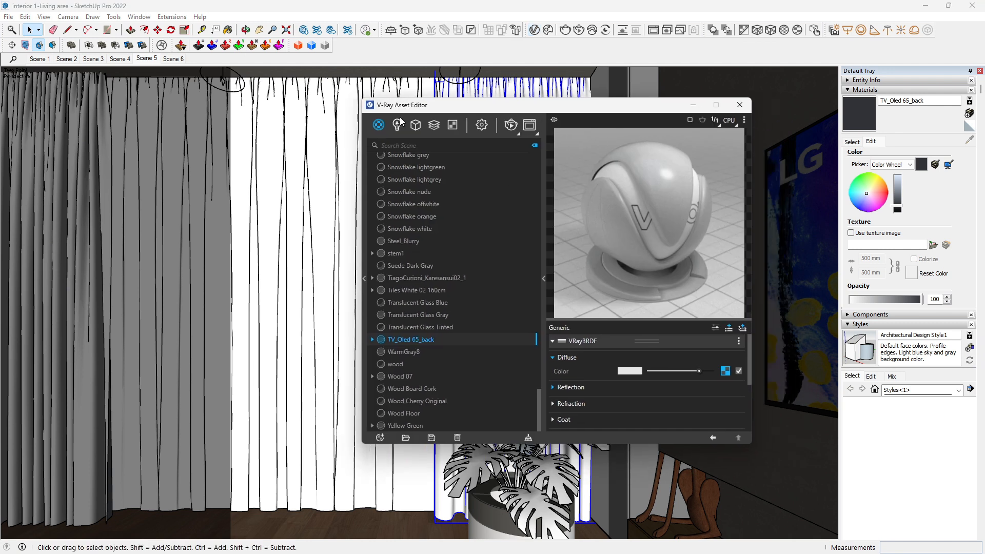
{"action": "left_click", "coordinate": [380, 437]}
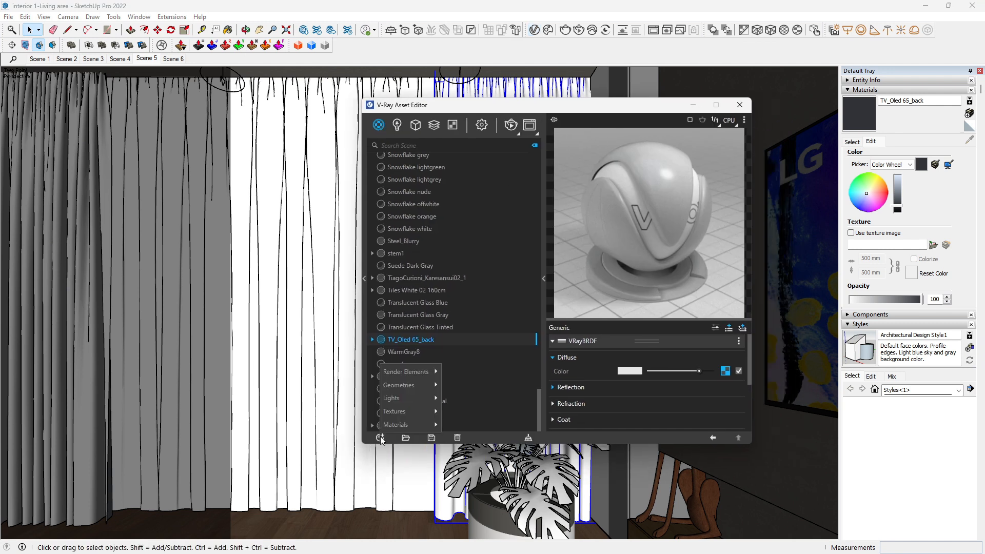
{"action": "left_click", "coordinate": [395, 425]}
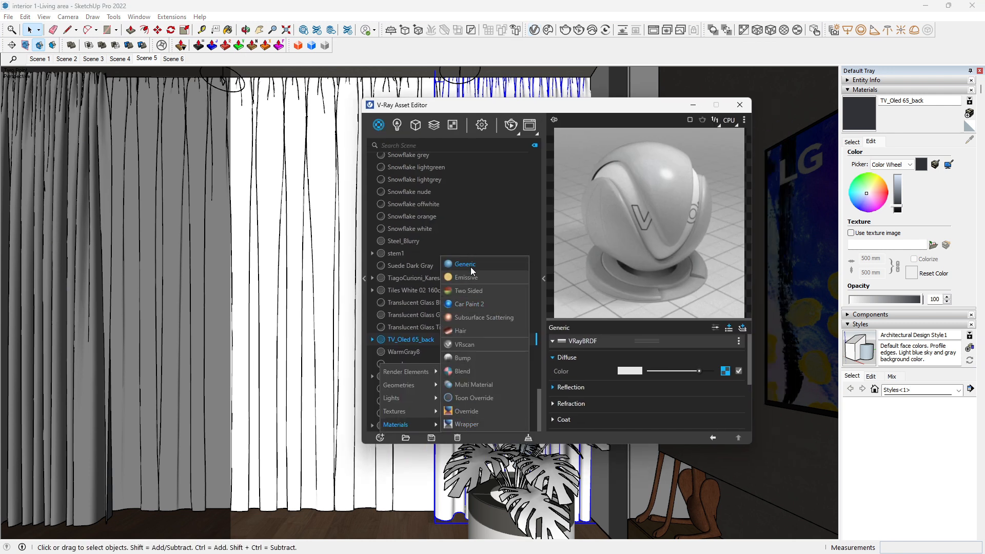
{"action": "left_click", "coordinate": [465, 264]}
{"action": "type", "text": "Bu"}
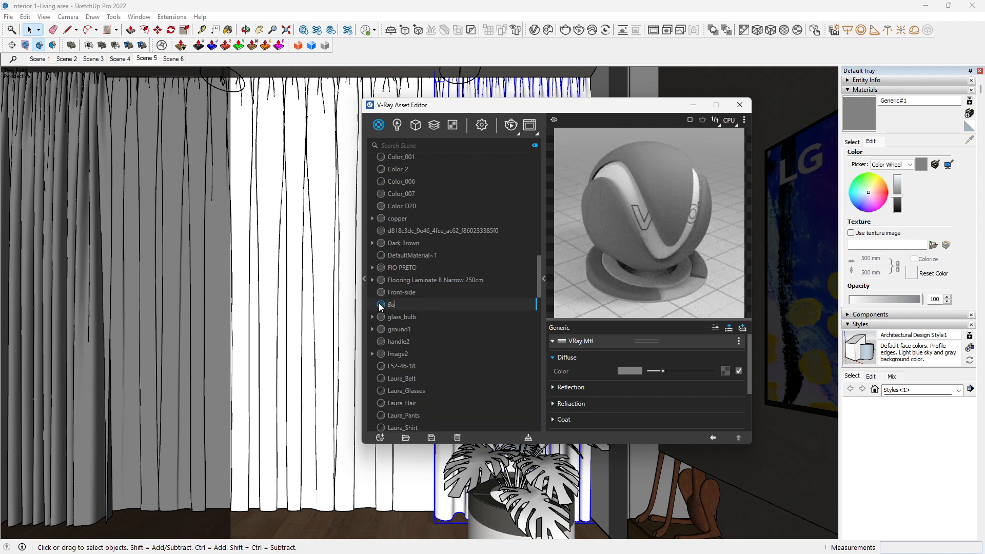
{"action": "right_click", "coordinate": [396, 304]}
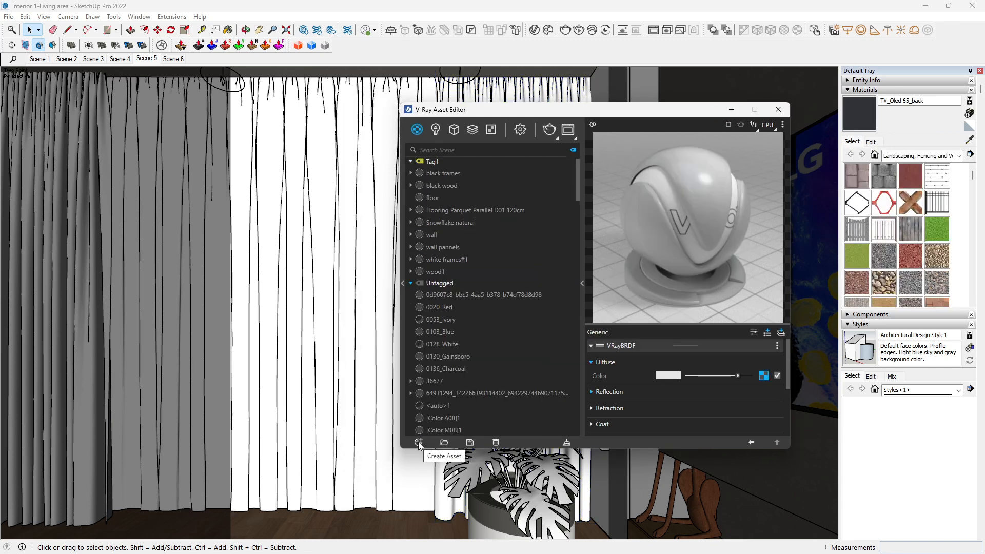
Add a Two Sided V-Ray material to become Two Sided-Linen
{"action": "left_click", "coordinate": [419, 442]}
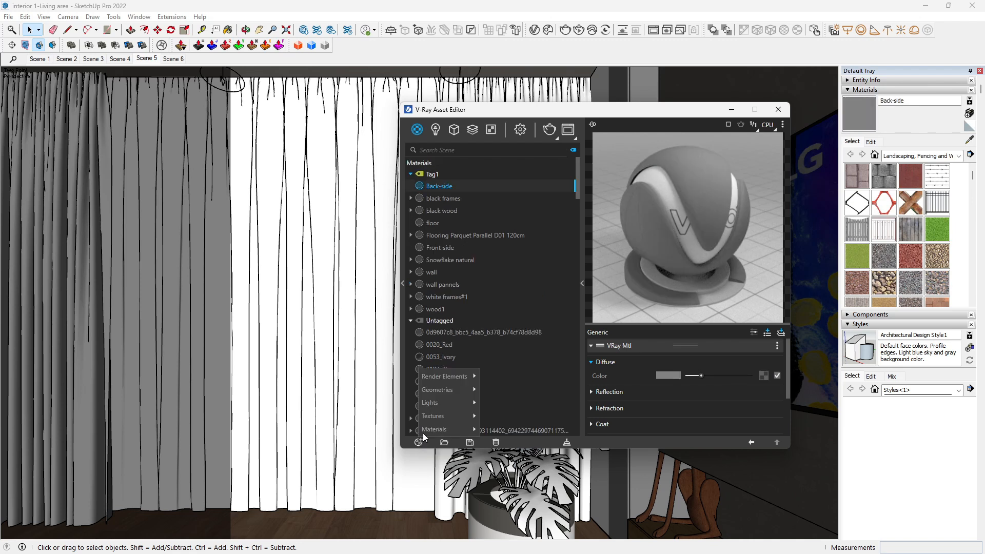
{"action": "left_click", "coordinate": [435, 430]}
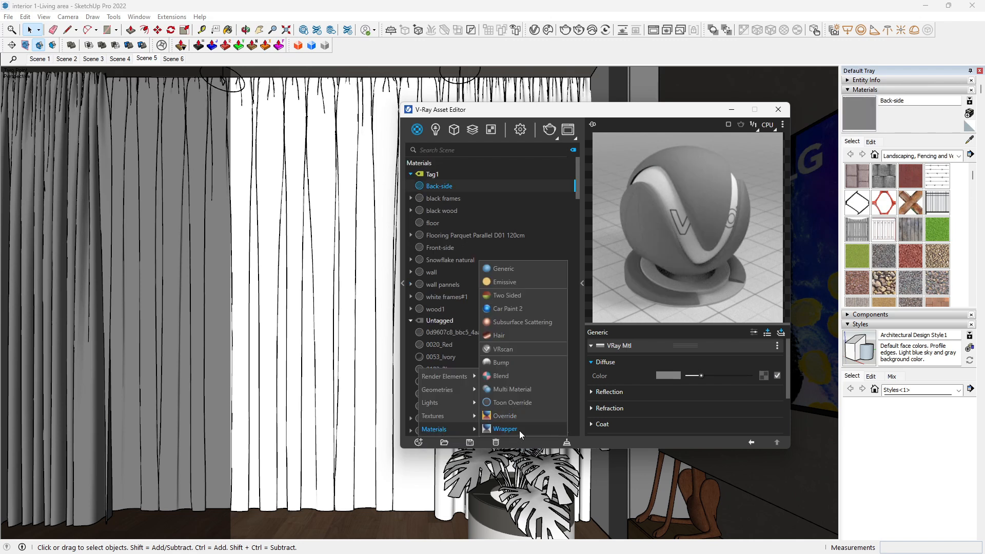
{"action": "mouse_move", "coordinate": [509, 295]}
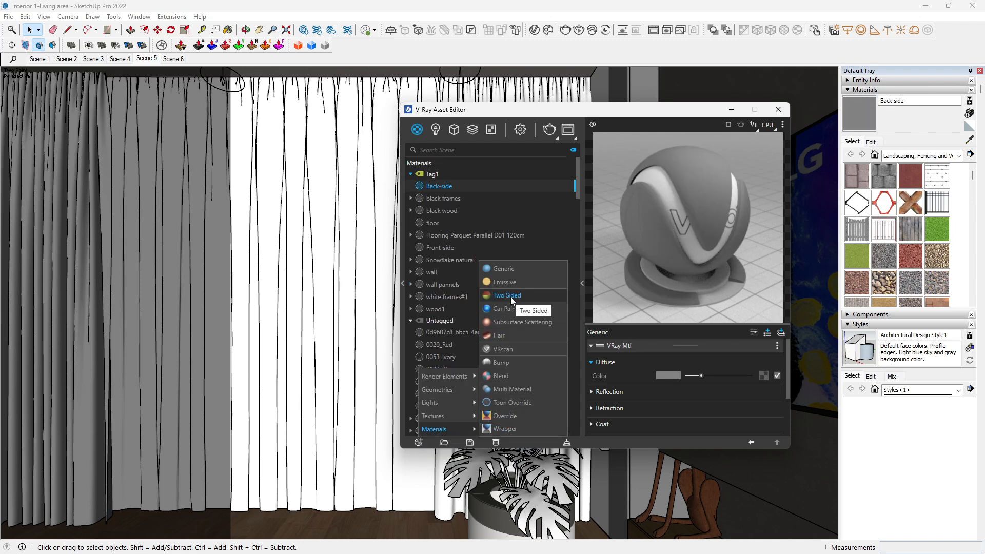
{"action": "left_click", "coordinate": [506, 296]}
{"action": "type", "text": "Two Sided-Linen"}
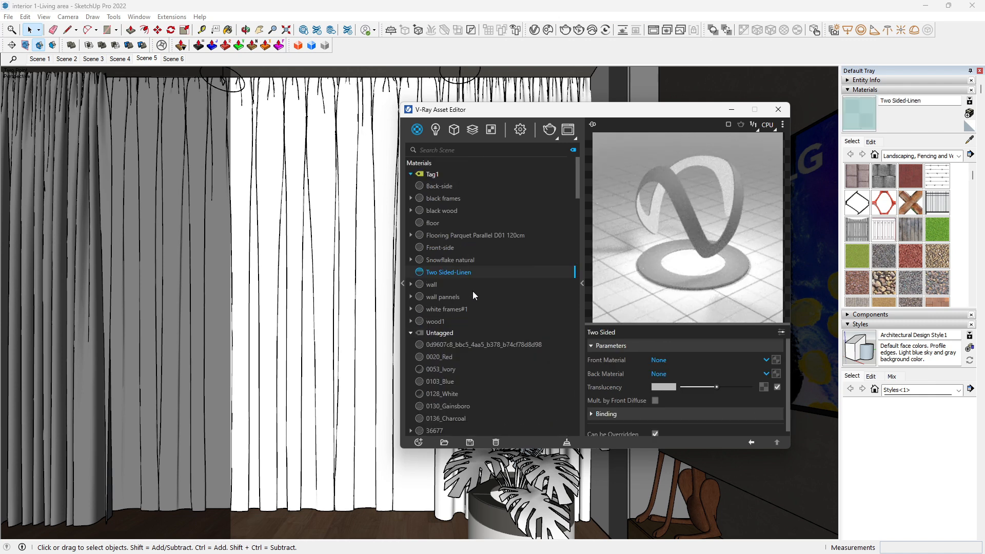
{"action": "mouse_move", "coordinate": [442, 210]}
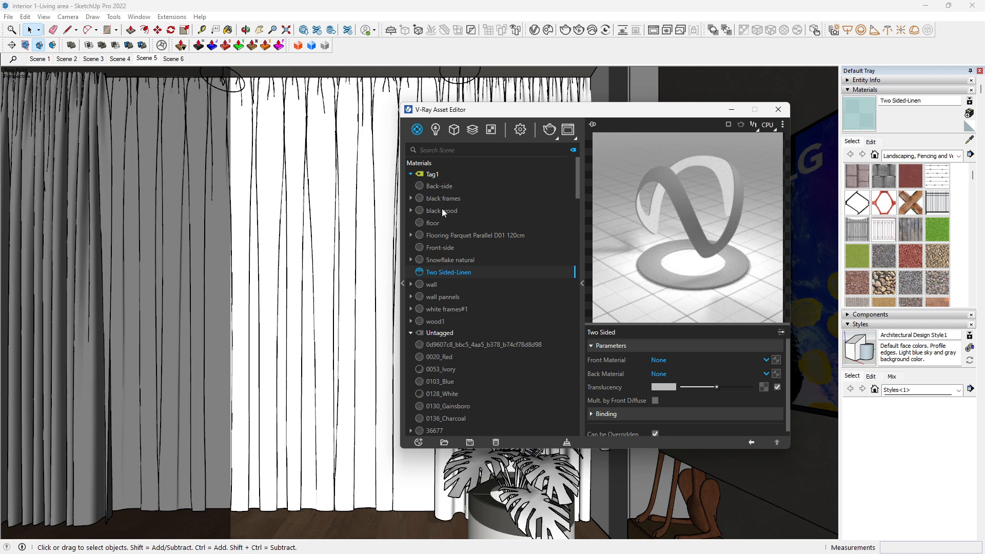
{"action": "mouse_move", "coordinate": [463, 275]}
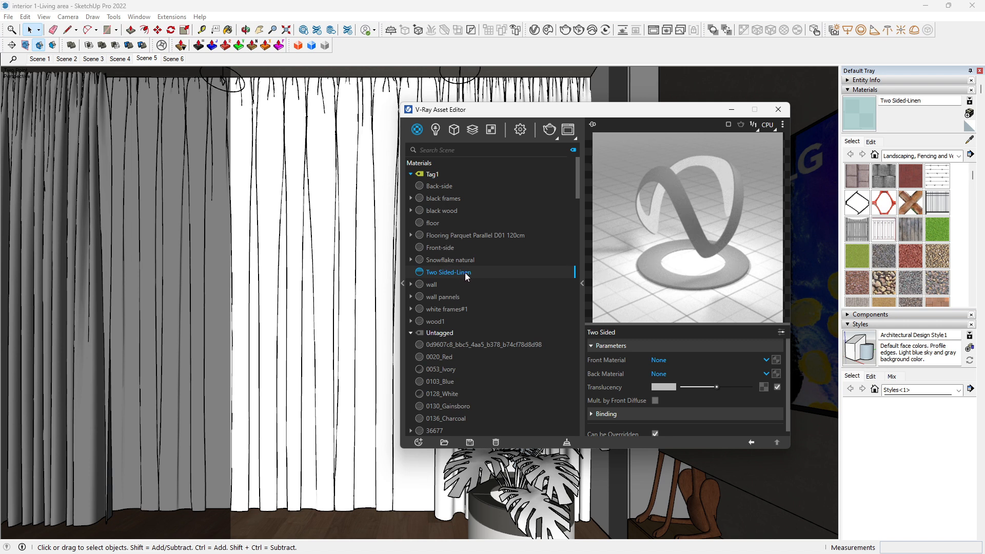
{"action": "mouse_move", "coordinate": [654, 112]}
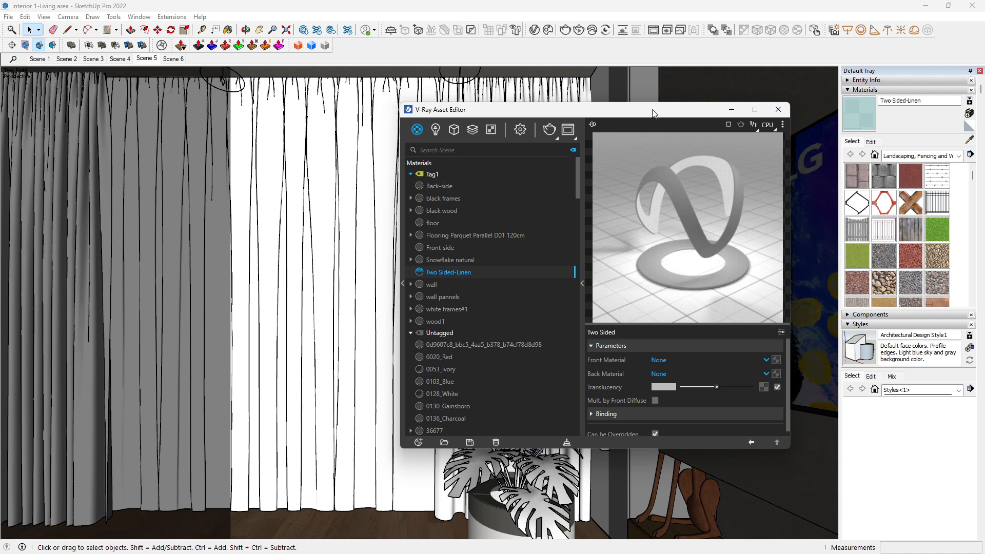
Give the Back-side and Front-side materials a near-white diffuse colour, then select Two Sided-Linen
{"action": "left_click_drag", "start_coordinate": [653, 109], "coordinate": [600, 84]}
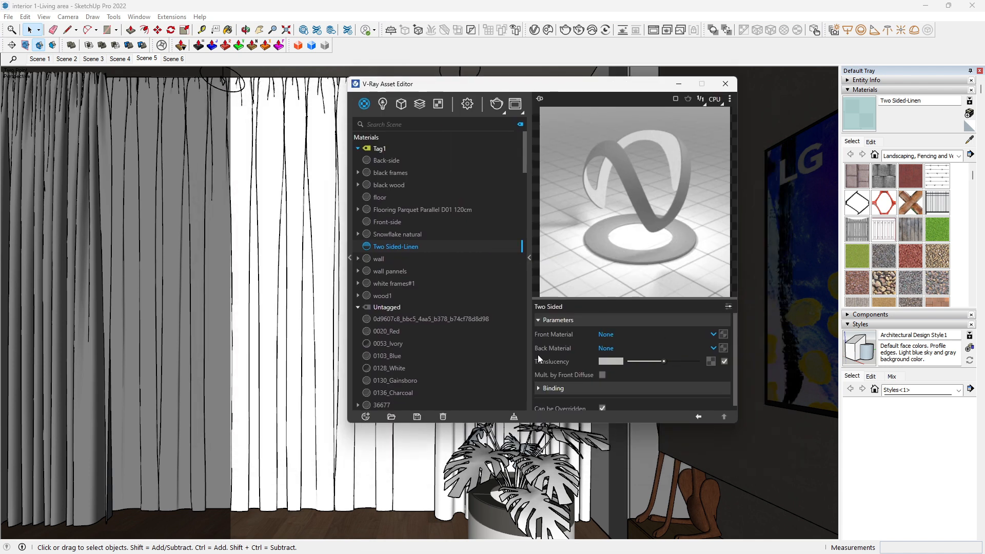
{"action": "mouse_move", "coordinate": [391, 164]}
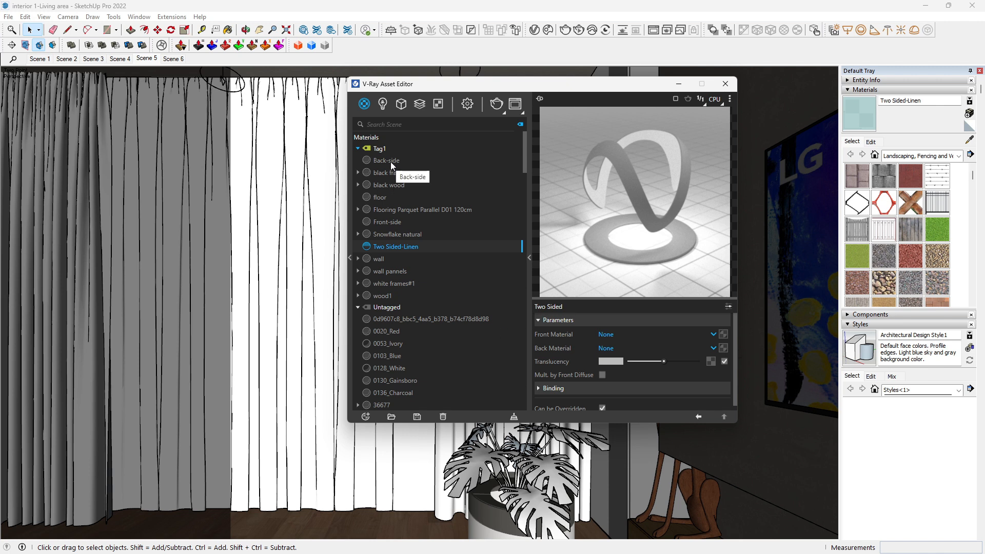
{"action": "mouse_move", "coordinate": [690, 355]}
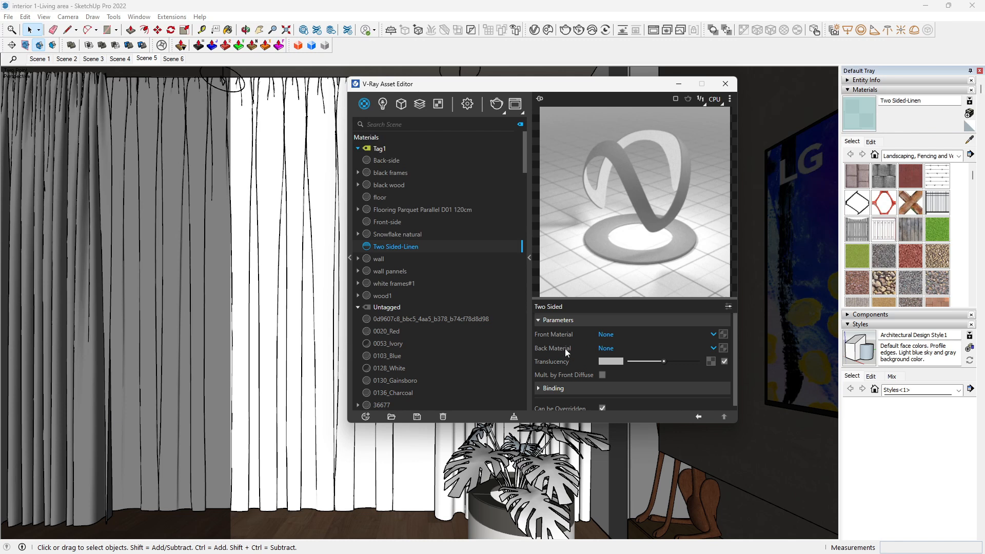
{"action": "mouse_move", "coordinate": [396, 190]}
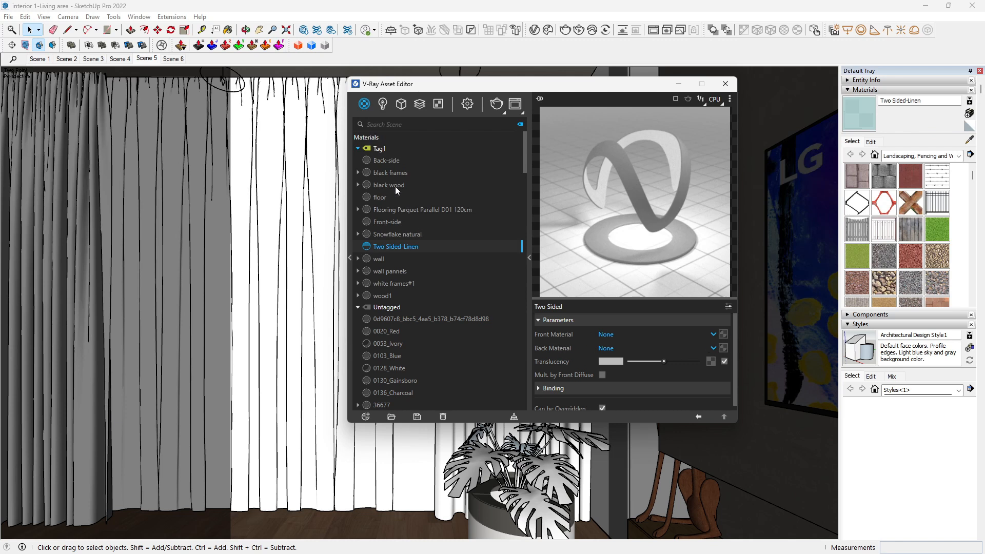
{"action": "mouse_move", "coordinate": [407, 186]}
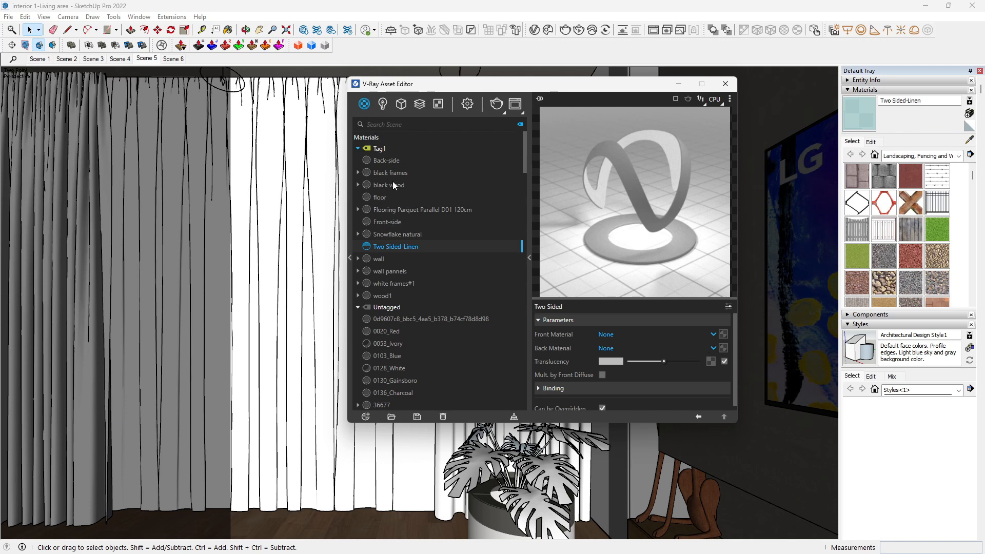
{"action": "left_click", "coordinate": [387, 160]}
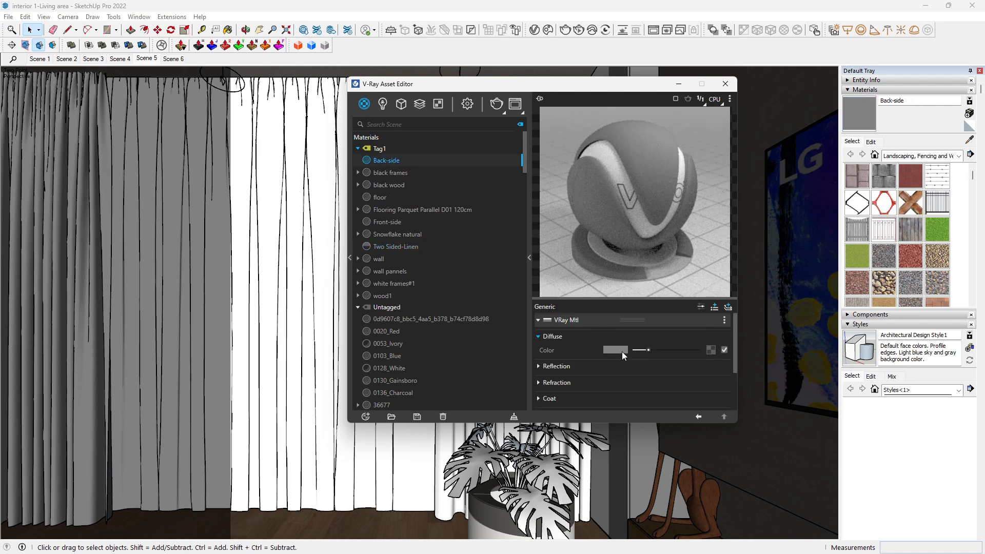
{"action": "left_click", "coordinate": [615, 349]}
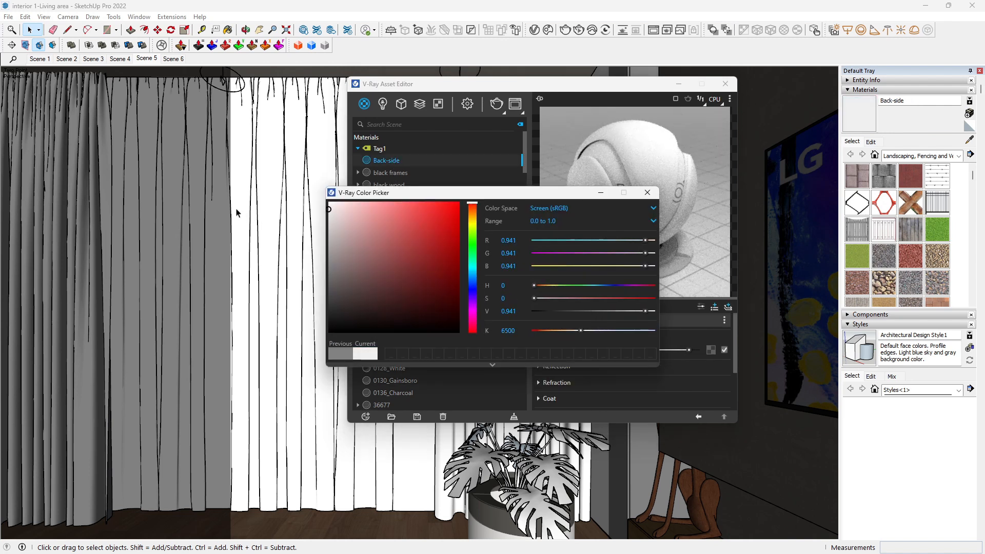
{"action": "left_click", "coordinate": [648, 192]}
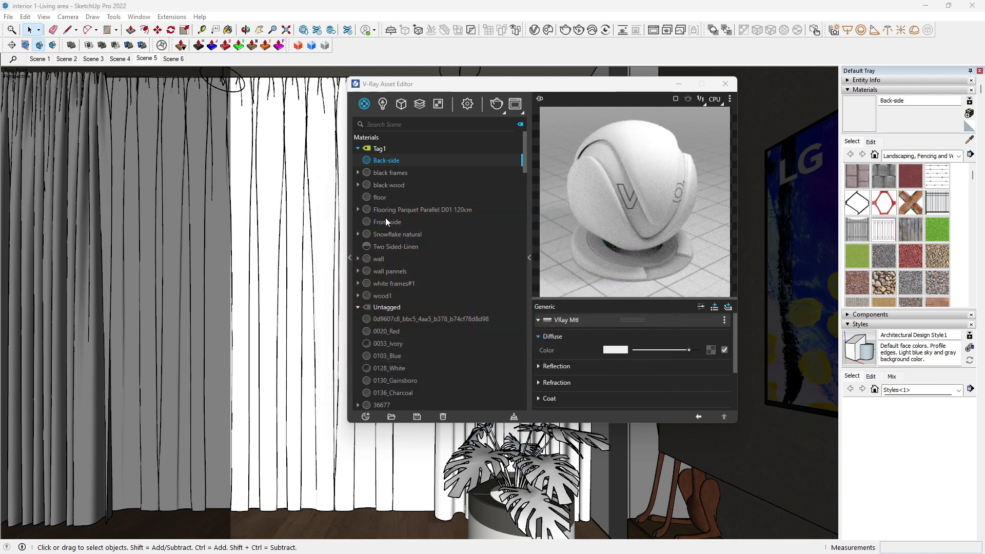
{"action": "left_click", "coordinate": [615, 349]}
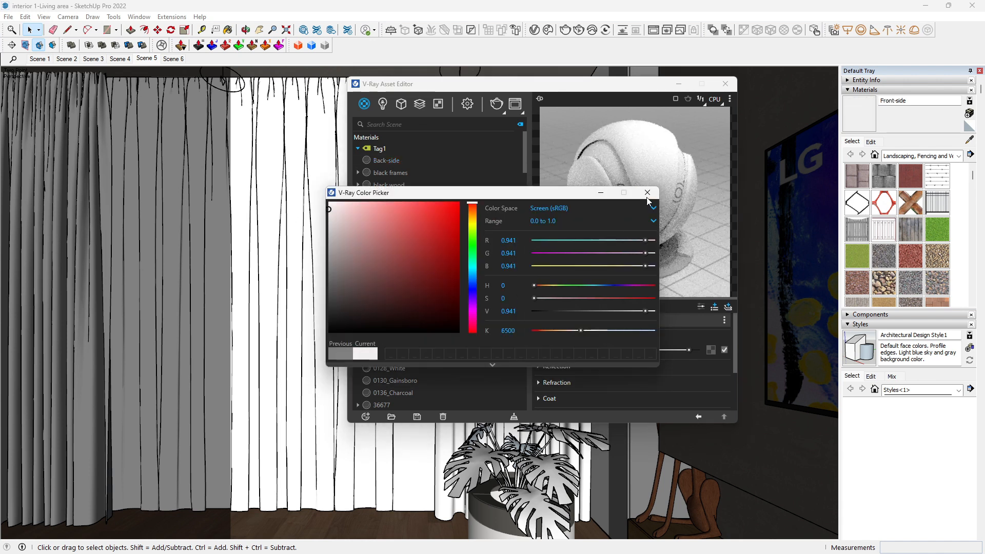
{"action": "left_click", "coordinate": [647, 192]}
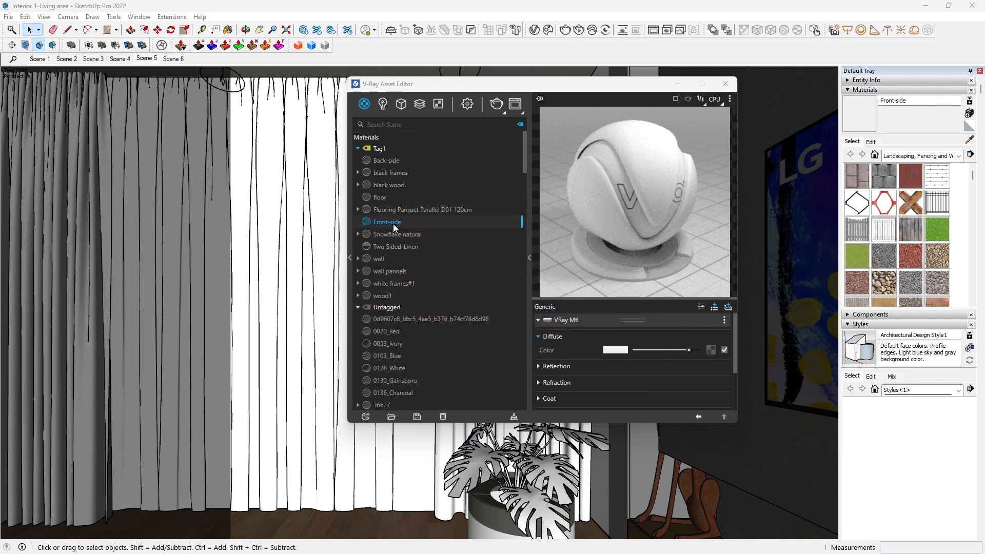
{"action": "left_click", "coordinate": [396, 247]}
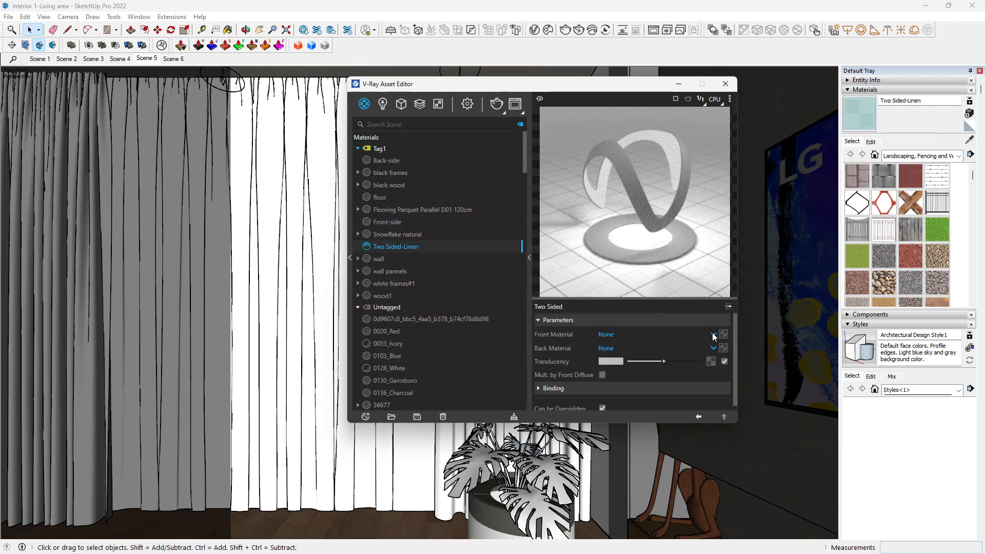
Make Front-side the front material of Two Sided-Linen and Back-side its back material
{"action": "left_click", "coordinate": [713, 335]}
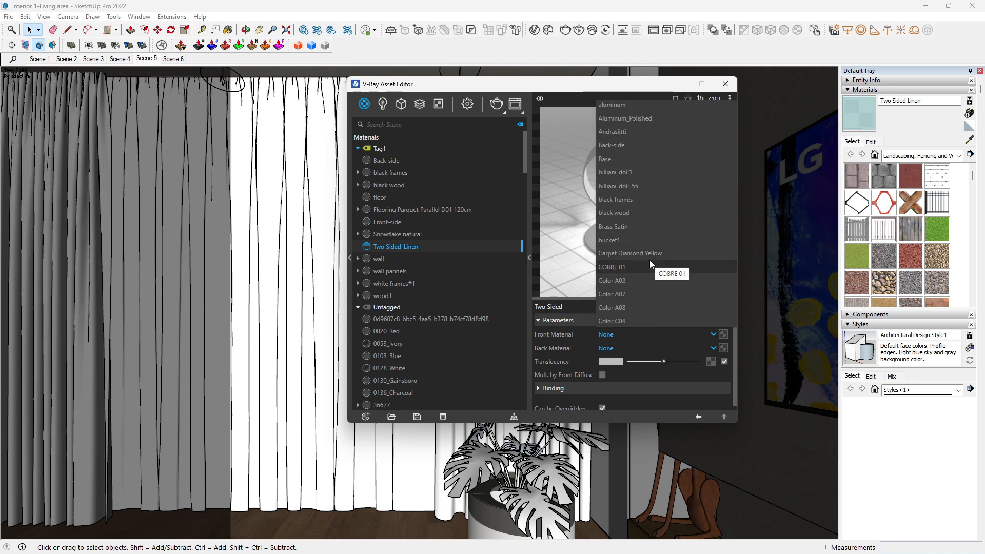
{"action": "scroll", "scroll_direction": "down", "scroll_amount": 3}
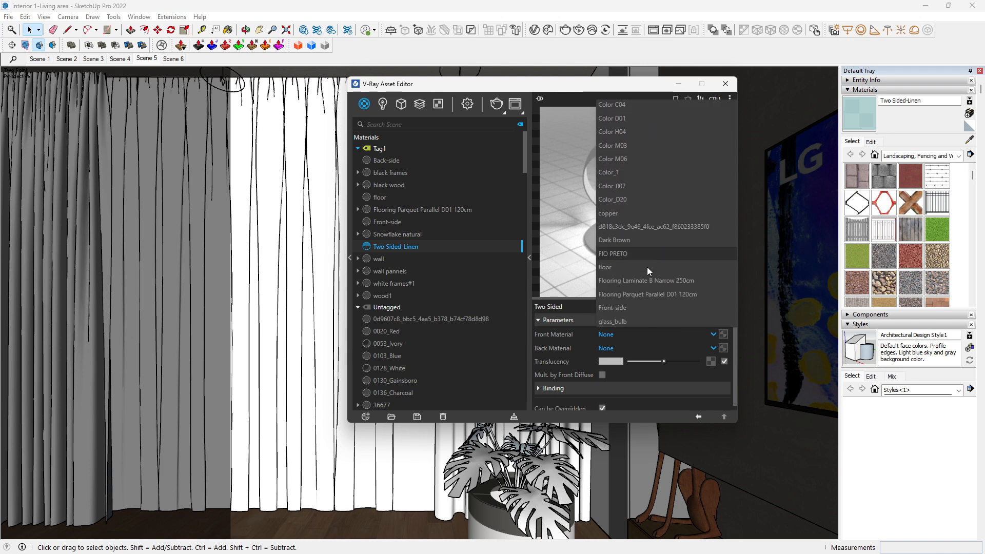
{"action": "left_click", "coordinate": [612, 308]}
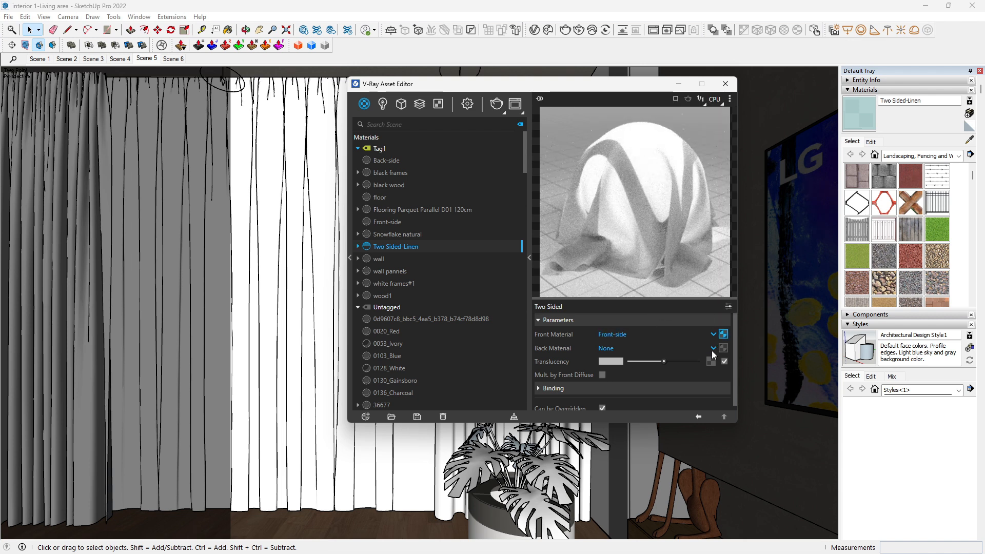
{"action": "left_click", "coordinate": [712, 348]}
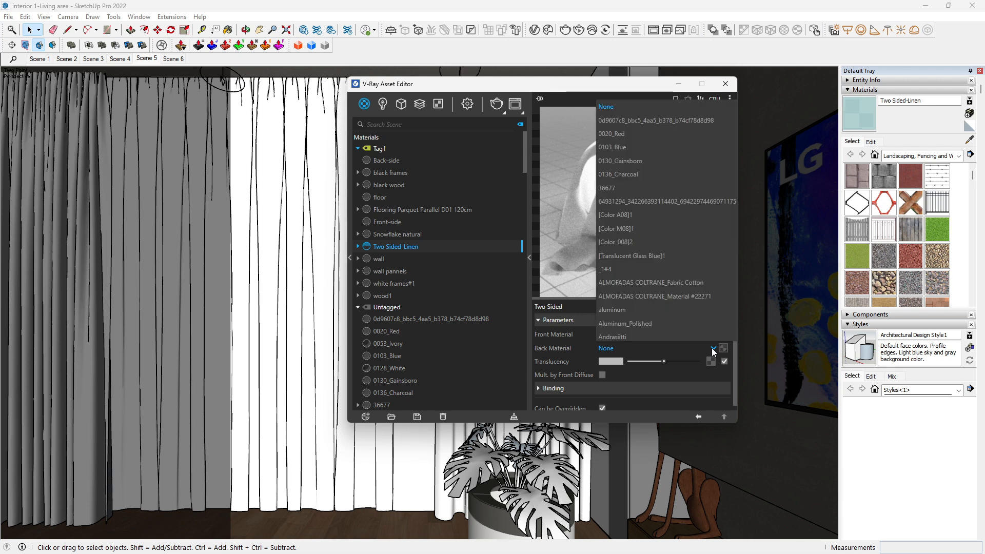
{"action": "scroll", "scroll_direction": "down", "scroll_amount": 3}
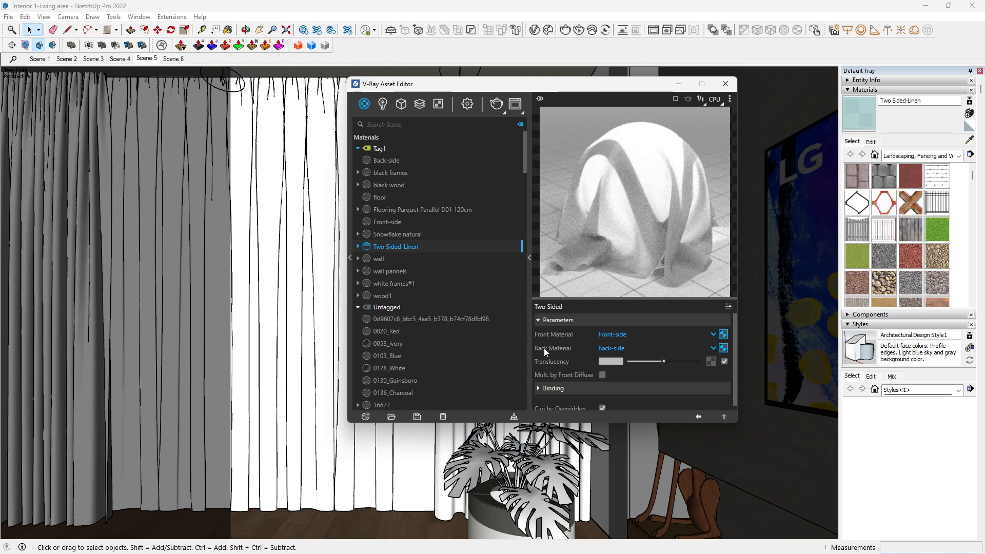
Slide Two Sided-Linen's translucency up and down, settling on a light grey value
{"action": "left_click_drag", "start_coordinate": [647, 362], "coordinate": [664, 361]}
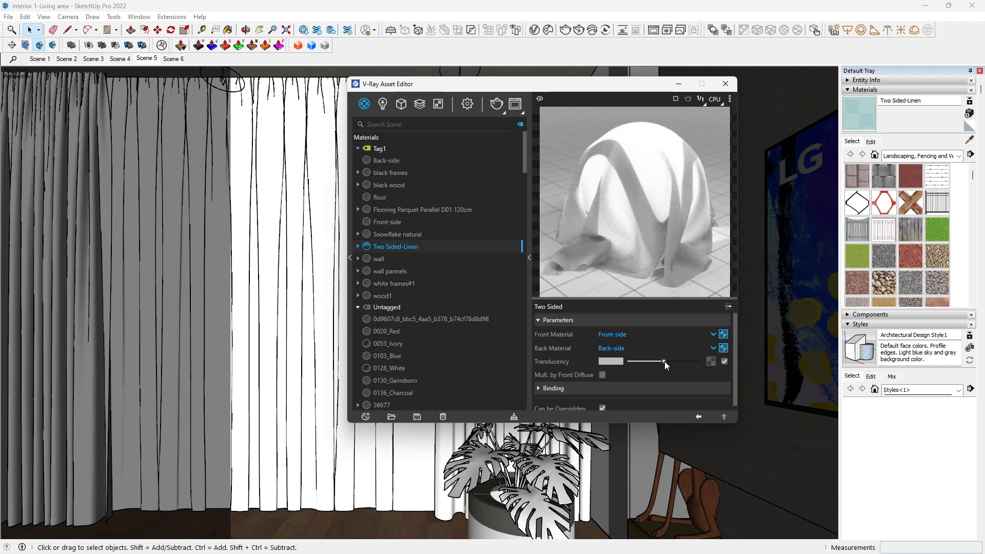
{"action": "left_click_drag", "start_coordinate": [664, 361], "coordinate": [690, 362]}
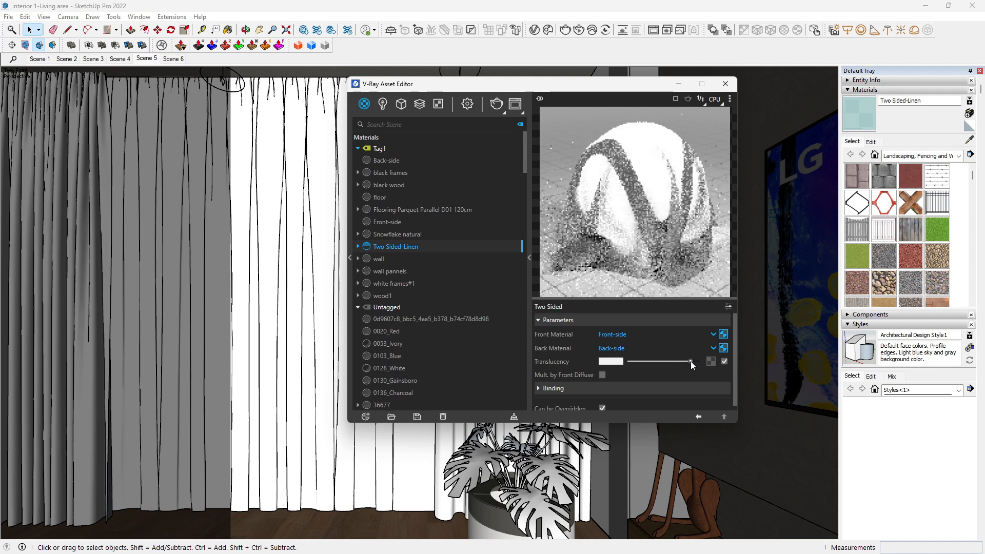
{"action": "left_click_drag", "start_coordinate": [689, 361], "coordinate": [697, 361]}
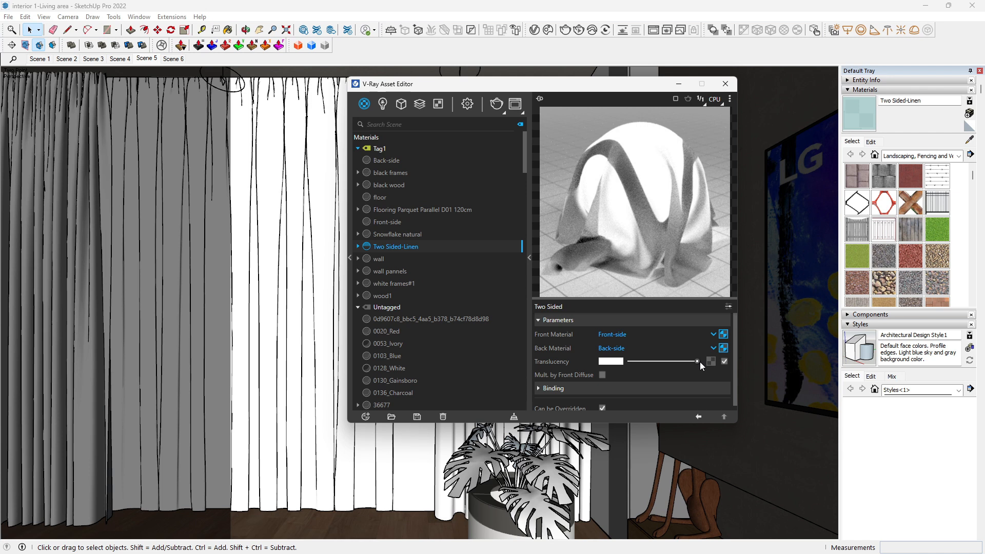
{"action": "left_click_drag", "start_coordinate": [696, 361], "coordinate": [655, 361]}
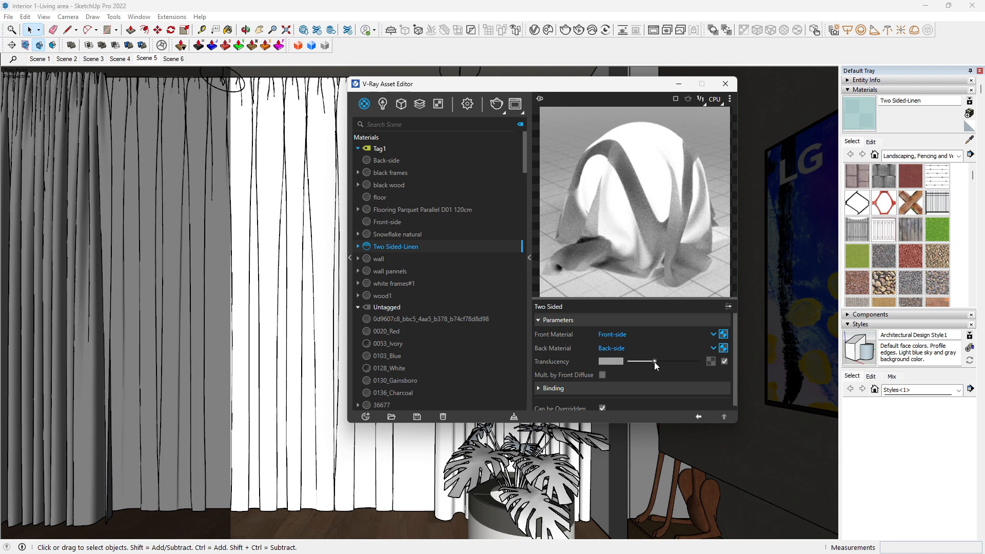
{"action": "left_click_drag", "start_coordinate": [655, 361], "coordinate": [636, 361]}
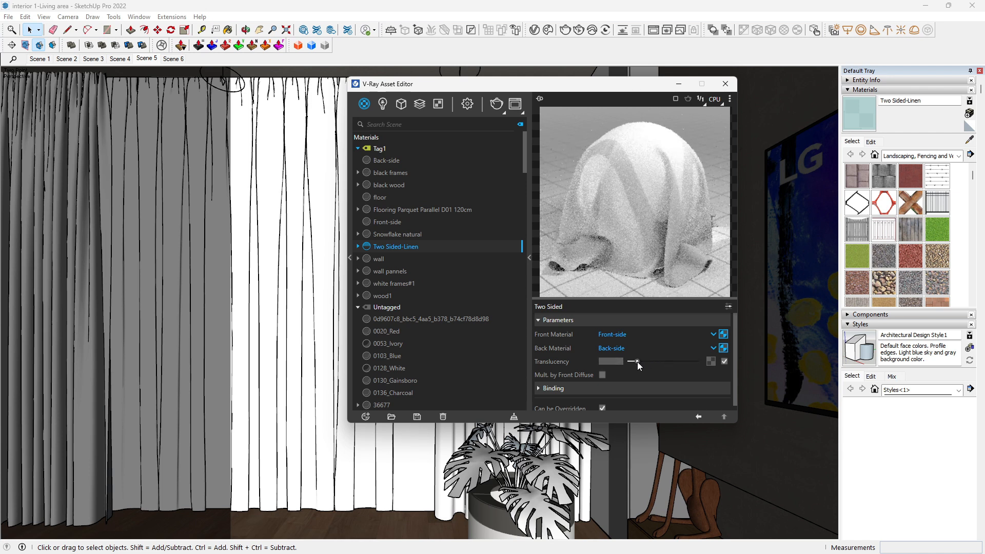
{"action": "left_click_drag", "start_coordinate": [636, 361], "coordinate": [628, 361]}
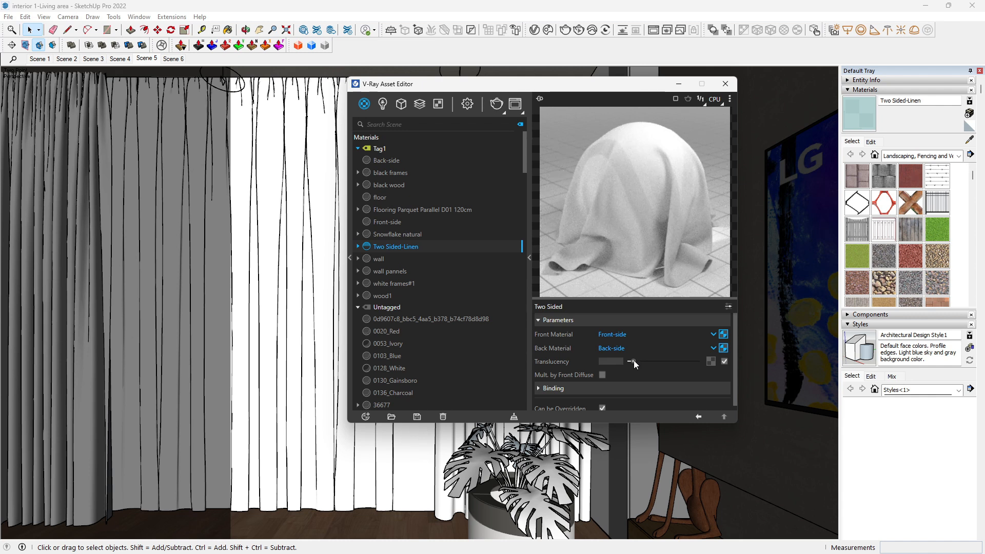
{"action": "left_click_drag", "start_coordinate": [628, 361], "coordinate": [653, 361]}
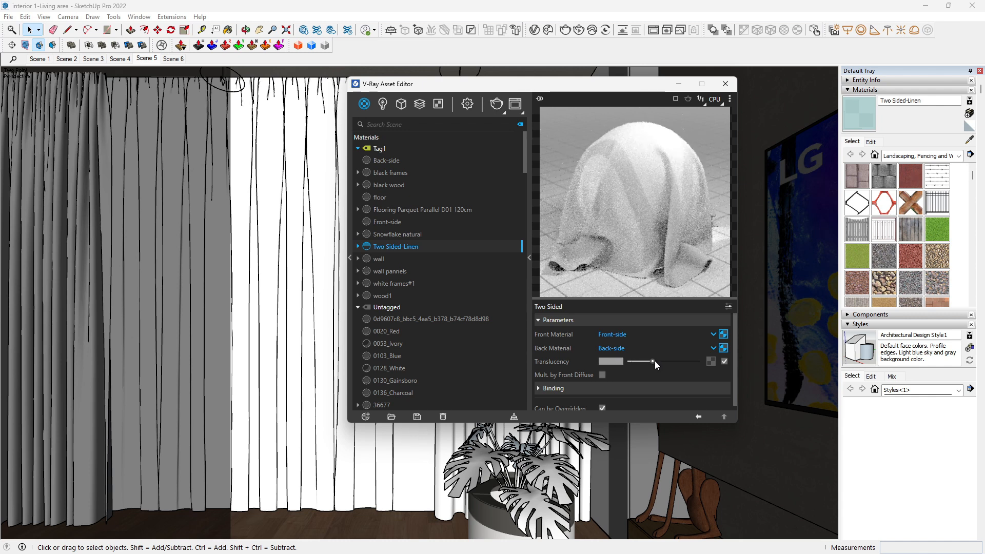
{"action": "left_click_drag", "start_coordinate": [651, 361], "coordinate": [677, 361]}
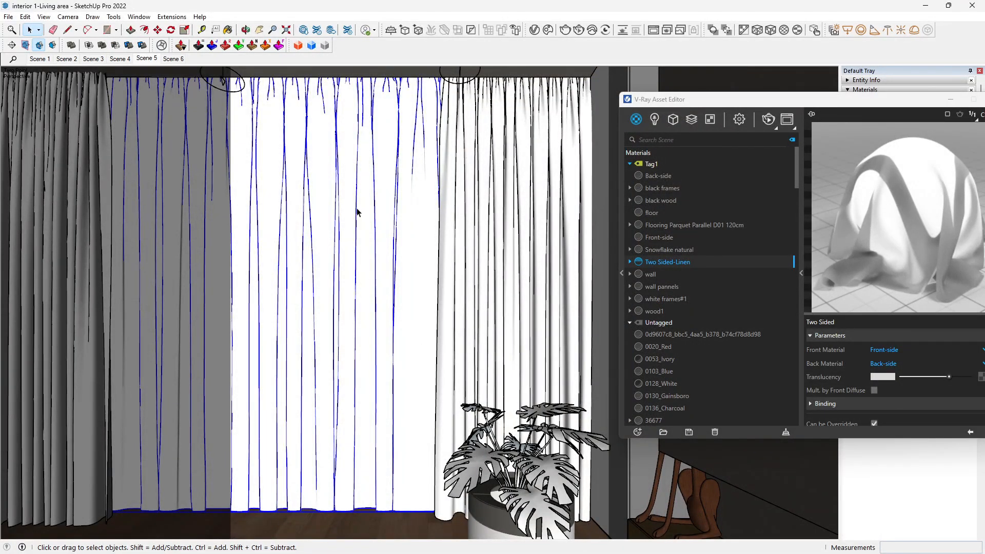
Apply Two Sided-Linen to the selected curtains and start a V-Ray render
{"action": "right_click", "coordinate": [667, 261]}
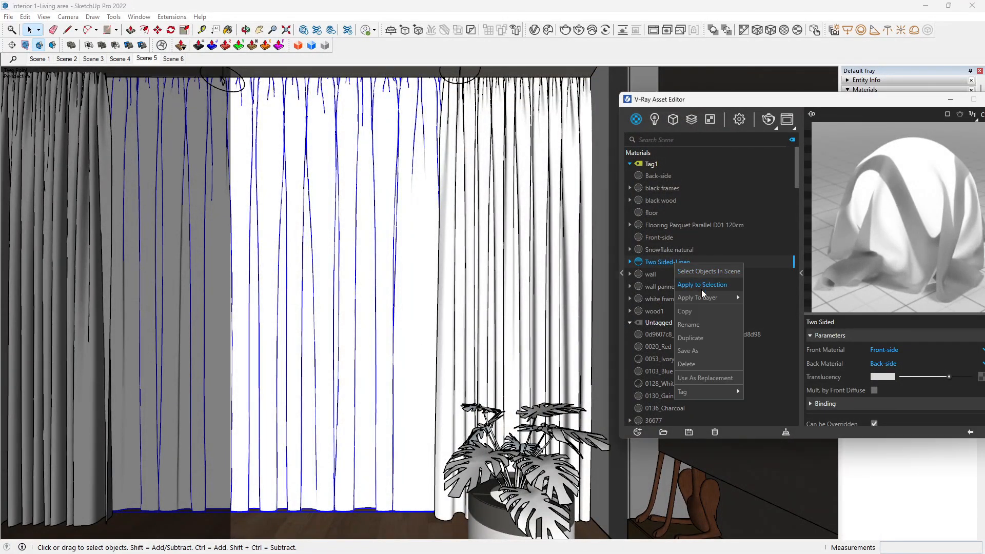
{"action": "left_click", "coordinate": [702, 284]}
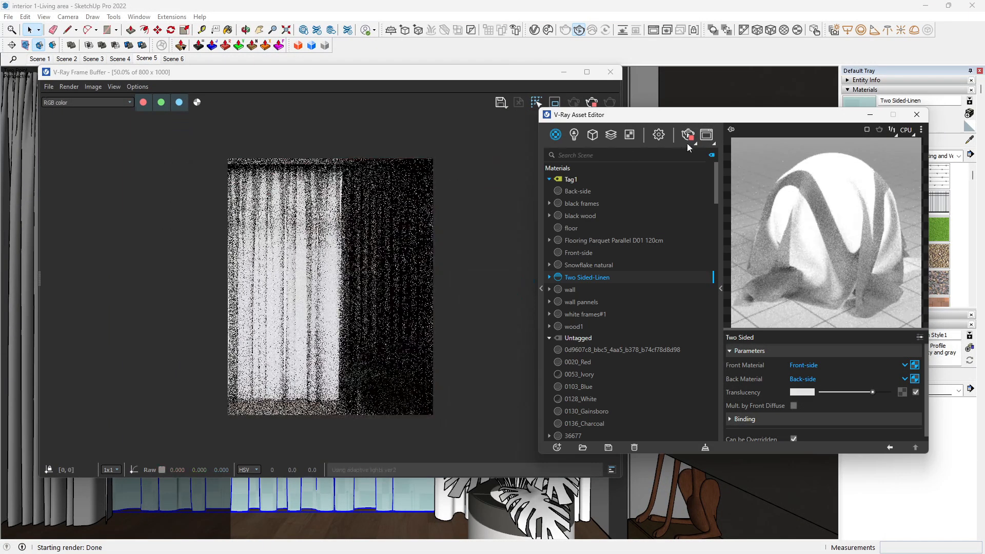
Bring the V-Ray Frame Buffer forward to inspect the rendered linen curtains
{"action": "left_click", "coordinate": [916, 114]}
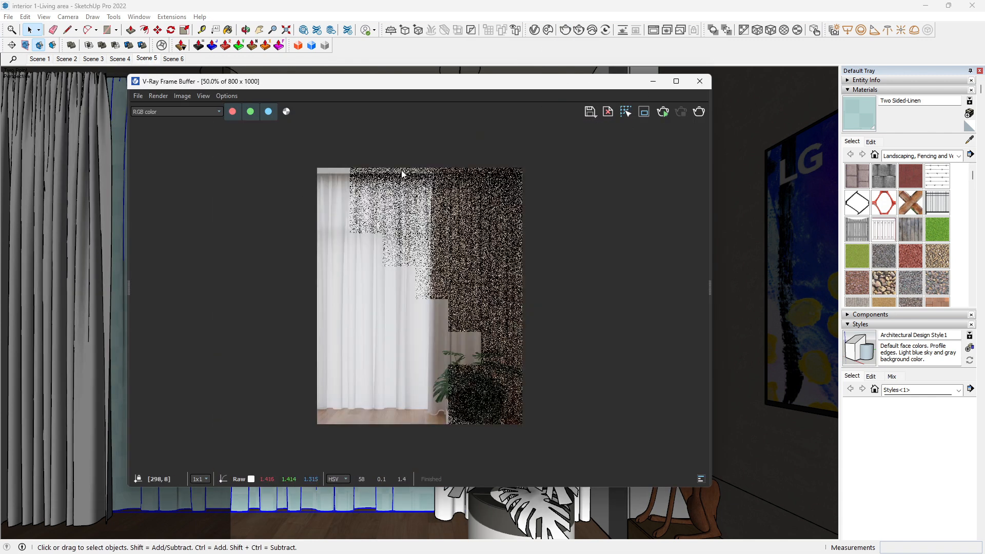
{"action": "mouse_move", "coordinate": [389, 214]}
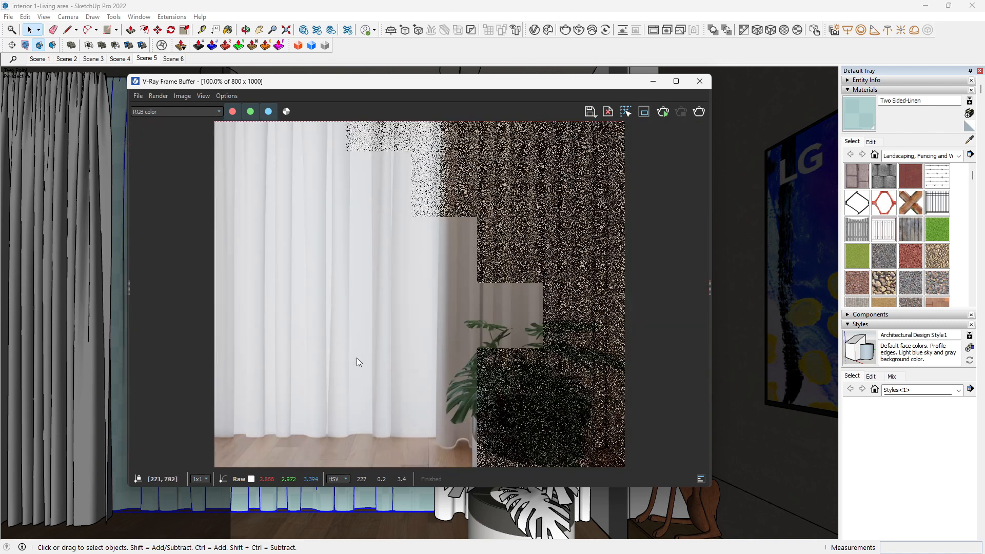
{"action": "mouse_move", "coordinate": [286, 459]}
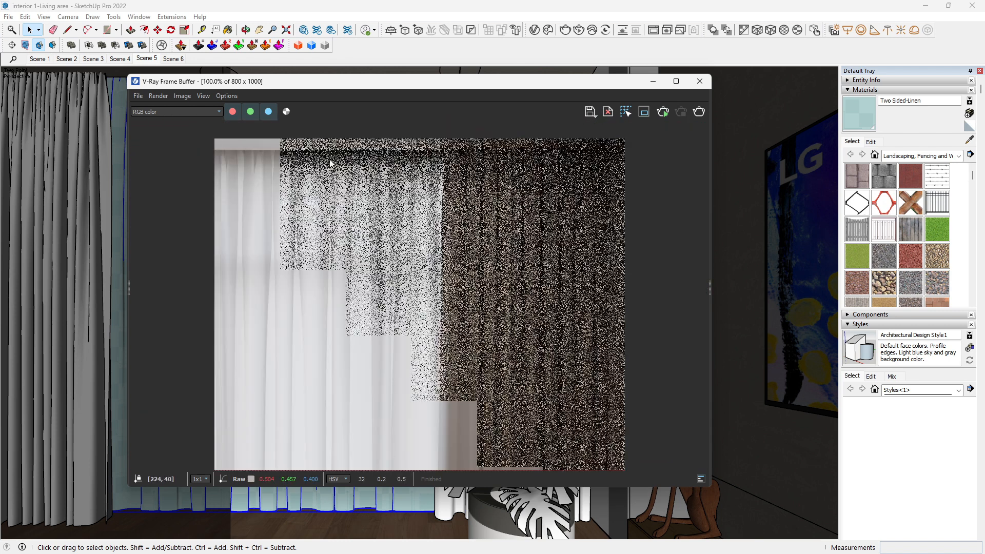
{"action": "mouse_move", "coordinate": [288, 229]}
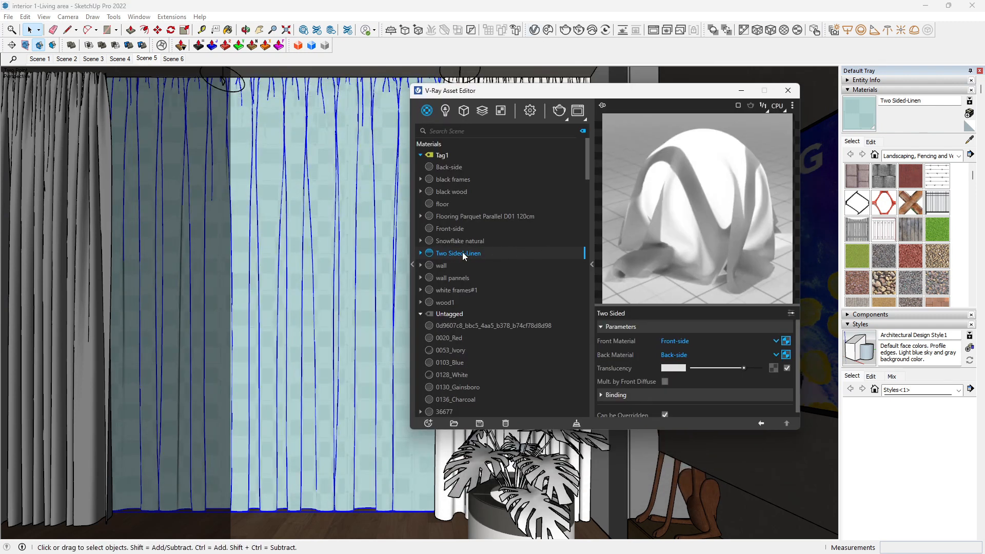
Duplicate Two Sided-Linen as Two Sided-Lace and set its translucency to a high value
{"action": "right_click", "coordinate": [458, 253]}
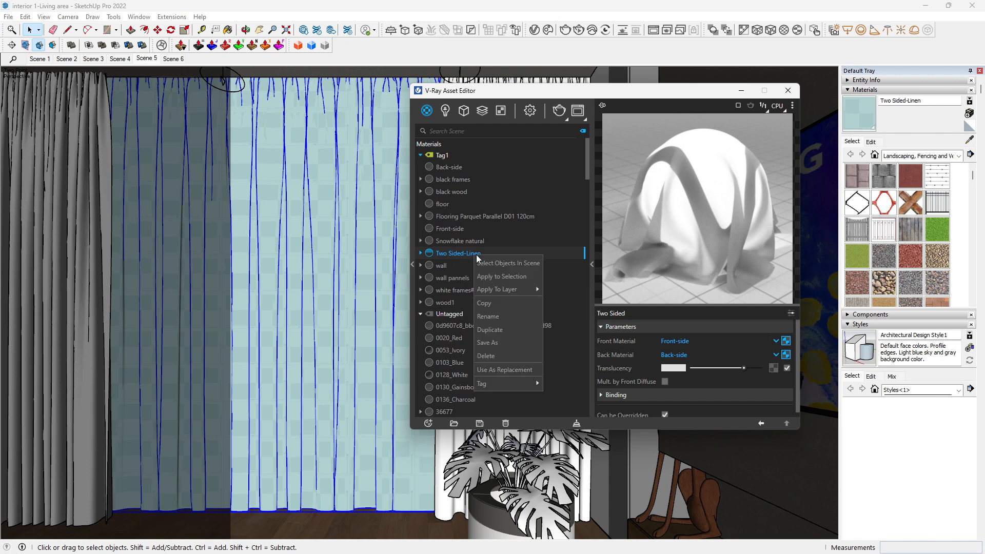
{"action": "left_click", "coordinate": [489, 329]}
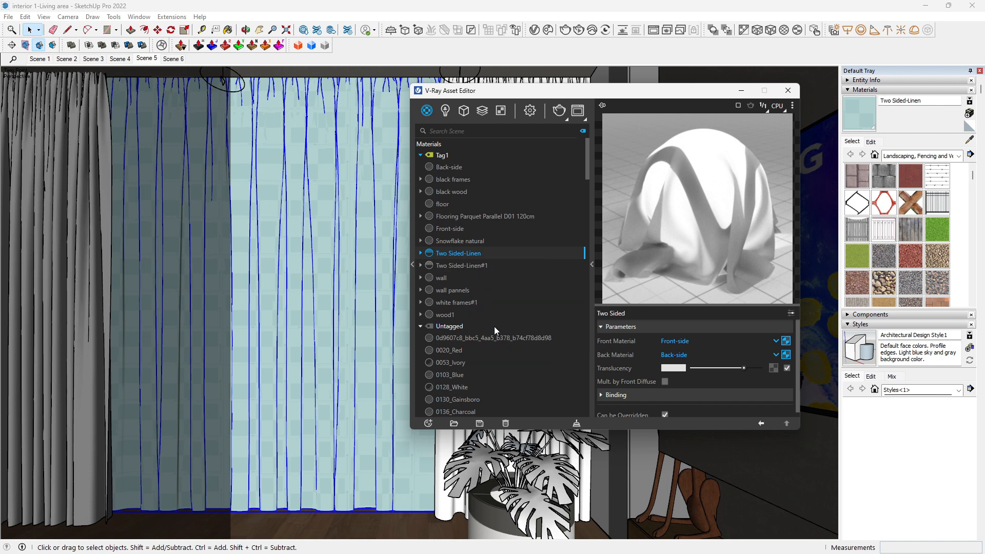
{"action": "double_click", "coordinate": [462, 266]}
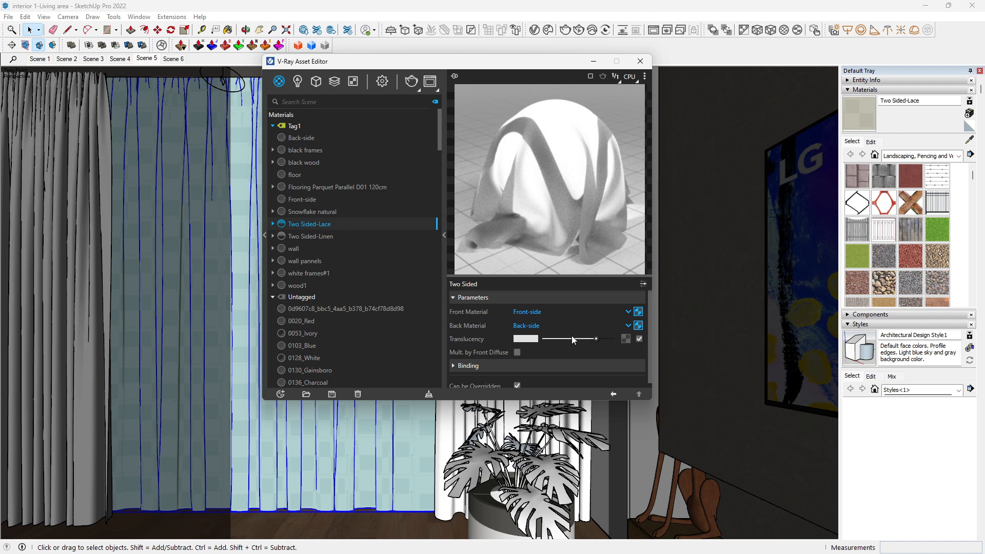
{"action": "left_click_drag", "start_coordinate": [595, 338], "coordinate": [545, 338]}
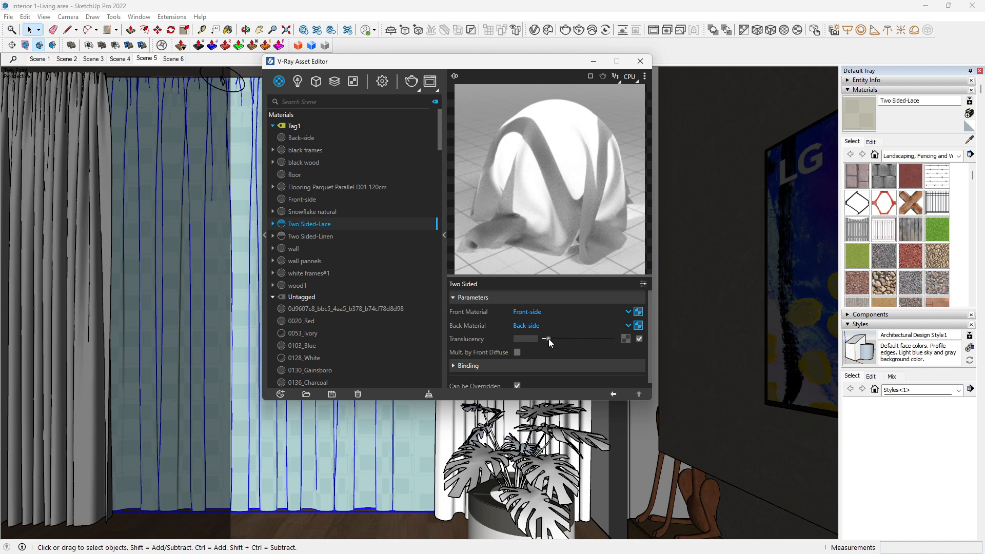
{"action": "left_click_drag", "start_coordinate": [546, 339], "coordinate": [604, 339]}
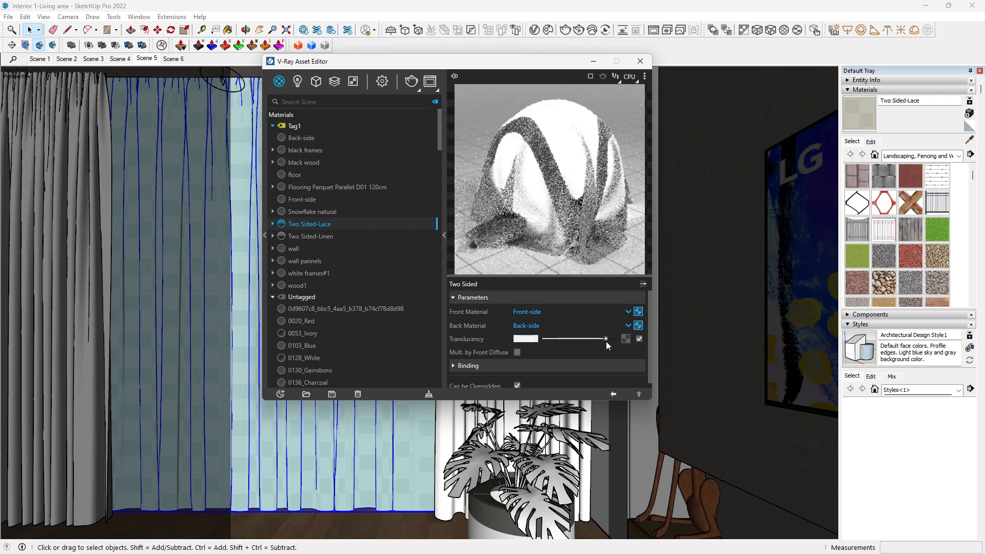
{"action": "left_click_drag", "start_coordinate": [605, 339], "coordinate": [589, 339]}
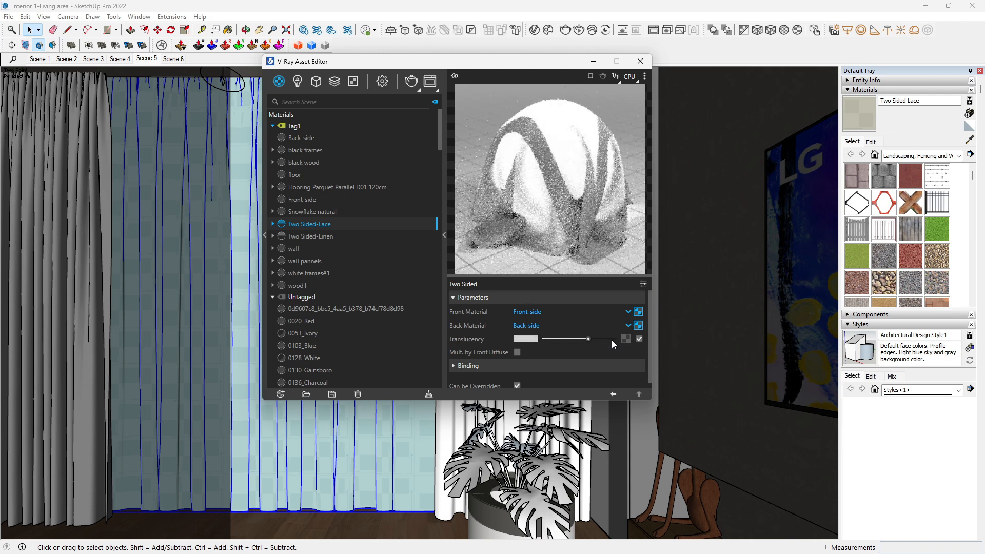
{"action": "mouse_move", "coordinate": [625, 339]}
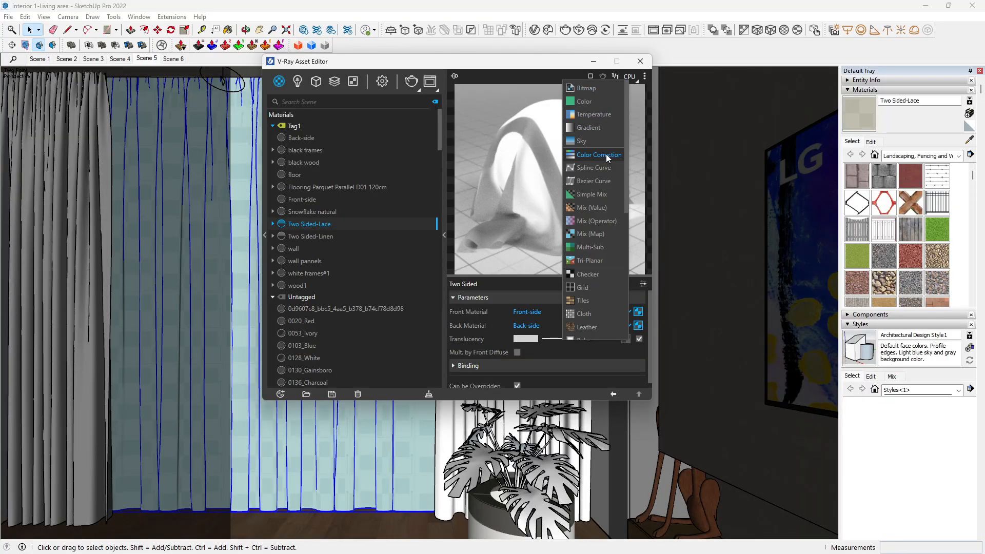
Drive Two Sided-Lace's translucency with a Color Correction map using the lace screenshot image
{"action": "left_click", "coordinate": [606, 154]}
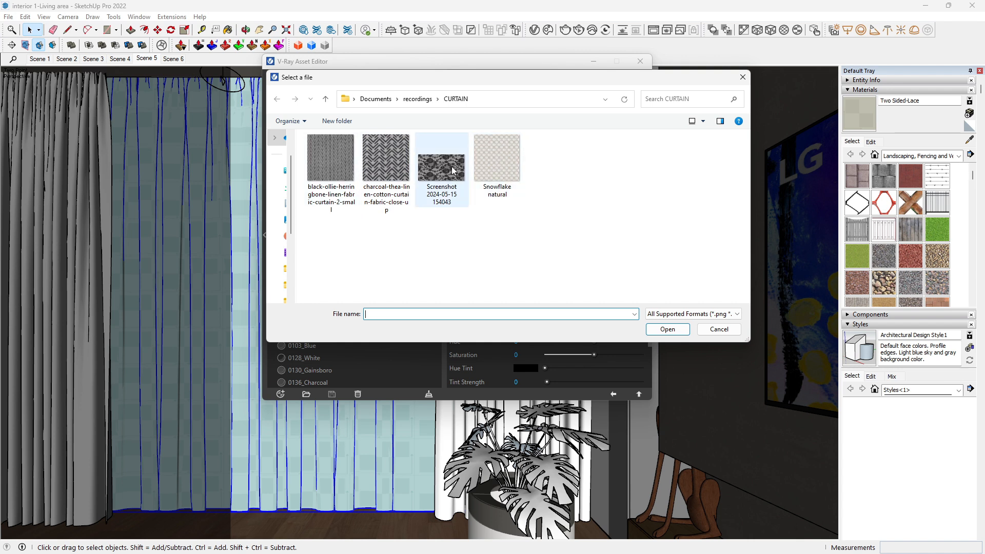
{"action": "left_click", "coordinate": [496, 157]}
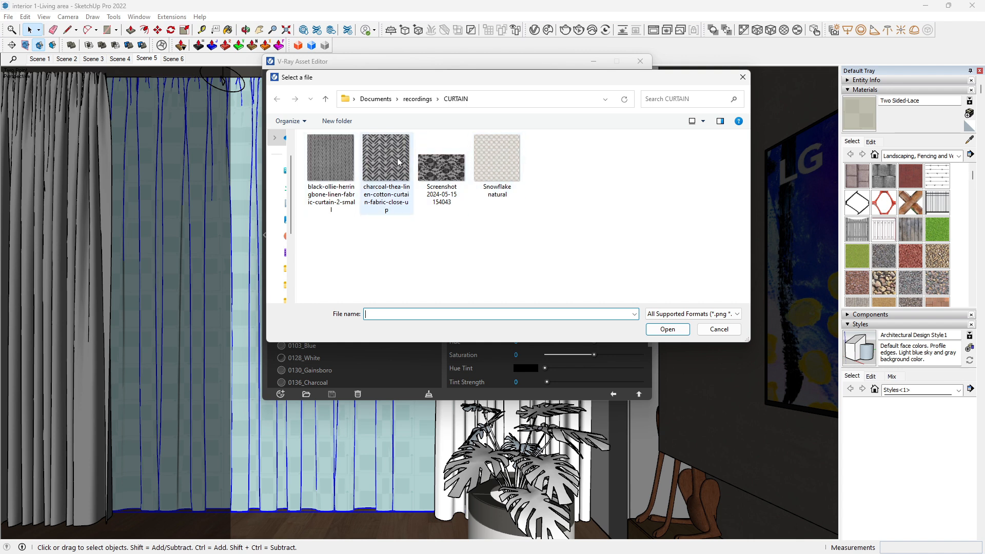
{"action": "mouse_move", "coordinate": [399, 160]}
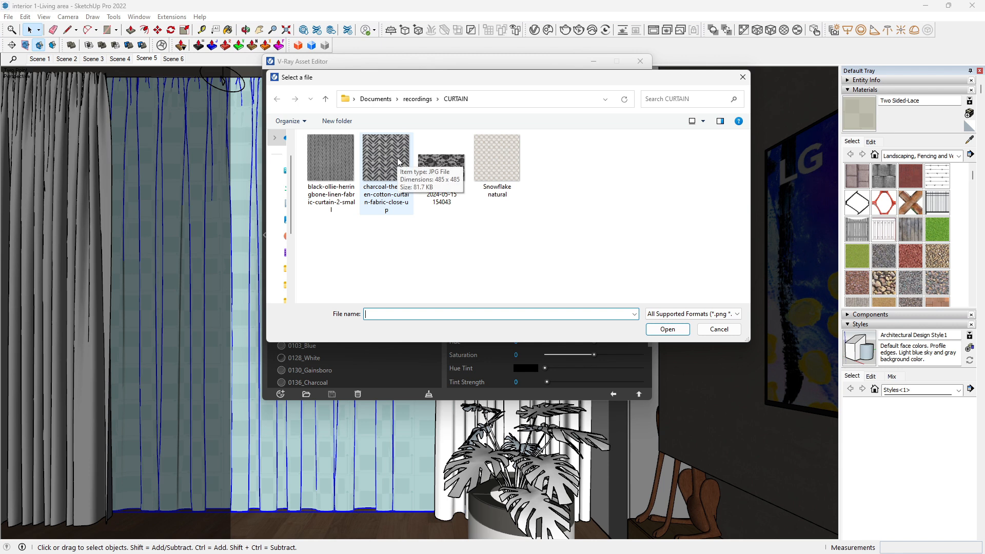
{"action": "mouse_move", "coordinate": [423, 245]}
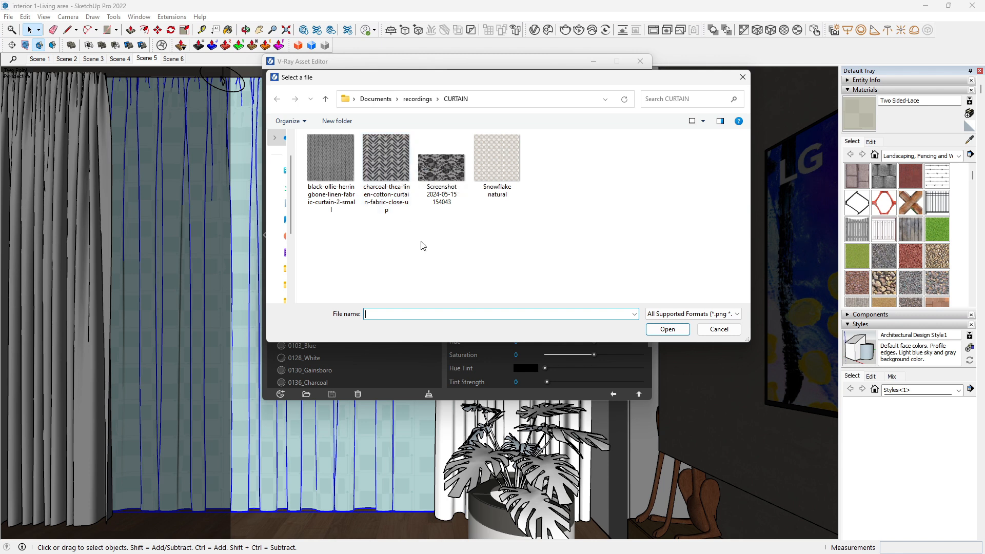
{"action": "mouse_move", "coordinate": [576, 233]}
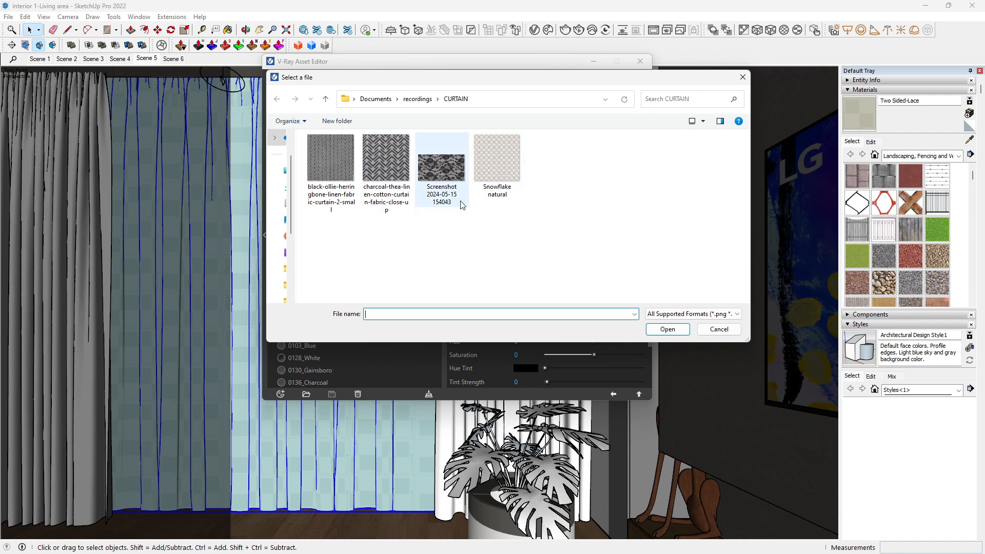
{"action": "left_click", "coordinate": [441, 157]}
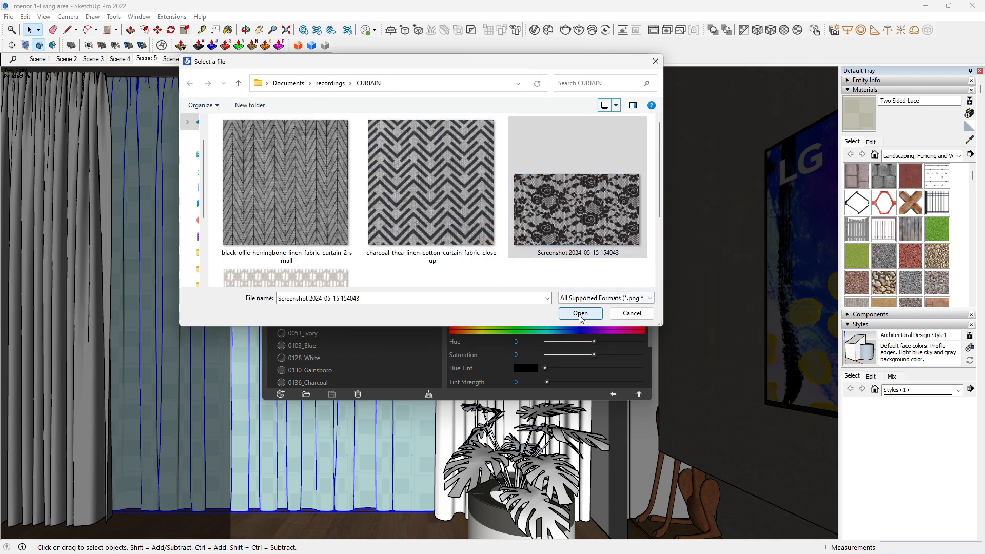
{"action": "left_click", "coordinate": [580, 313]}
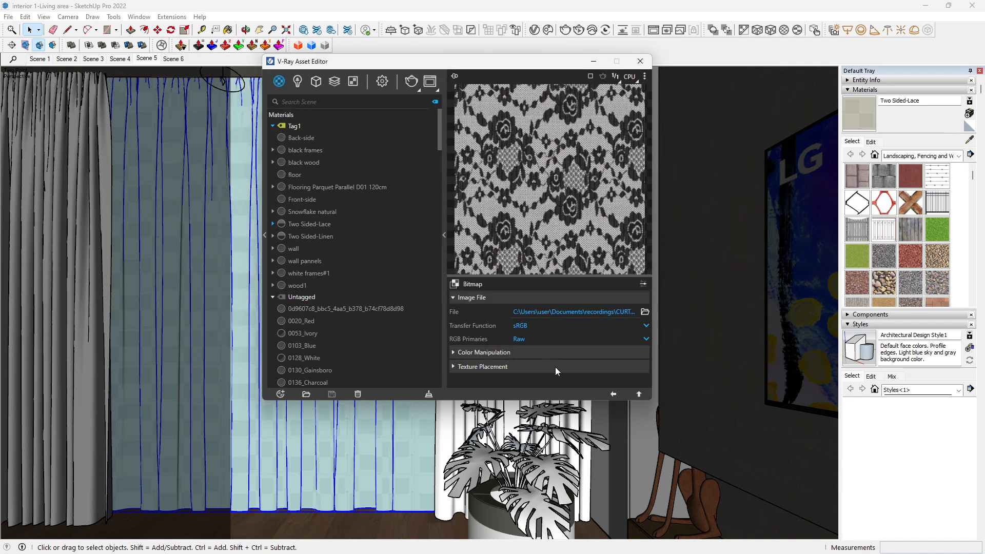
Copy the lace bitmap and paste it into Two Sided-Lace's Binding texture slot
{"action": "left_click", "coordinate": [309, 224]}
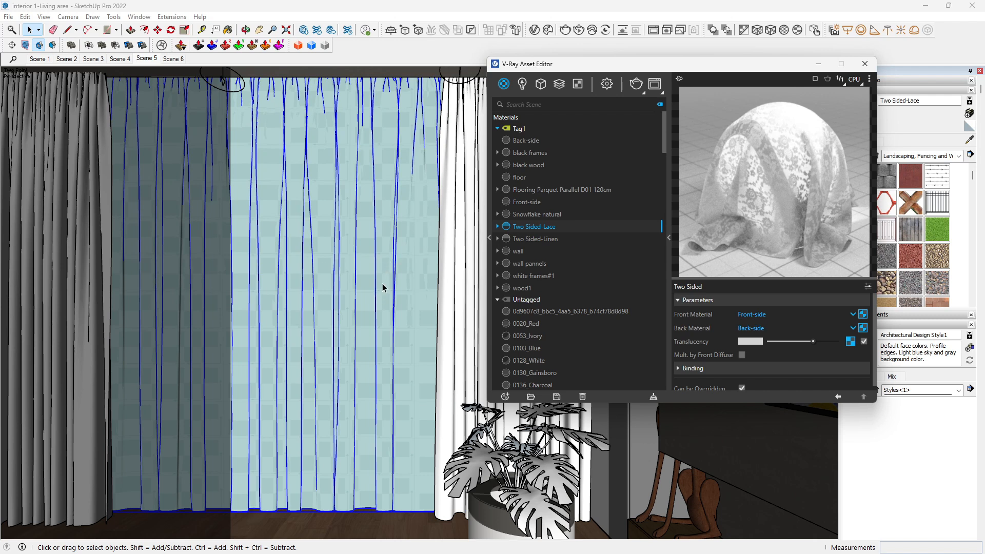
{"action": "mouse_move", "coordinate": [387, 250]}
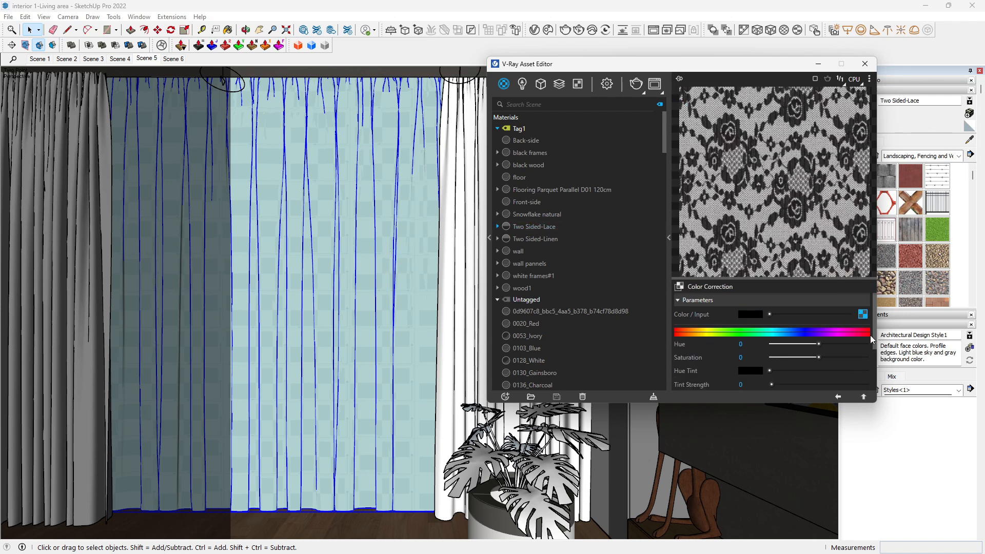
{"action": "right_click", "coordinate": [862, 314]}
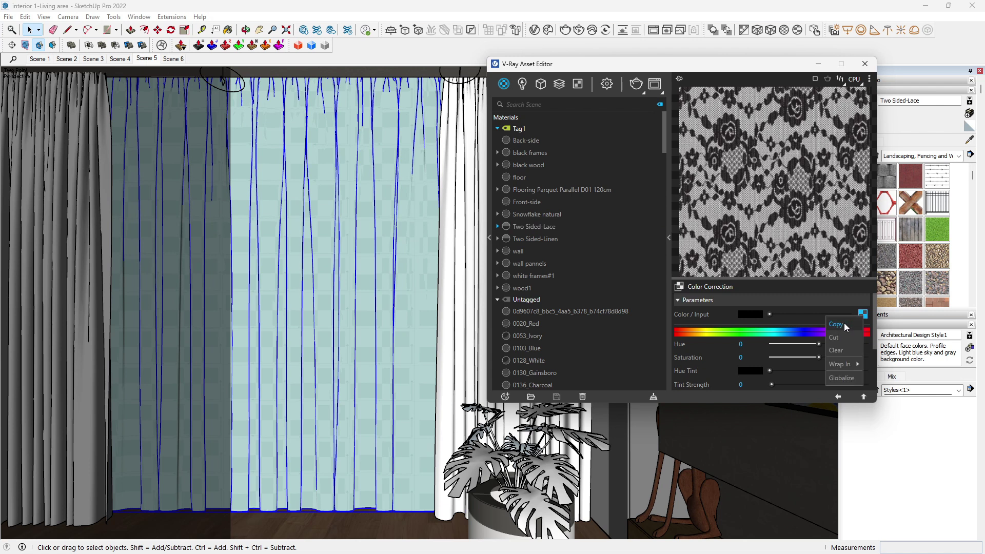
{"action": "mouse_move", "coordinate": [837, 324]}
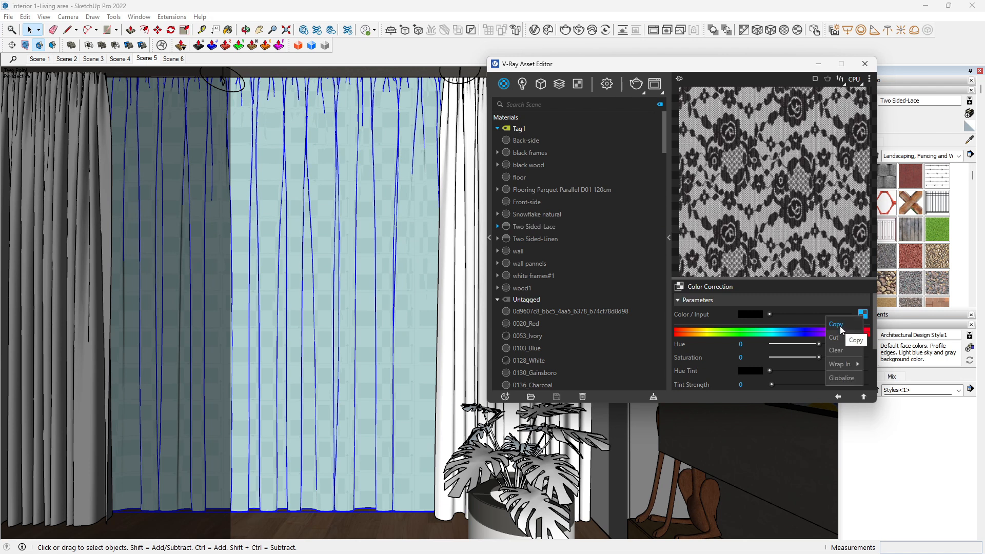
{"action": "left_click", "coordinate": [534, 226]}
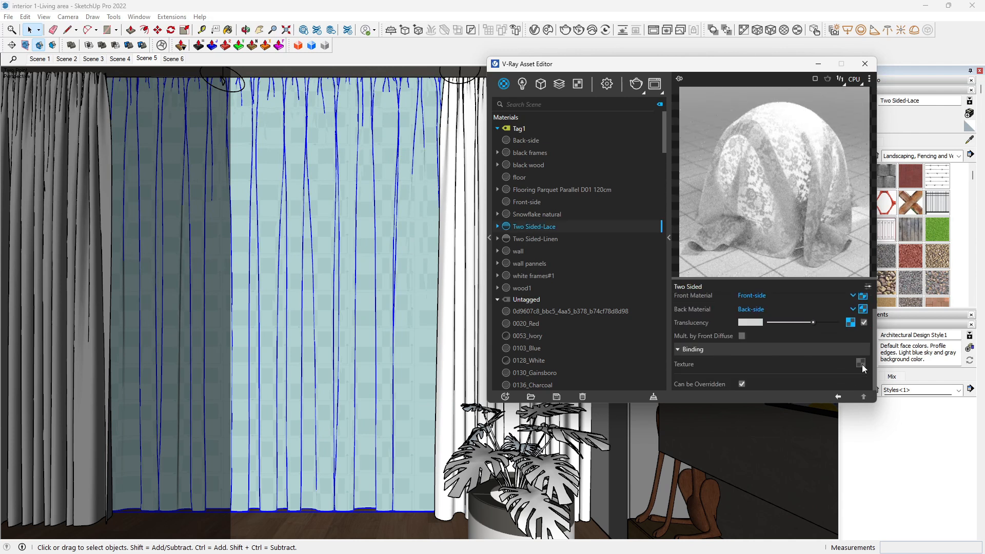
{"action": "left_click", "coordinate": [860, 362]}
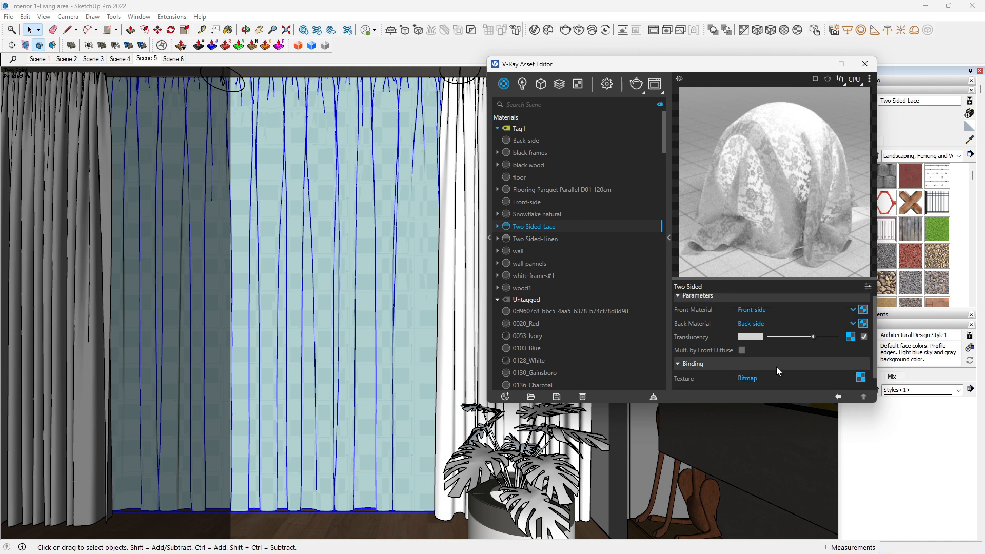
{"action": "left_click", "coordinate": [682, 364]}
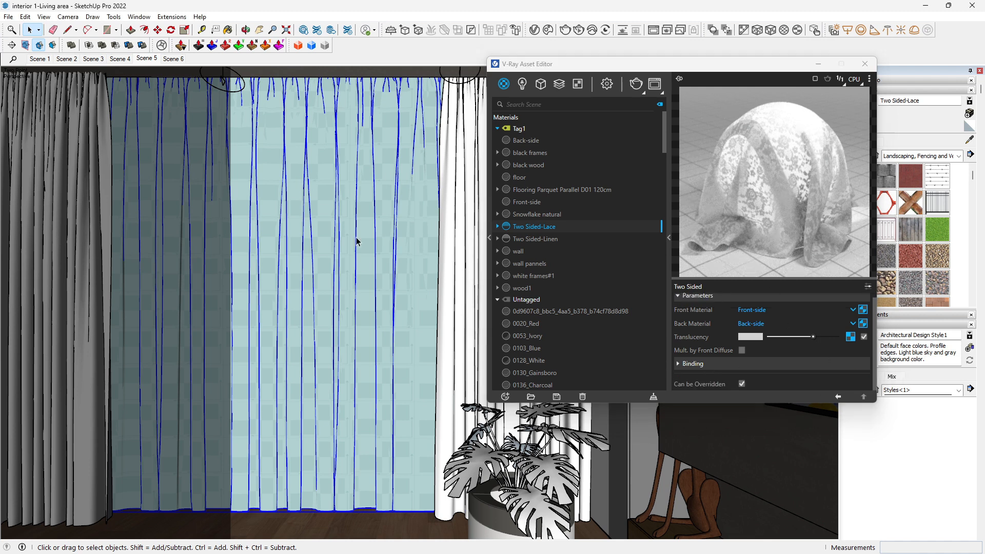
Apply Two Sided-Lace to the selected curtains and reopen its Binding settings
{"action": "right_click", "coordinate": [534, 226]}
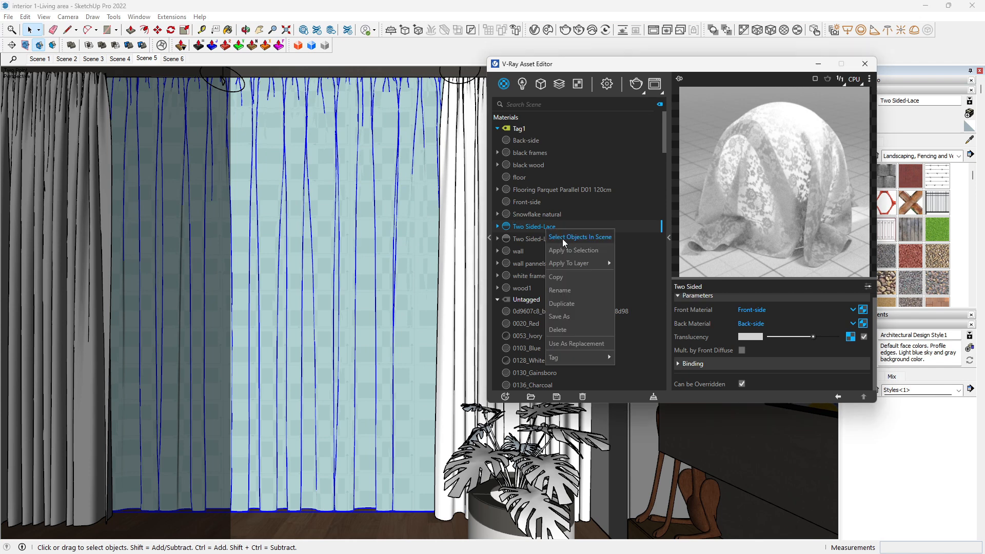
{"action": "left_click", "coordinate": [579, 237]}
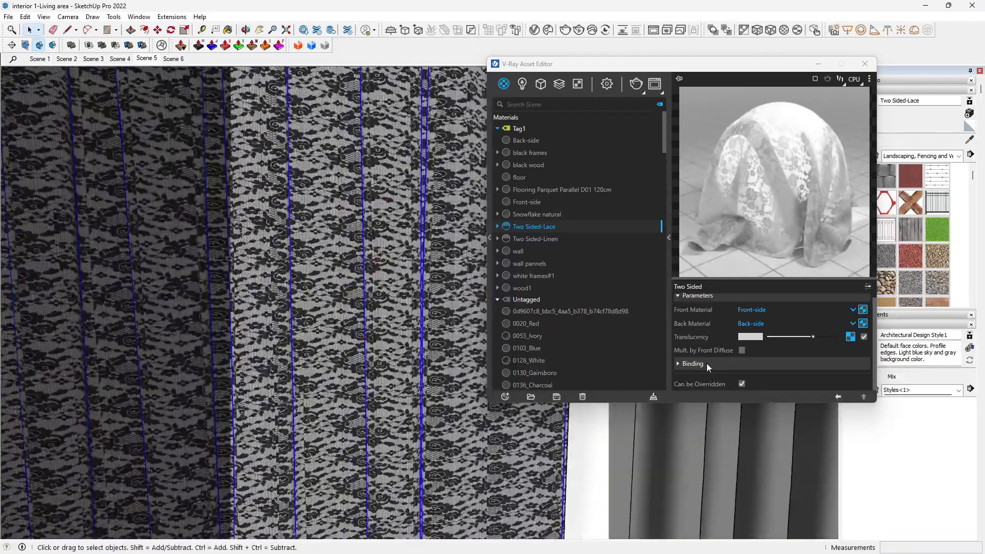
{"action": "left_click", "coordinate": [678, 364]}
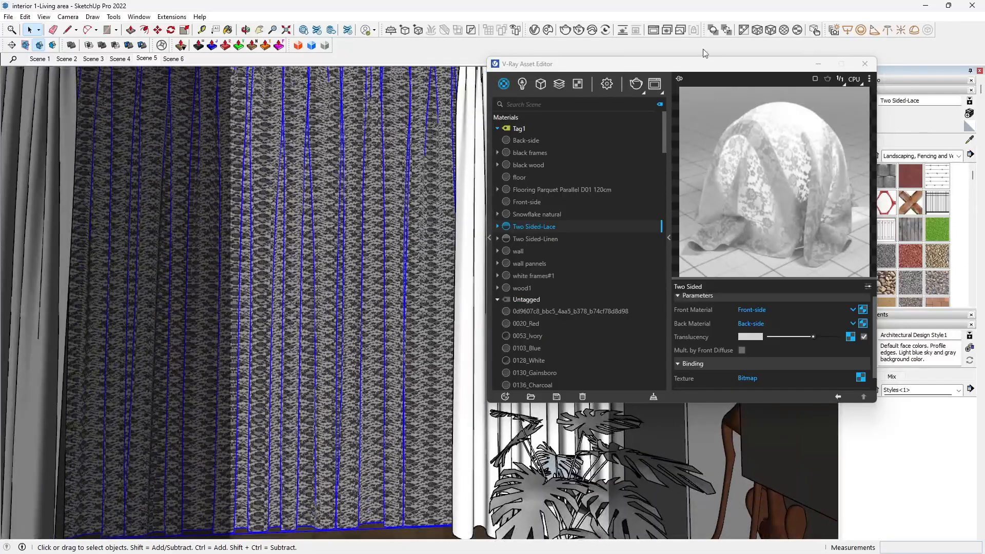
{"action": "mouse_move", "coordinate": [748, 37]}
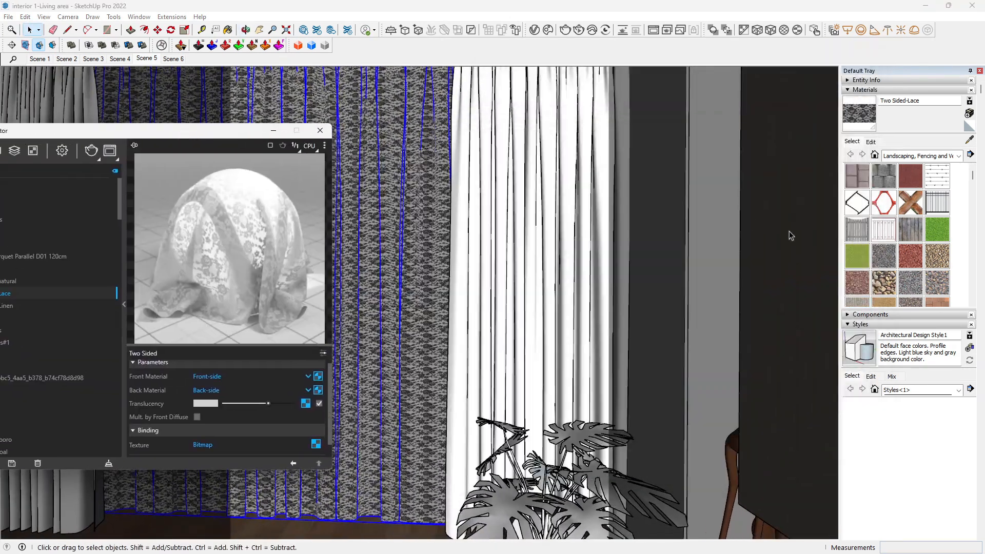
Enter a new lace texture width (500) in the Materials tray size settings
{"action": "left_click", "coordinate": [870, 141]}
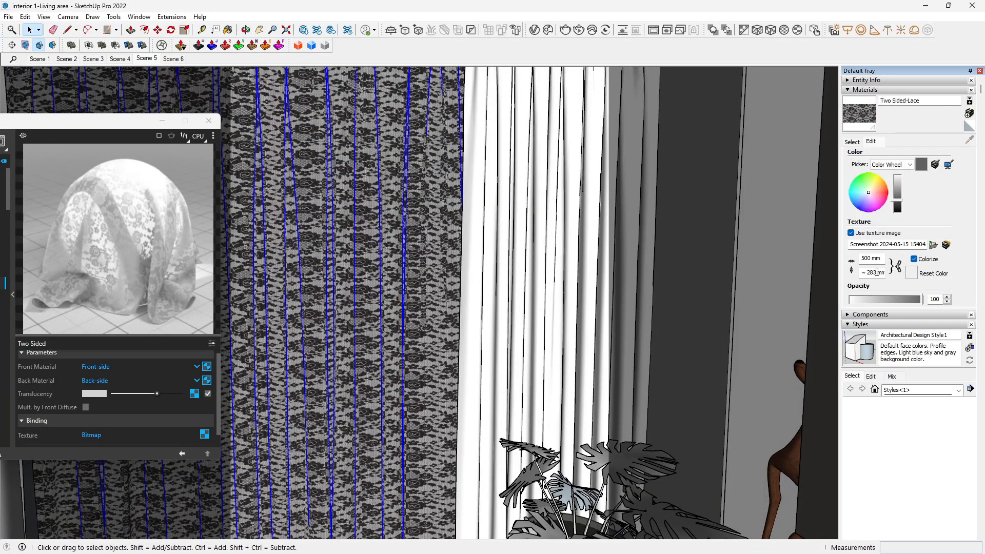
{"action": "type", "text": "500"}
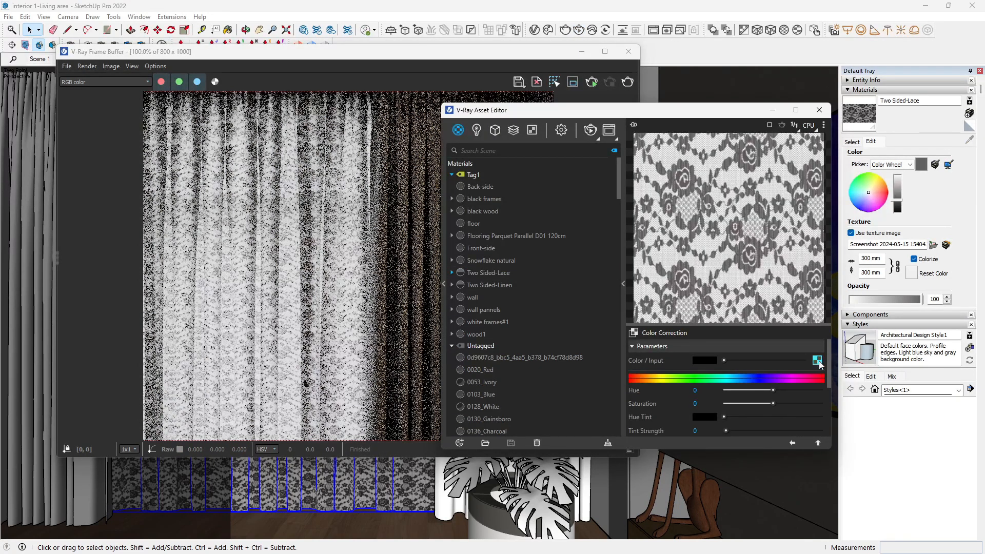
Swap in the black-ollie-herringbone-linen-fabric-curtain-2-small image and enlarge the render to inspect
{"action": "left_click", "coordinate": [932, 245]}
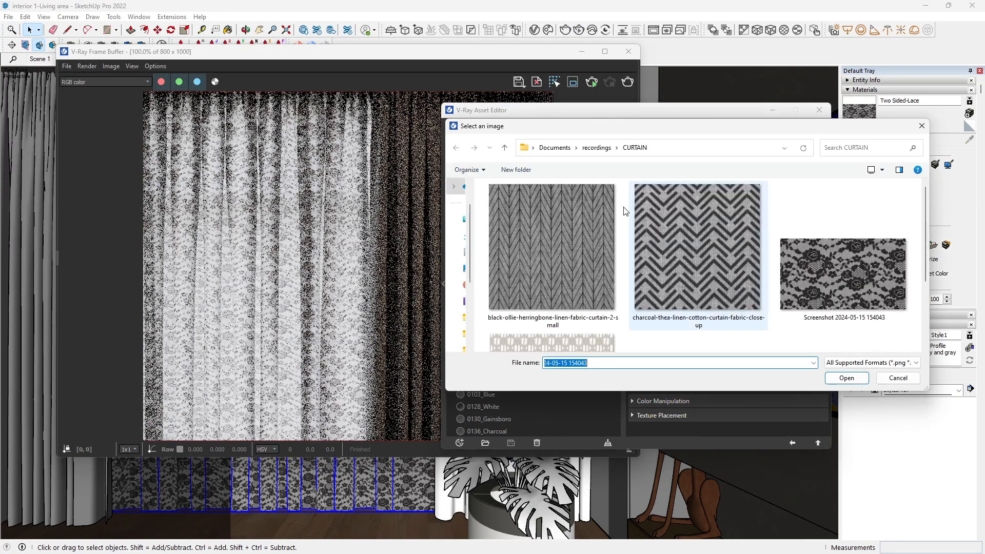
{"action": "left_click", "coordinate": [552, 247]}
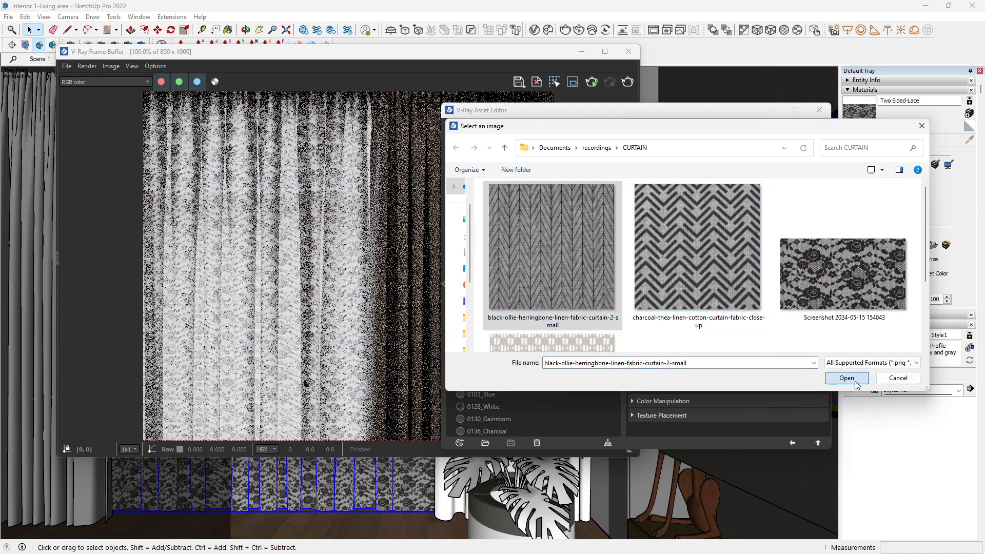
{"action": "left_click", "coordinate": [847, 377]}
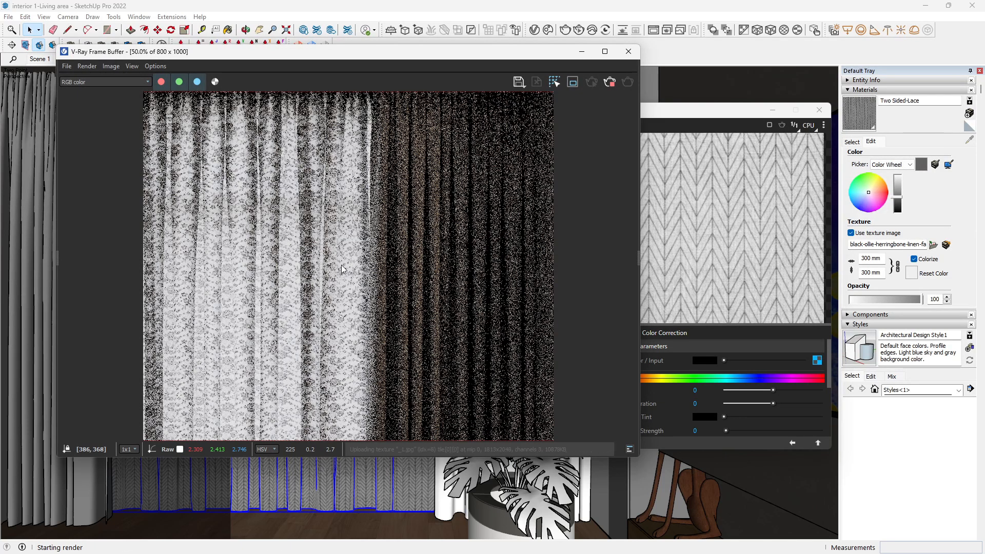
{"action": "left_click", "coordinate": [604, 51]}
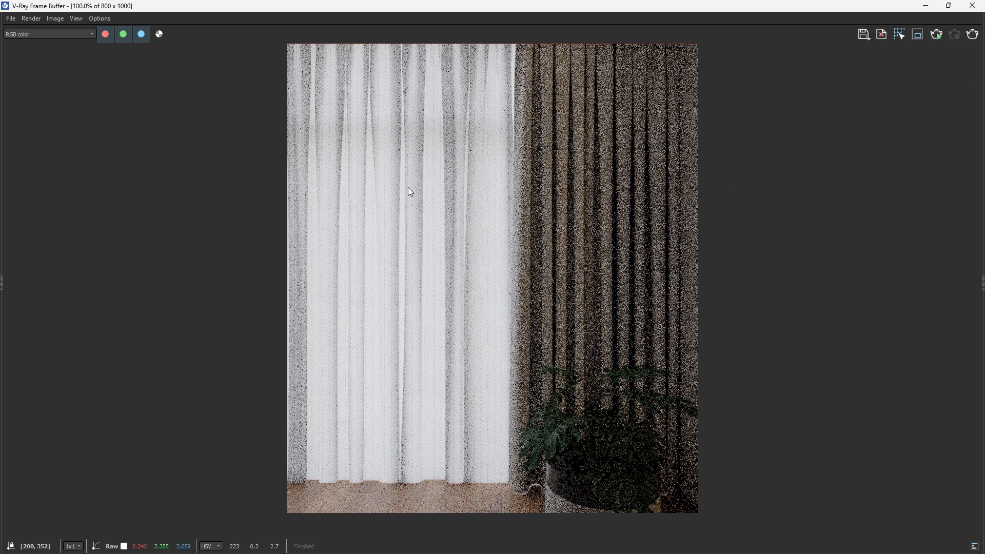
{"action": "mouse_move", "coordinate": [440, 191]}
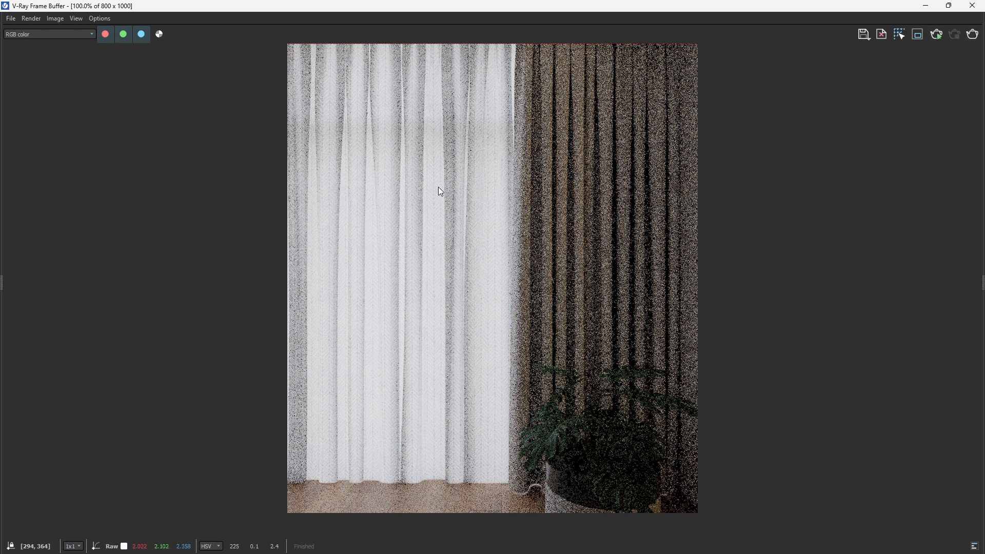
{"action": "mouse_move", "coordinate": [619, 253]}
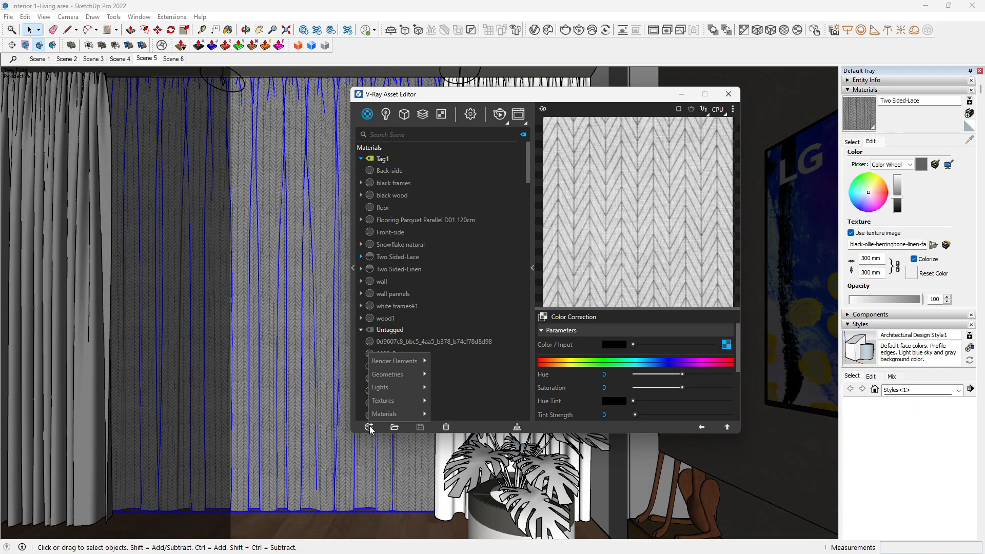
Add a generic material named cotton, tag it Tag1, and move the Asset Editor left
{"action": "left_click", "coordinate": [384, 414]}
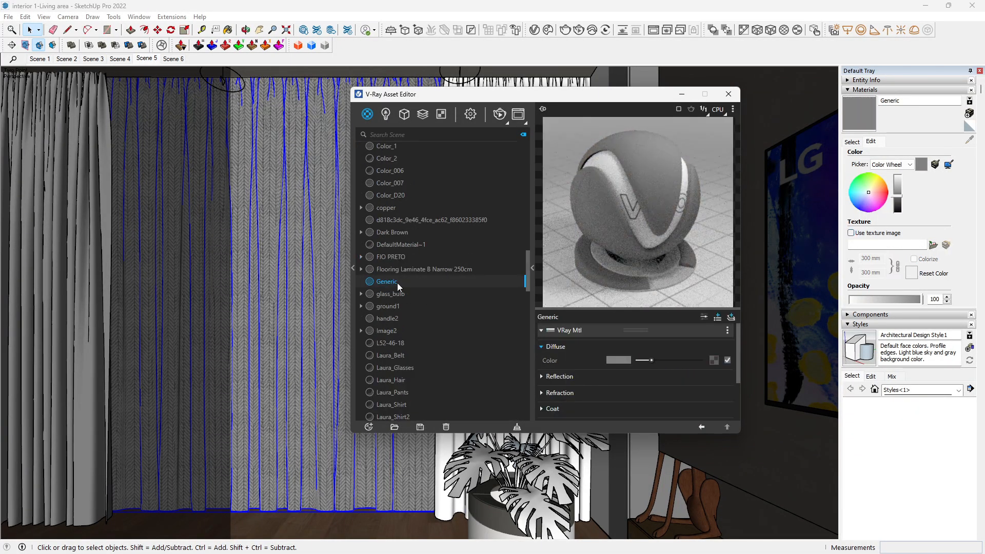
{"action": "double_click", "coordinate": [386, 281]}
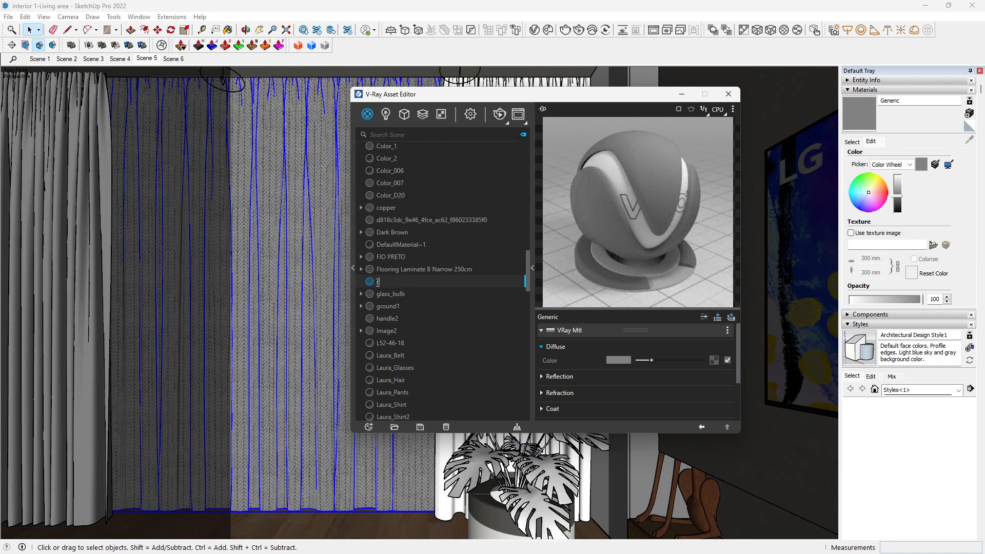
{"action": "type", "text": "Totton"}
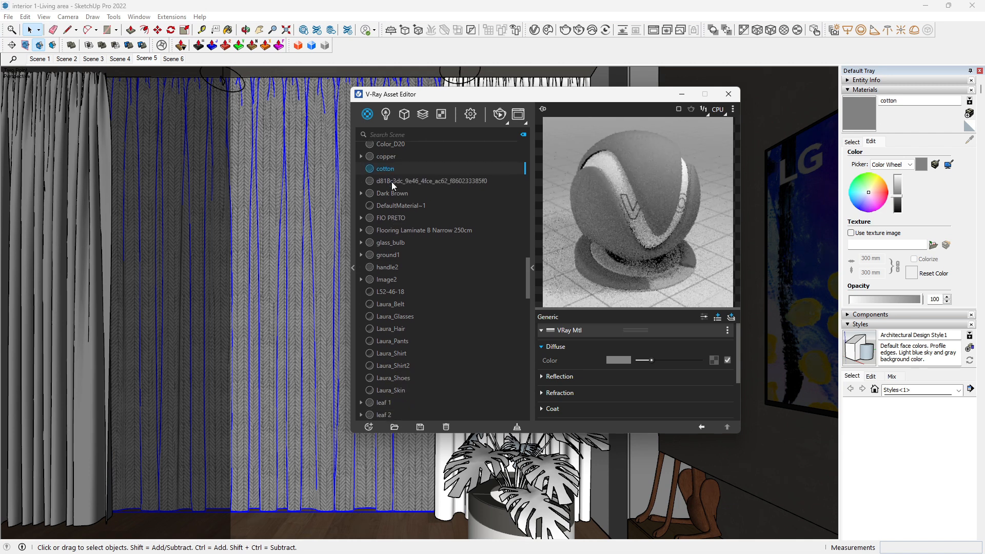
{"action": "right_click", "coordinate": [384, 168]}
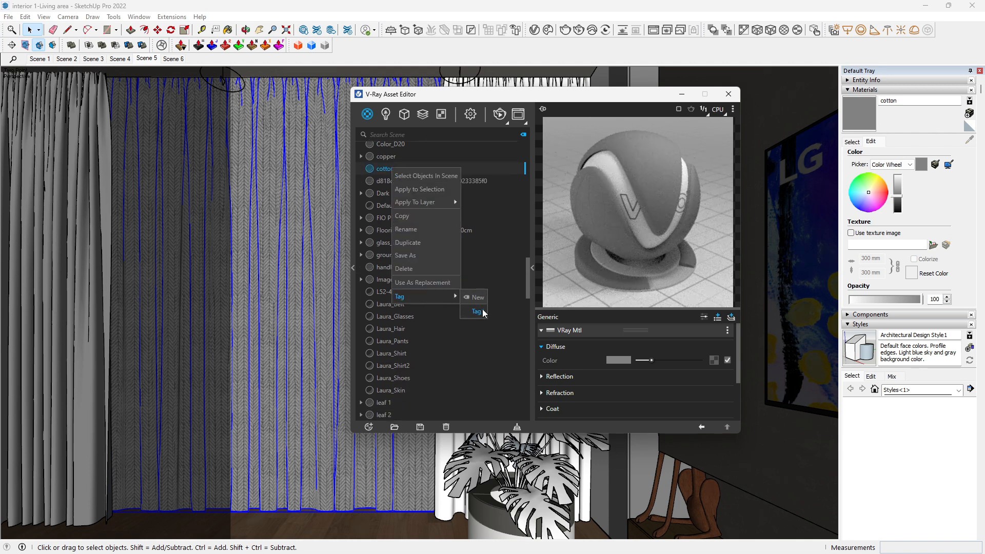
{"action": "left_click", "coordinate": [477, 297]}
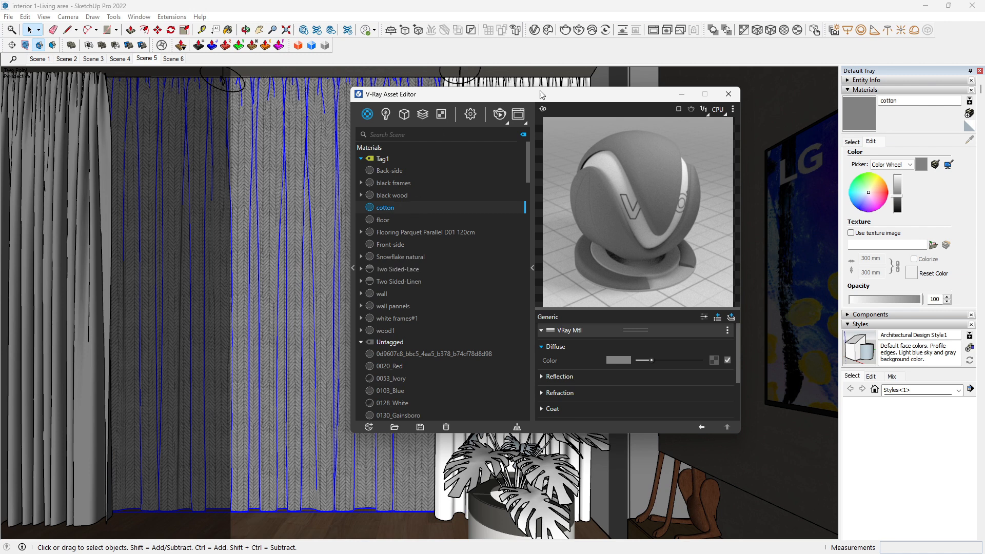
{"action": "left_click_drag", "start_coordinate": [538, 95], "coordinate": [386, 106]}
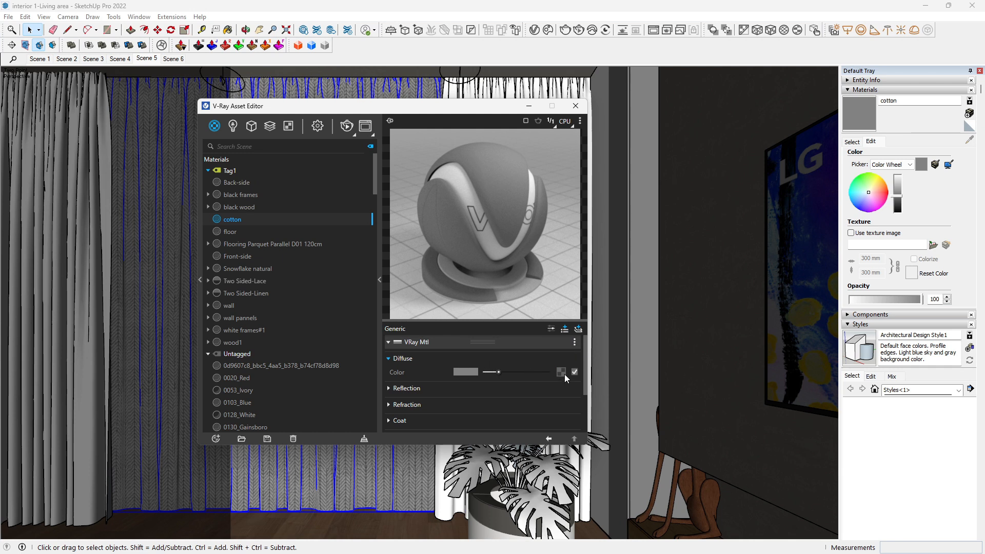
Load the fabric bitmap 5a4a63361317 into cotton's Diffuse Color slot
{"action": "left_click", "coordinate": [561, 372]}
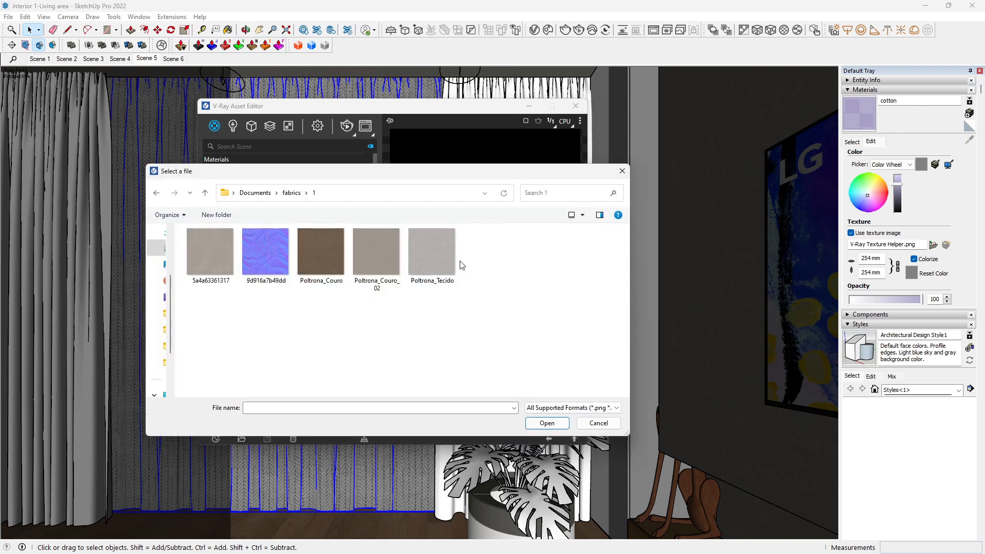
{"action": "left_click", "coordinate": [210, 252]}
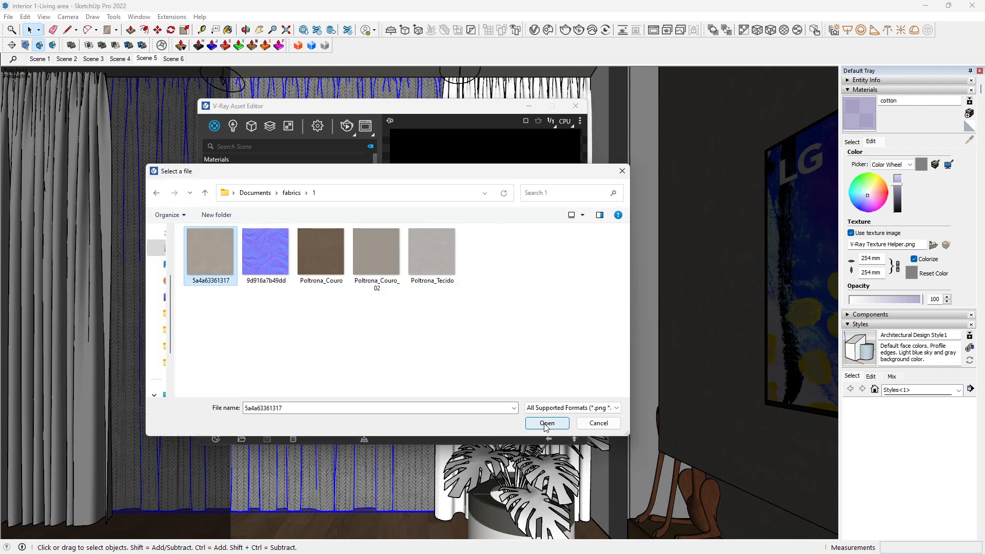
{"action": "left_click", "coordinate": [547, 422]}
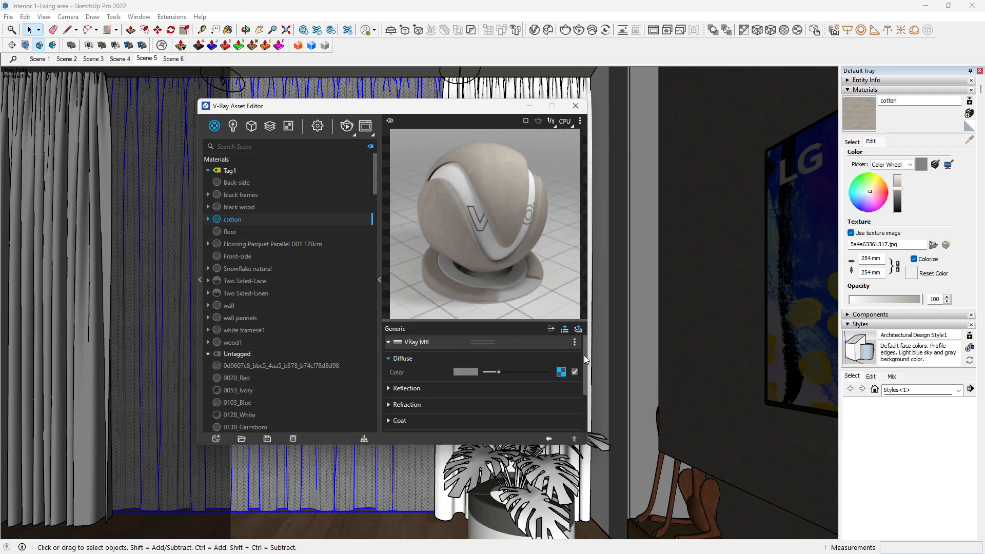
{"action": "mouse_move", "coordinate": [562, 372]}
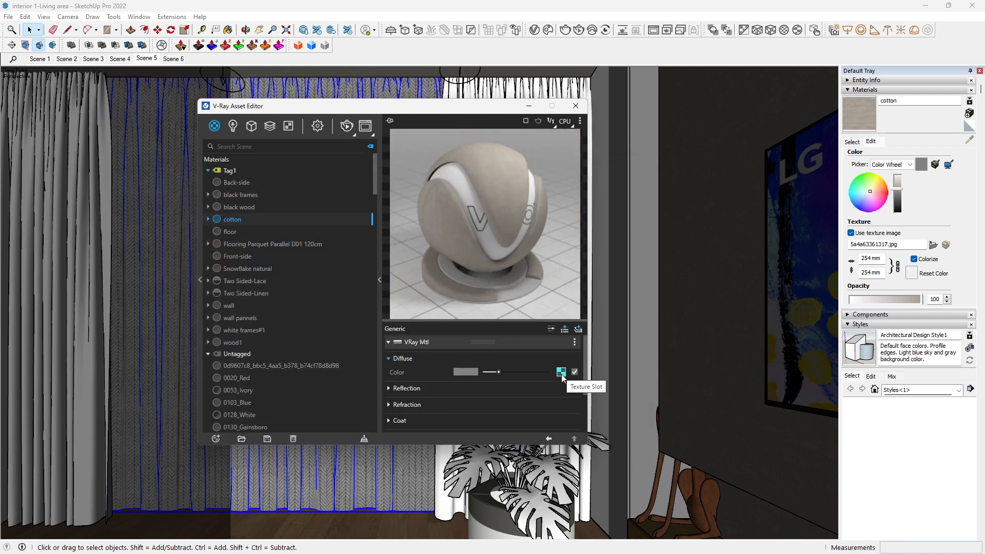
Paste the fabric texture into Color B and brighten it via gain, gamma and lift (gain ~1.5)
{"action": "left_click", "coordinate": [562, 372]}
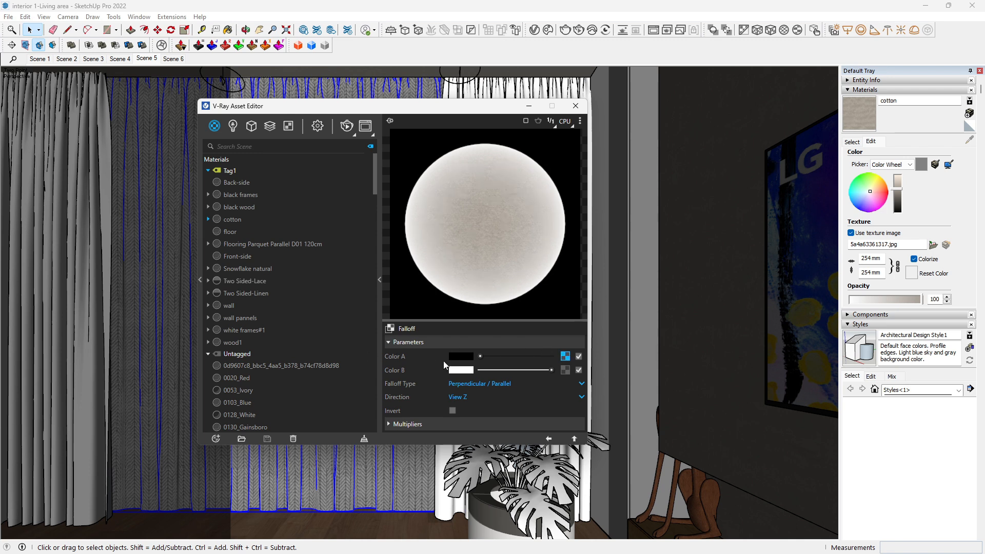
{"action": "mouse_move", "coordinate": [560, 244]}
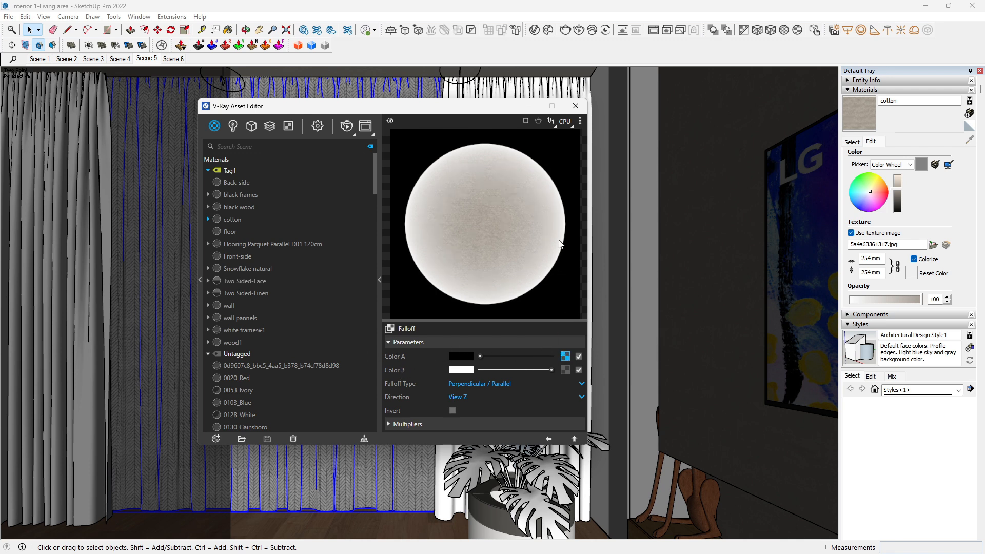
{"action": "mouse_move", "coordinate": [493, 148]}
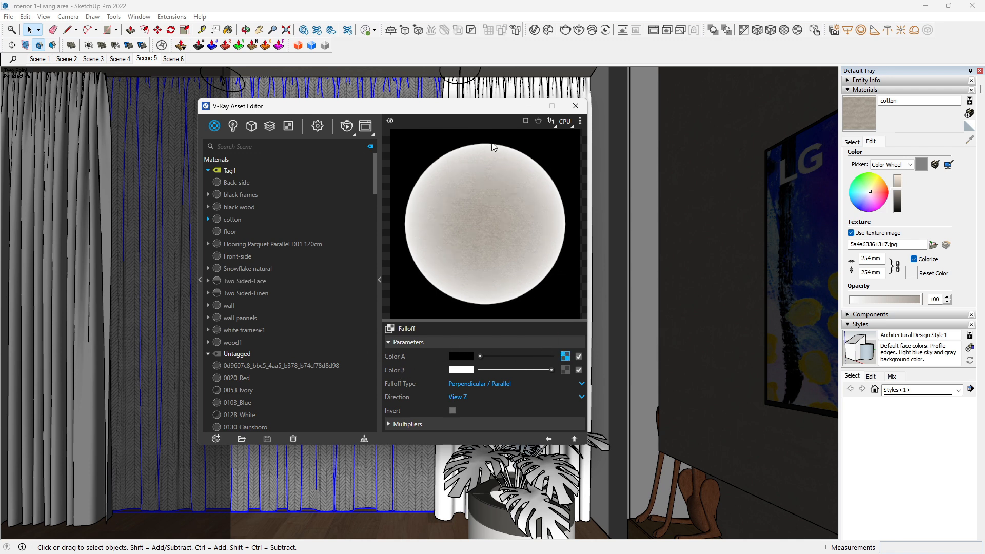
{"action": "mouse_move", "coordinate": [478, 157]}
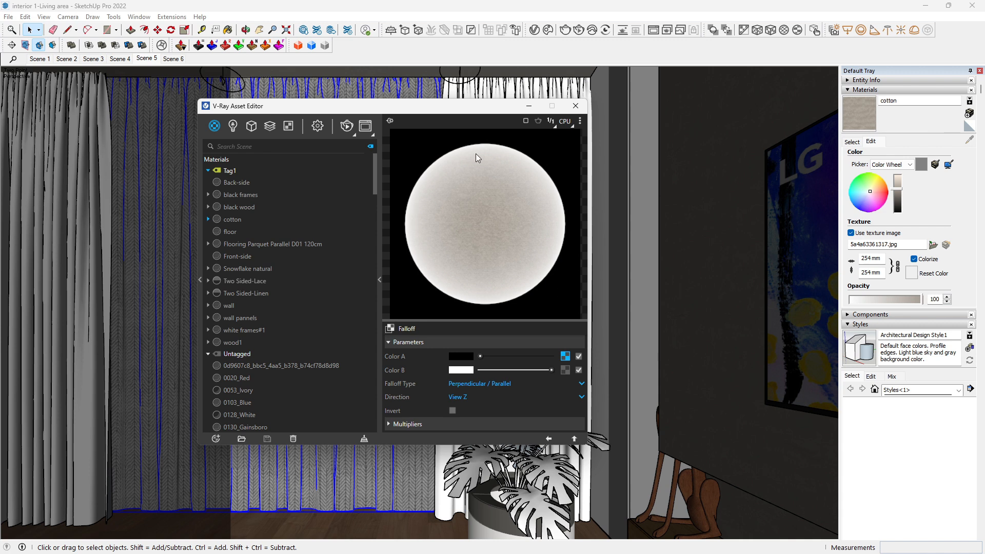
{"action": "mouse_move", "coordinate": [521, 228]}
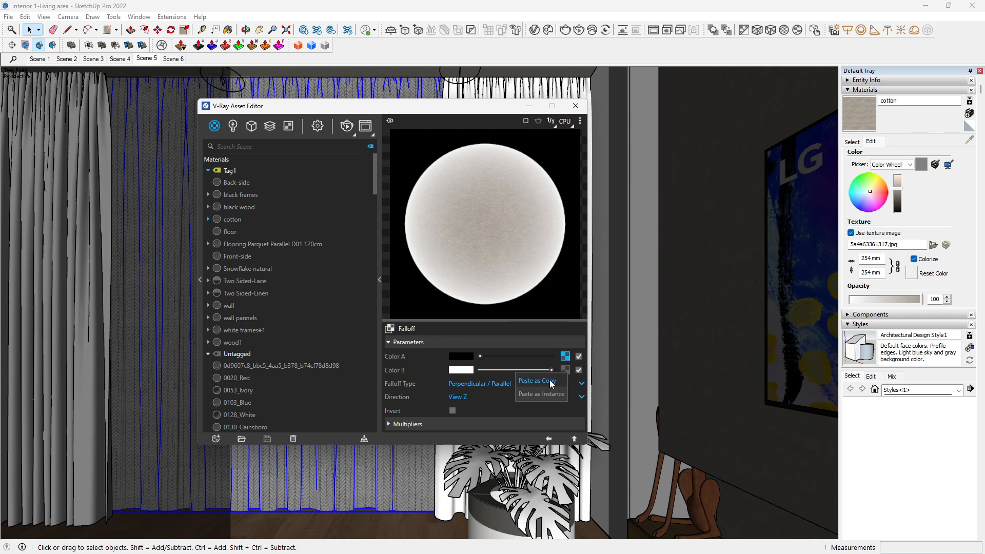
{"action": "left_click", "coordinate": [537, 380]}
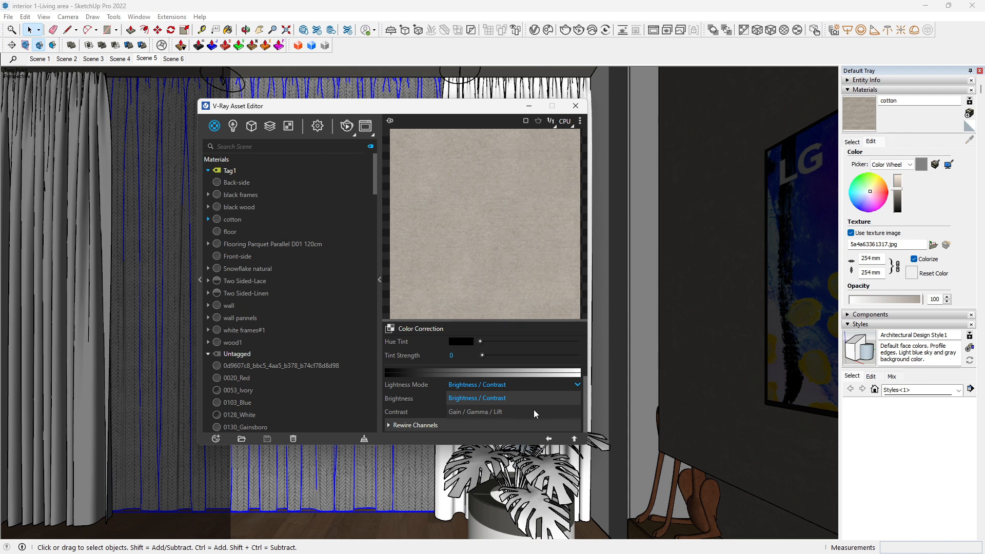
{"action": "mouse_move", "coordinate": [531, 416]}
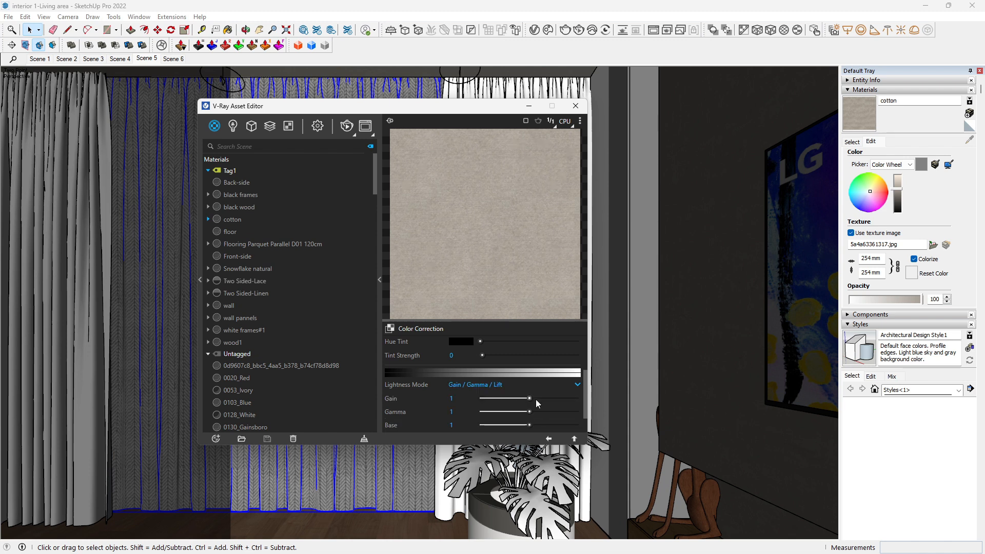
{"action": "left_click_drag", "start_coordinate": [505, 425], "coordinate": [546, 425]}
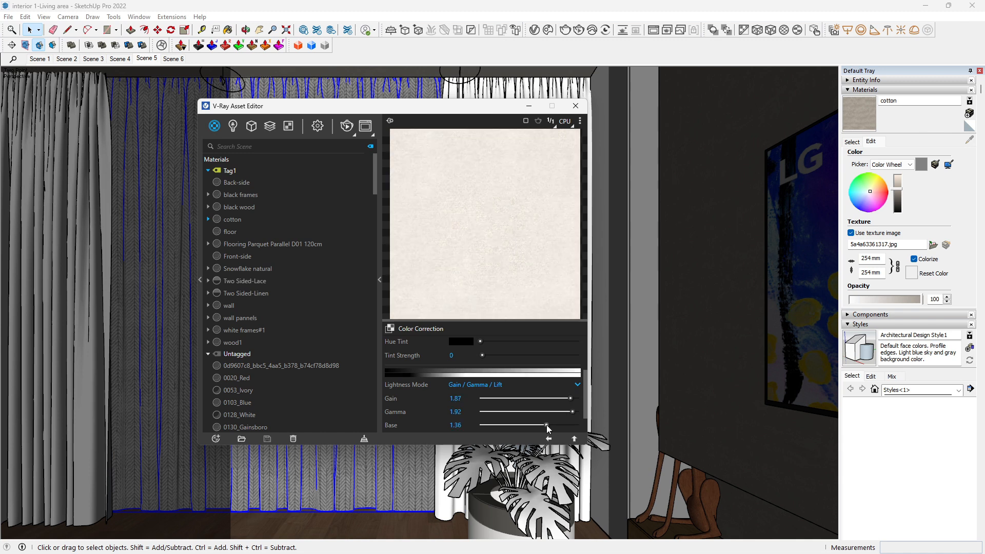
{"action": "left_click_drag", "start_coordinate": [547, 425], "coordinate": [563, 425]}
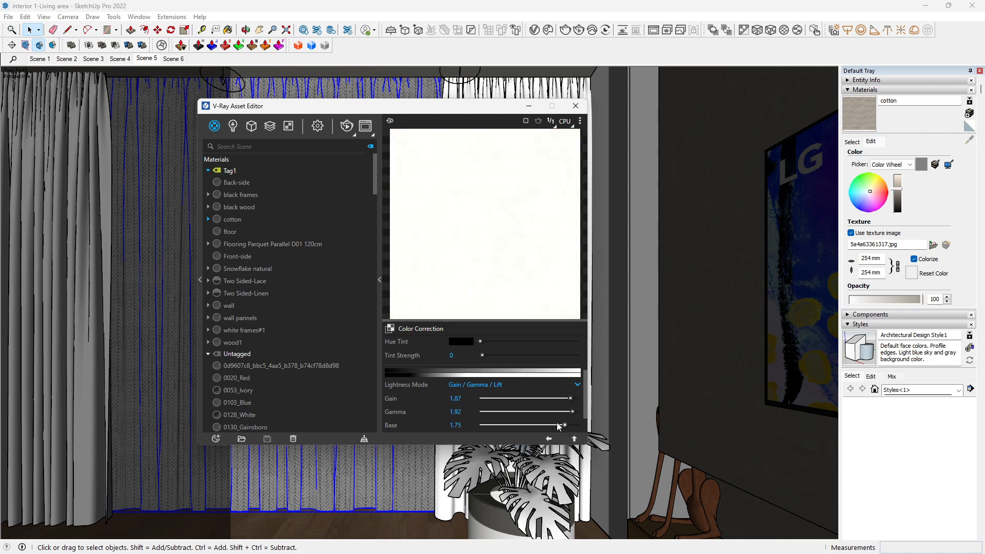
{"action": "left_click_drag", "start_coordinate": [572, 411], "coordinate": [555, 412]}
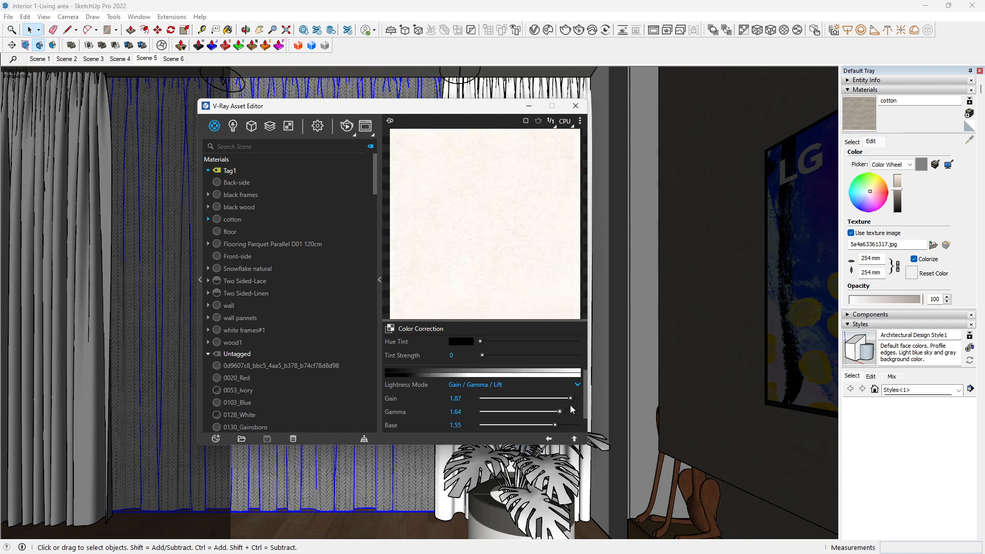
{"action": "left_click_drag", "start_coordinate": [569, 398], "coordinate": [552, 398]}
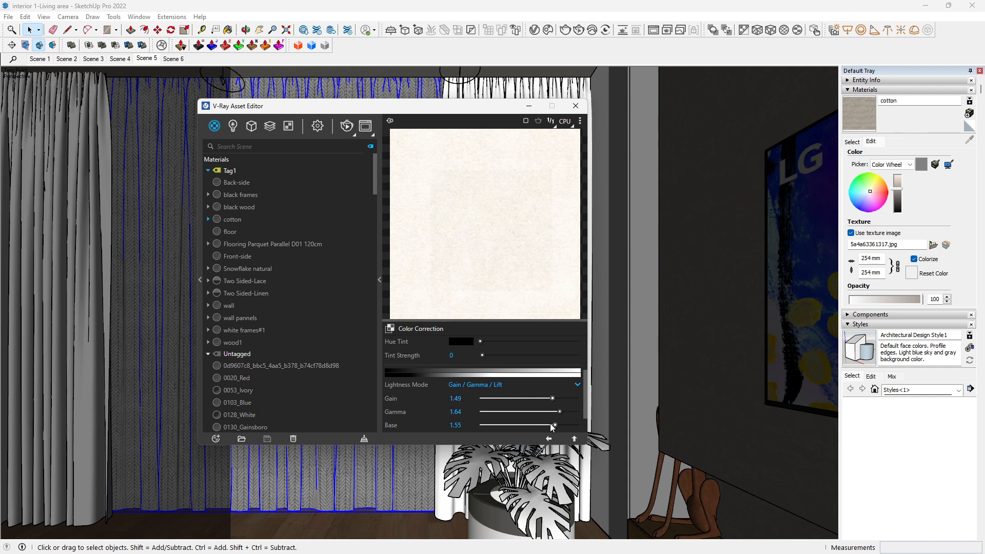
{"action": "left_click_drag", "start_coordinate": [553, 425], "coordinate": [534, 425]}
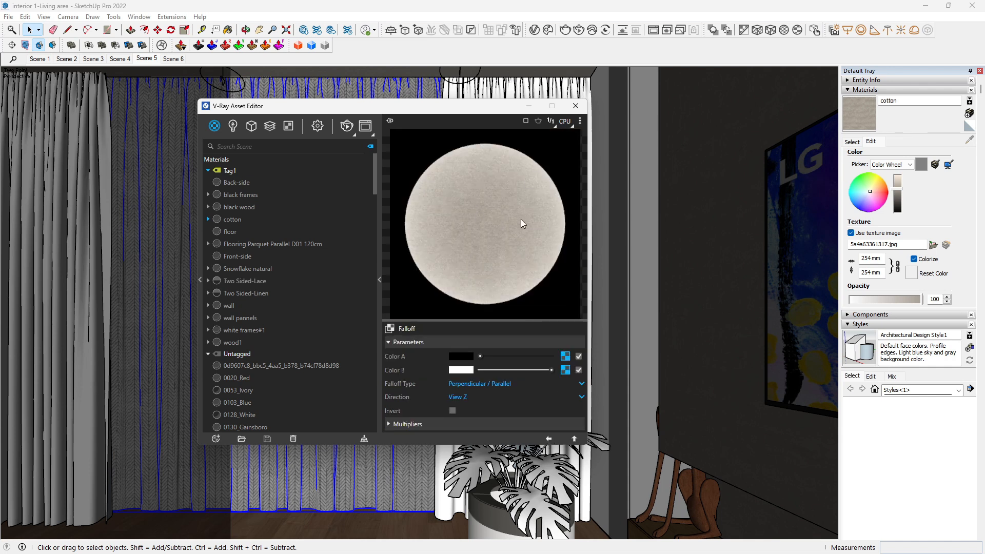
{"action": "mouse_move", "coordinate": [489, 288]}
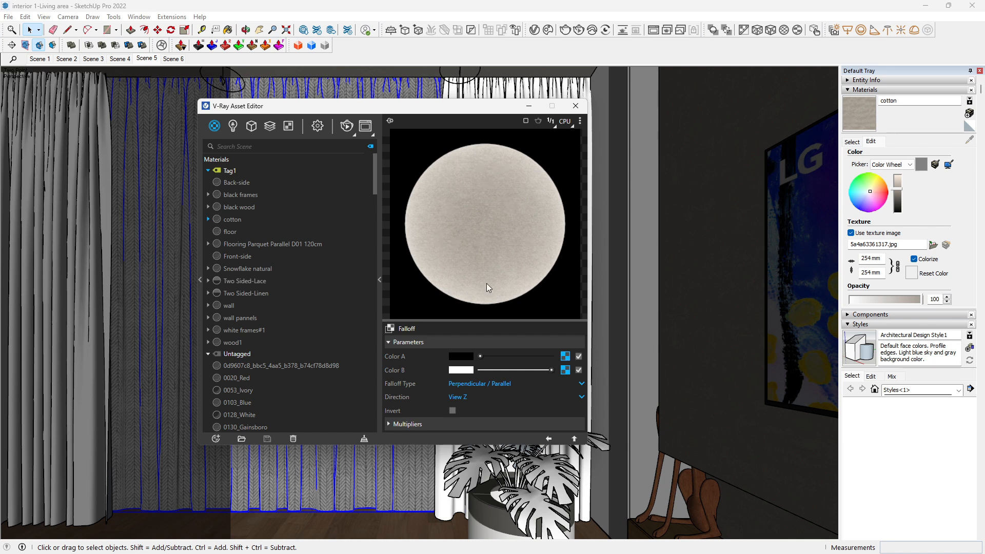
Load the fabric image as cotton's bump map and wrap it in Color Correction
{"action": "left_click", "coordinate": [232, 219]}
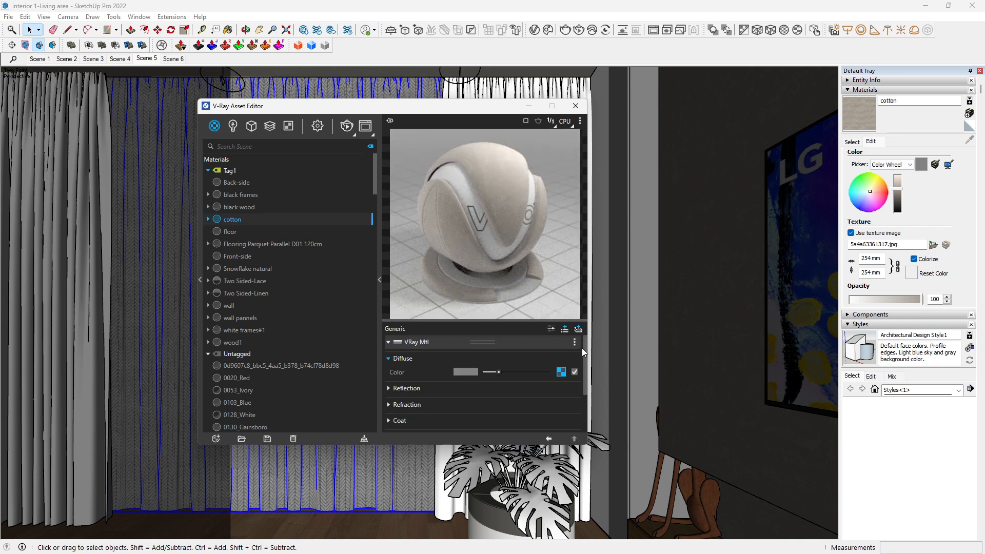
{"action": "scroll", "scroll_direction": "down", "scroll_amount": 3}
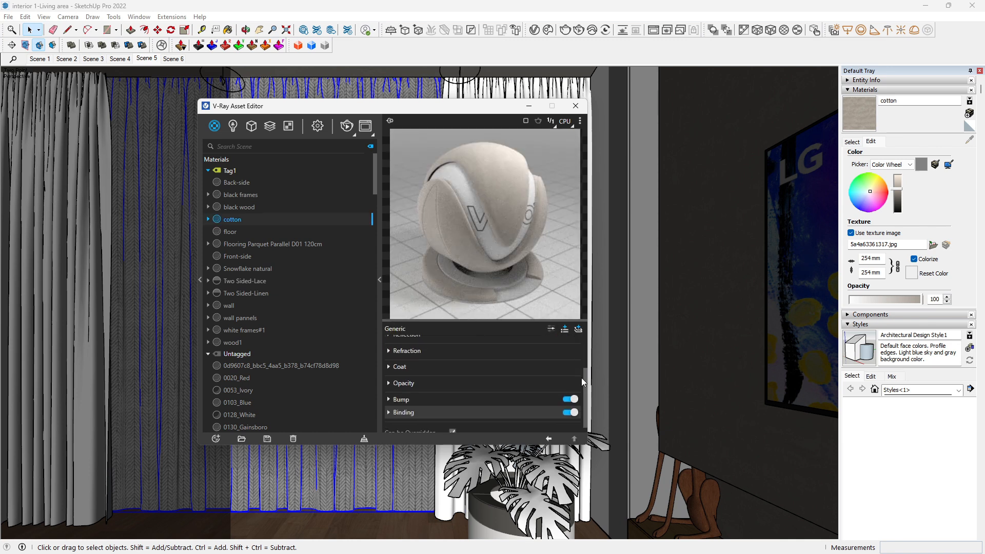
{"action": "left_click", "coordinate": [400, 399]}
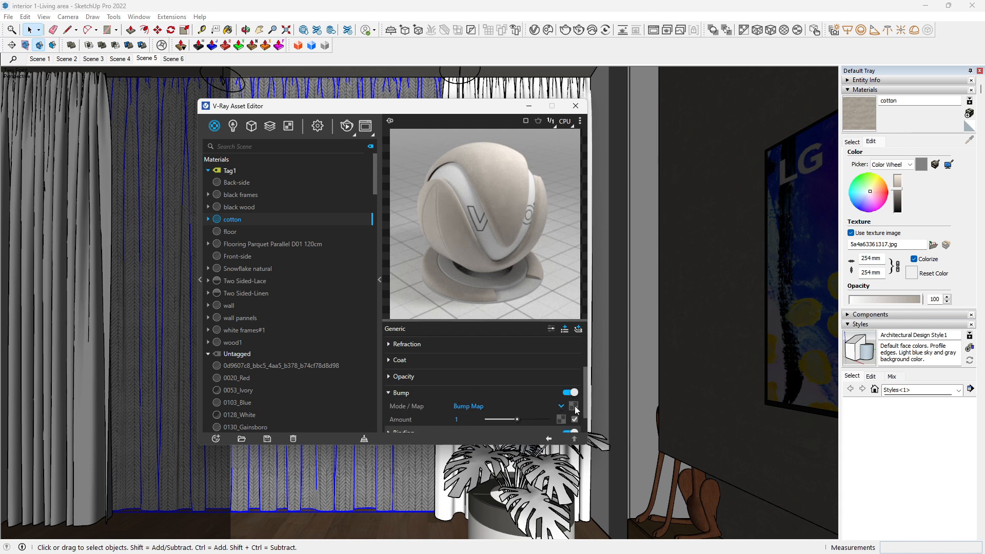
{"action": "left_click", "coordinate": [574, 406]}
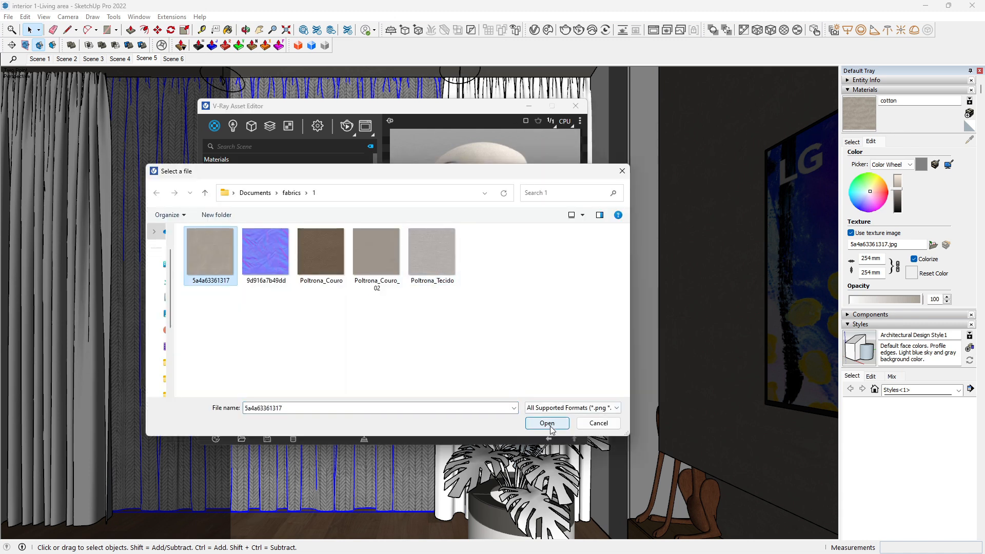
{"action": "left_click", "coordinate": [547, 423]}
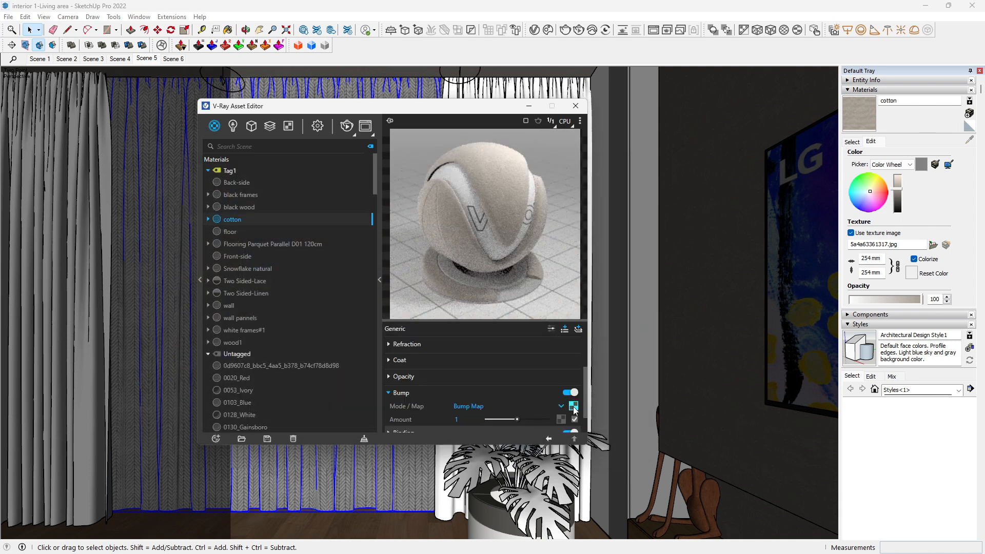
{"action": "left_click", "coordinate": [573, 407]}
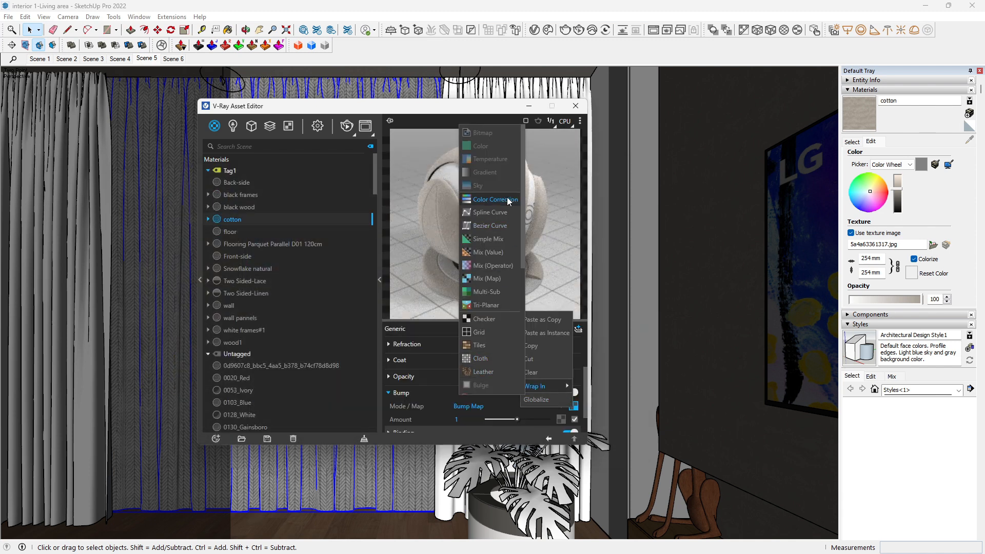
{"action": "left_click", "coordinate": [495, 199]}
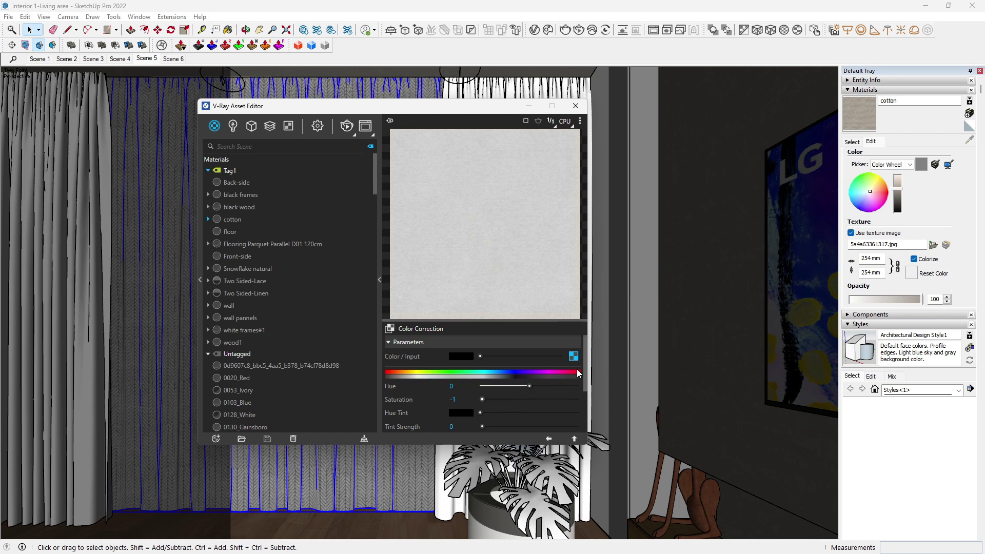
Set the bump image gamma to 0.72 and the bump amount to 0.16
{"action": "scroll", "scroll_direction": "down", "scroll_amount": 3}
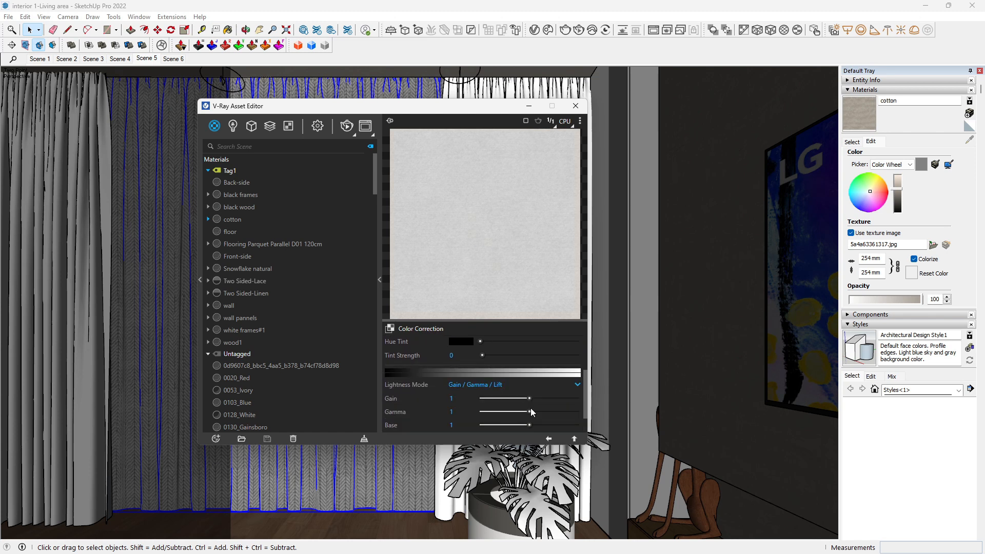
{"action": "left_click_drag", "start_coordinate": [524, 412], "coordinate": [517, 414]}
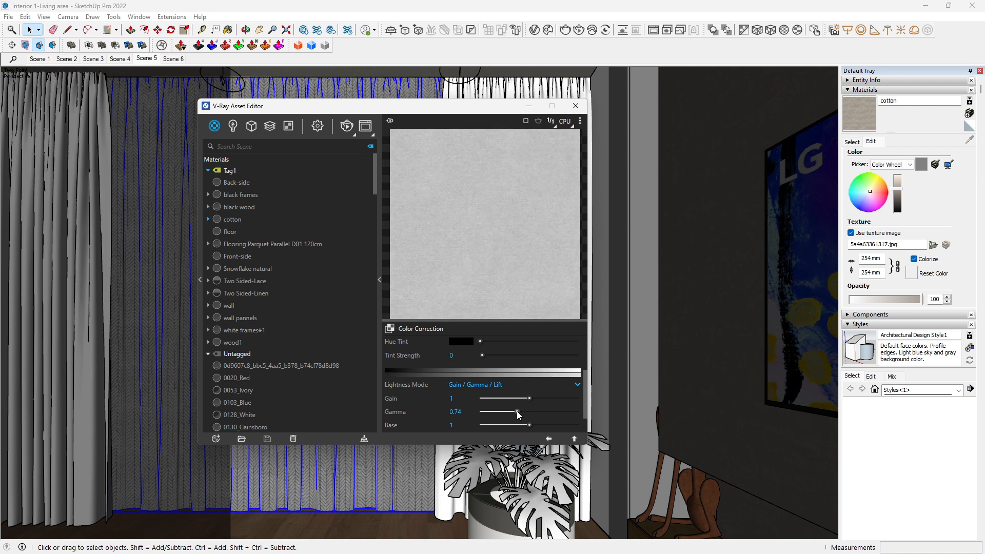
{"action": "left_click_drag", "start_coordinate": [516, 411], "coordinate": [513, 412]}
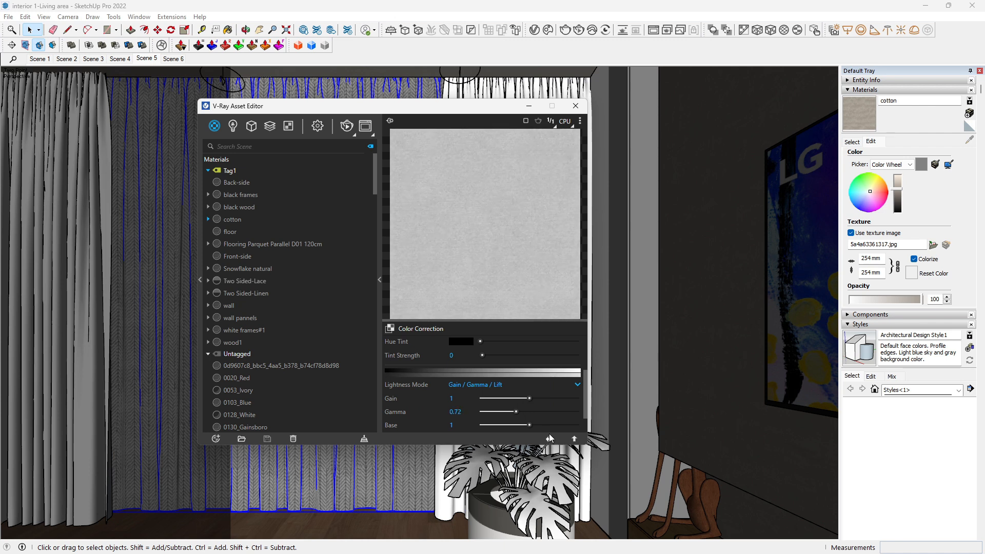
{"action": "left_click", "coordinate": [233, 219]}
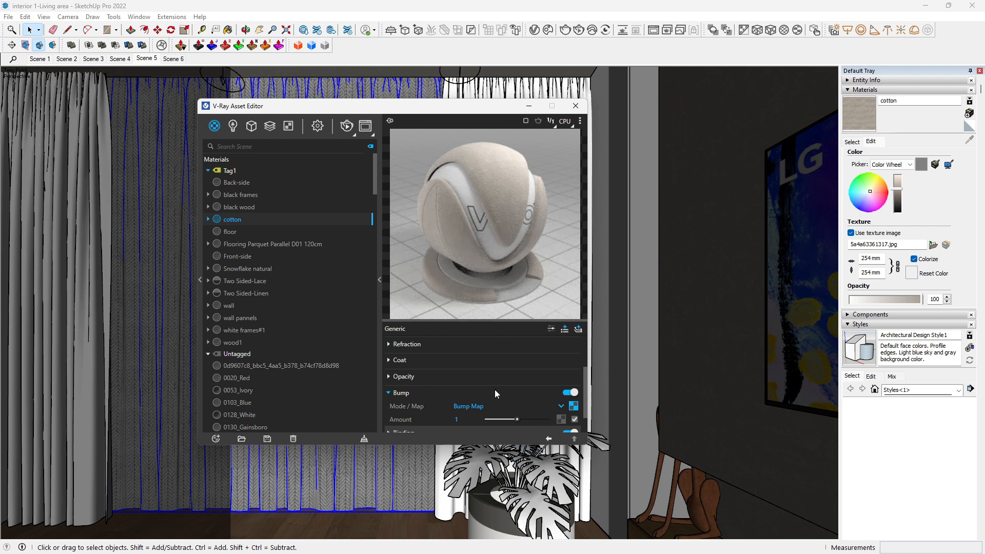
{"action": "left_click_drag", "start_coordinate": [515, 419], "coordinate": [487, 420]}
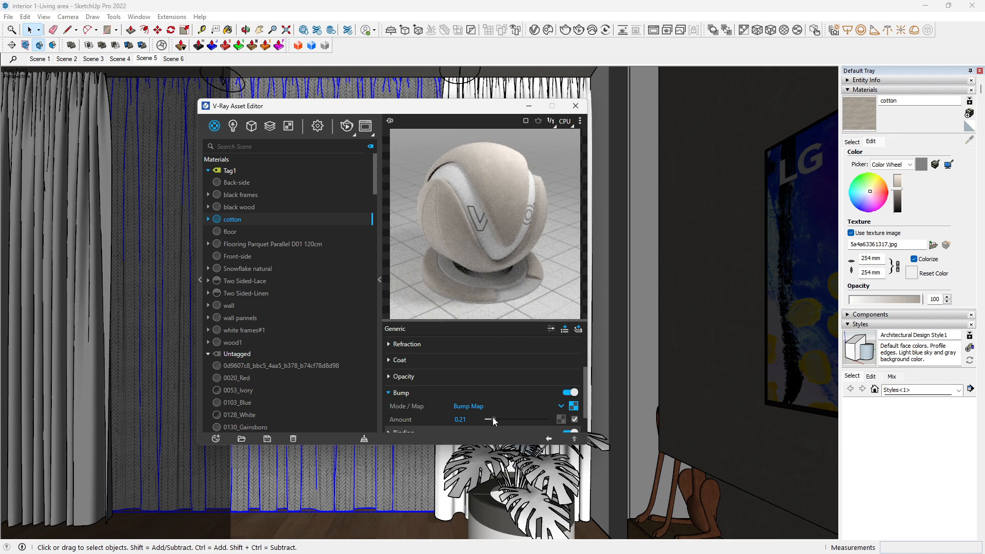
{"action": "left_click_drag", "start_coordinate": [493, 419], "coordinate": [489, 419]}
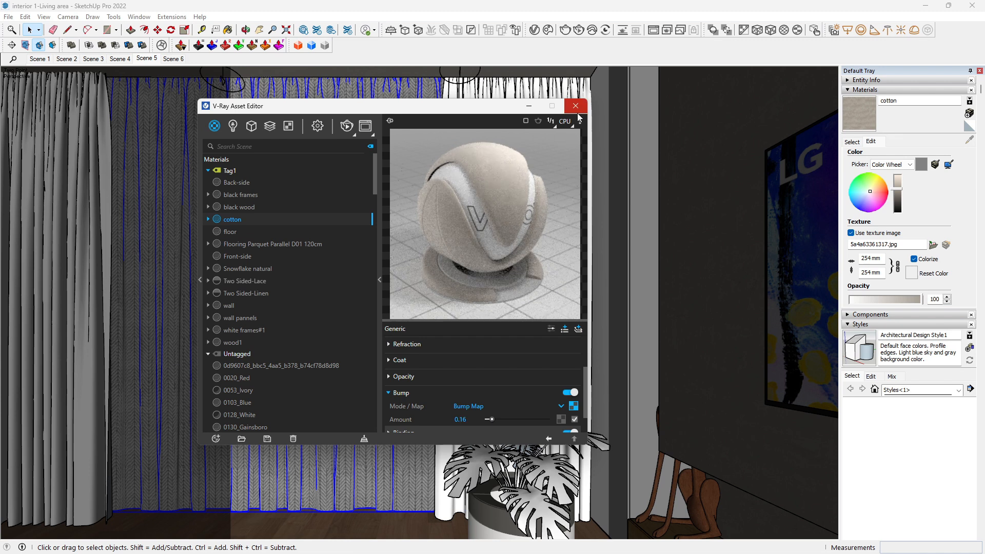
Move the Asset Editor aside, switch to Scene 6, and start an interactive render
{"action": "left_click", "coordinate": [576, 106]}
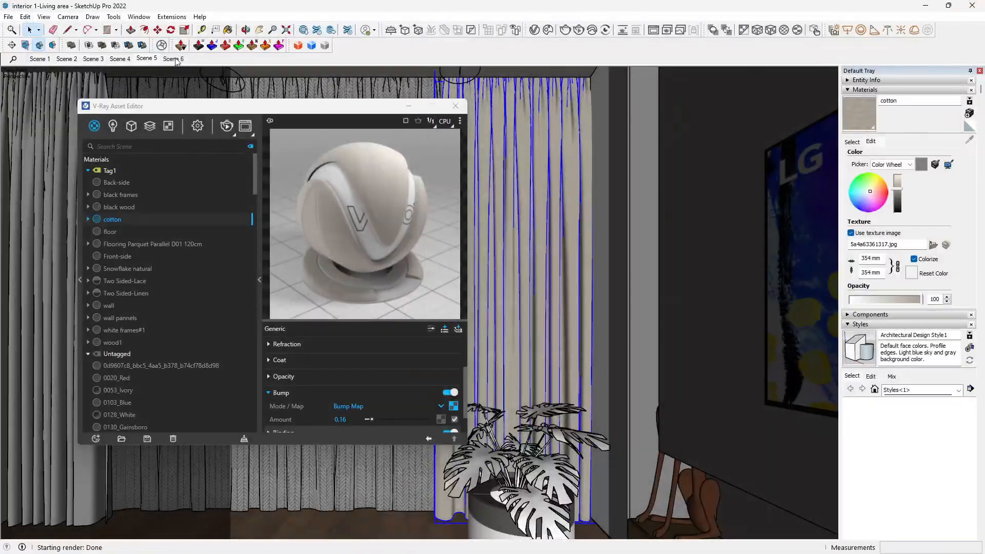
{"action": "left_click", "coordinate": [173, 59]}
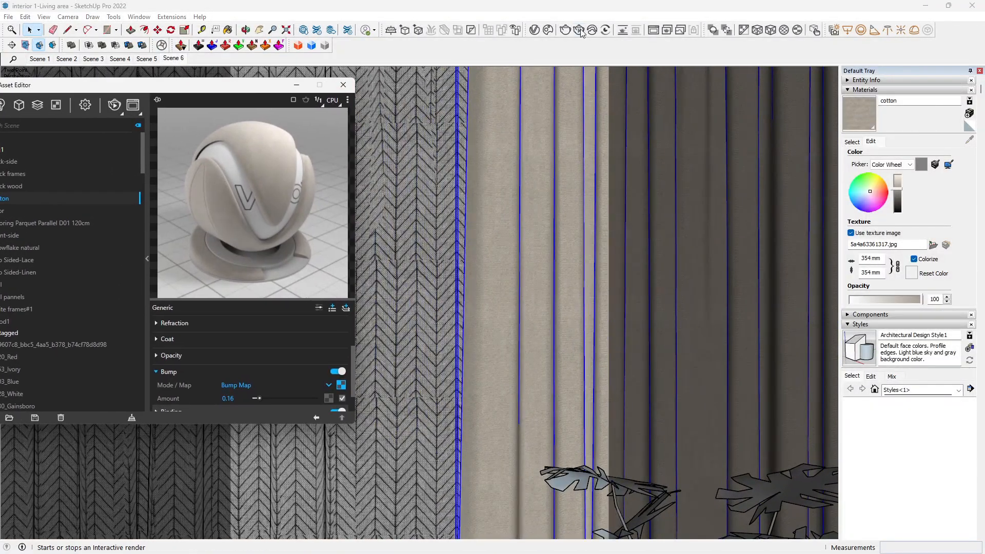
{"action": "left_click", "coordinate": [577, 29]}
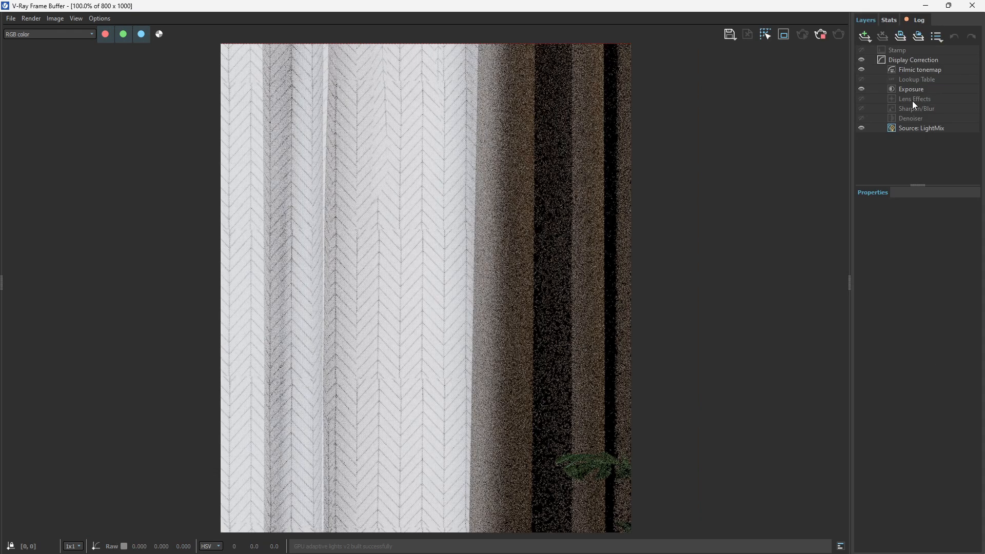
Select the Exposure layer in the Frame Buffer Layers panel to show its properties
{"action": "left_click", "coordinate": [911, 89]}
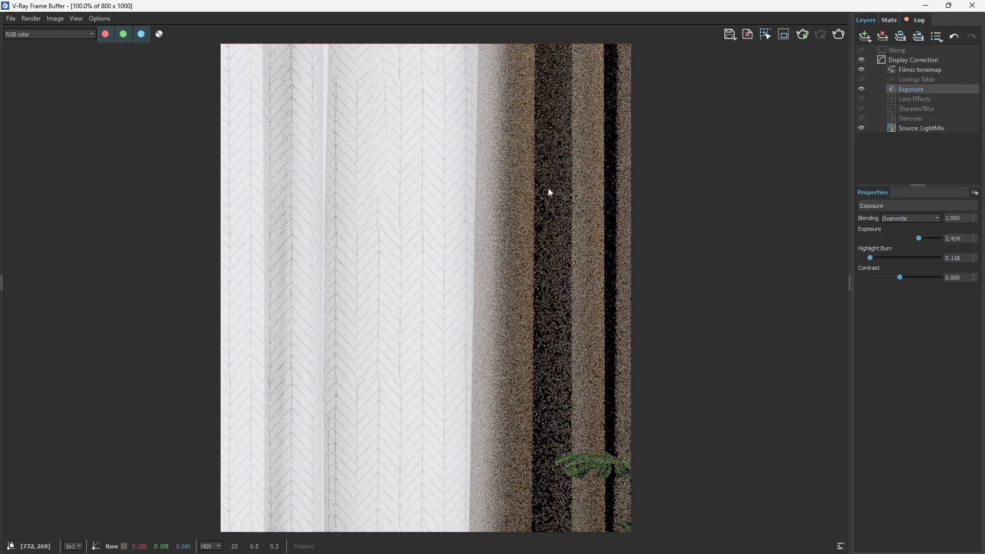
{"action": "mouse_move", "coordinate": [973, 6]}
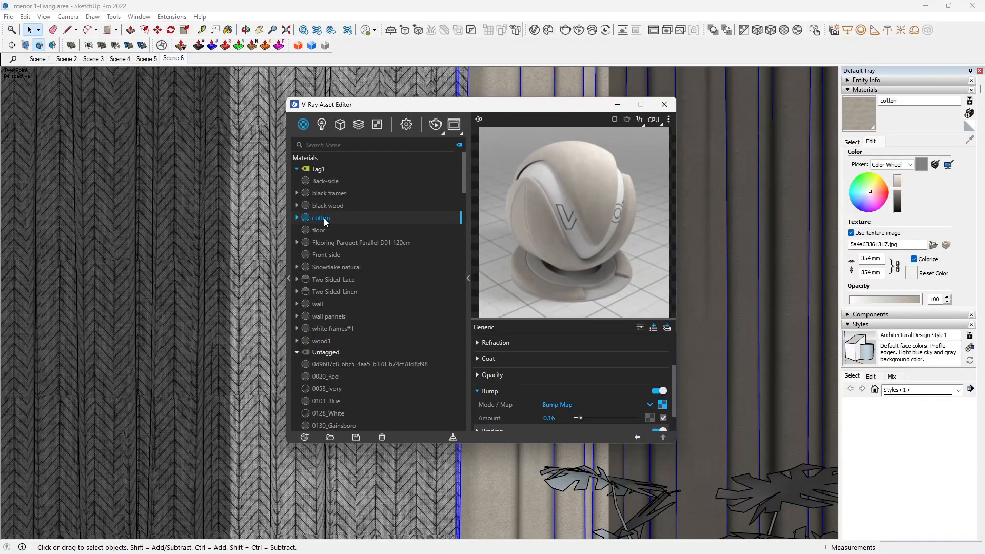
Duplicate the cotton material in the Asset Editor and rename the copy 'Velvet'
{"action": "right_click", "coordinate": [321, 218]}
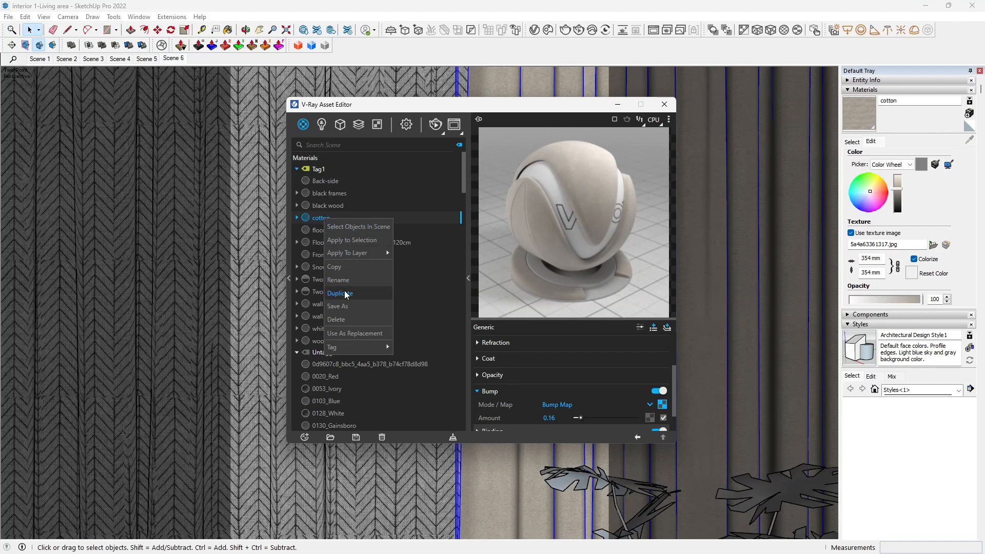
{"action": "left_click", "coordinate": [339, 292]}
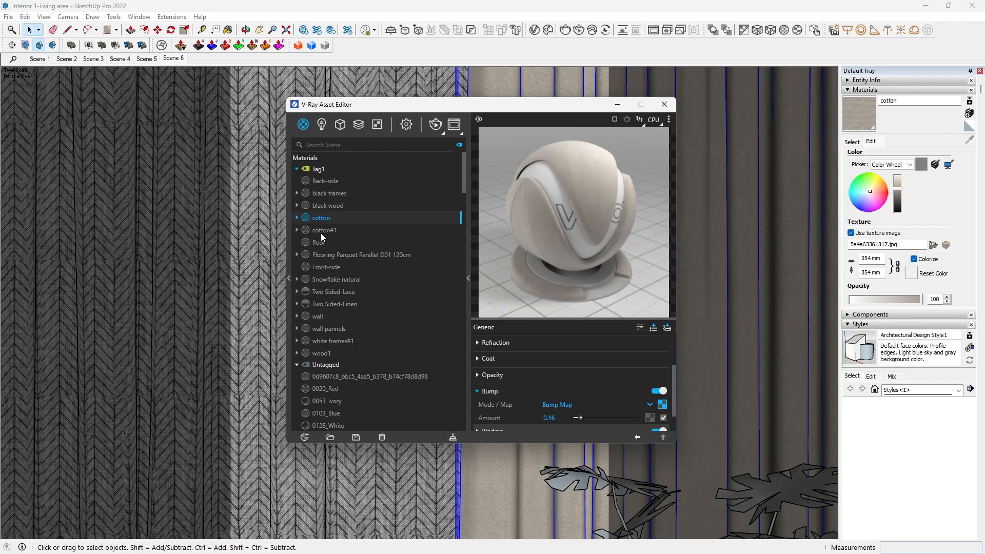
{"action": "left_click", "coordinate": [323, 230]}
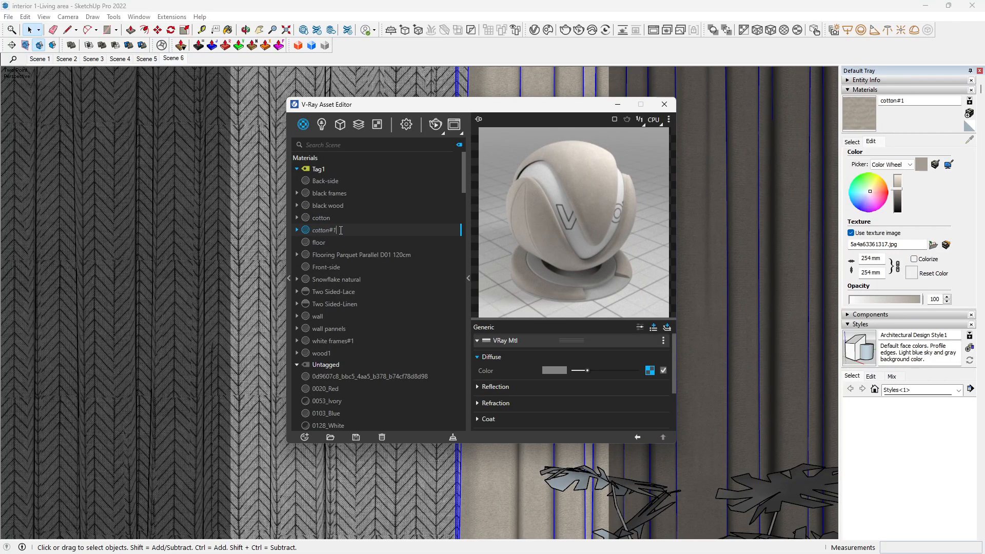
{"action": "double_click", "coordinate": [323, 229]}
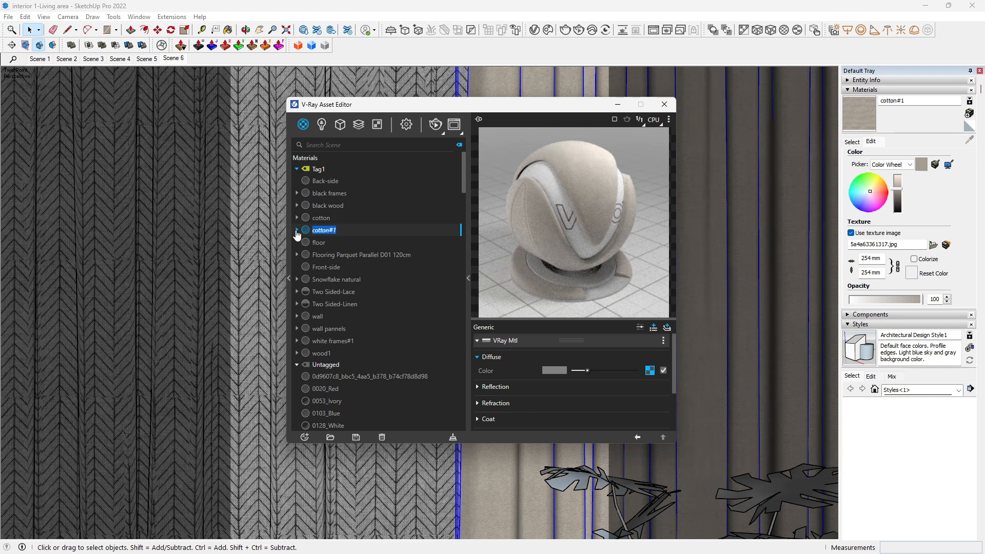
{"action": "type", "text": "Velvet"}
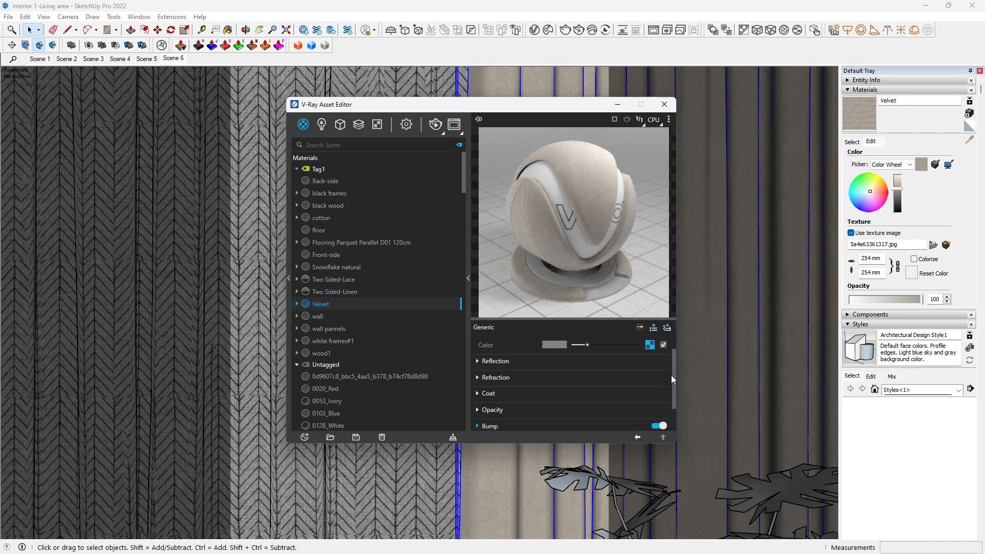
Expand Velvet's Sheen rollout, showing black sheen colour and glossiness 0.8
{"action": "scroll", "scroll_direction": "down", "scroll_amount": 3}
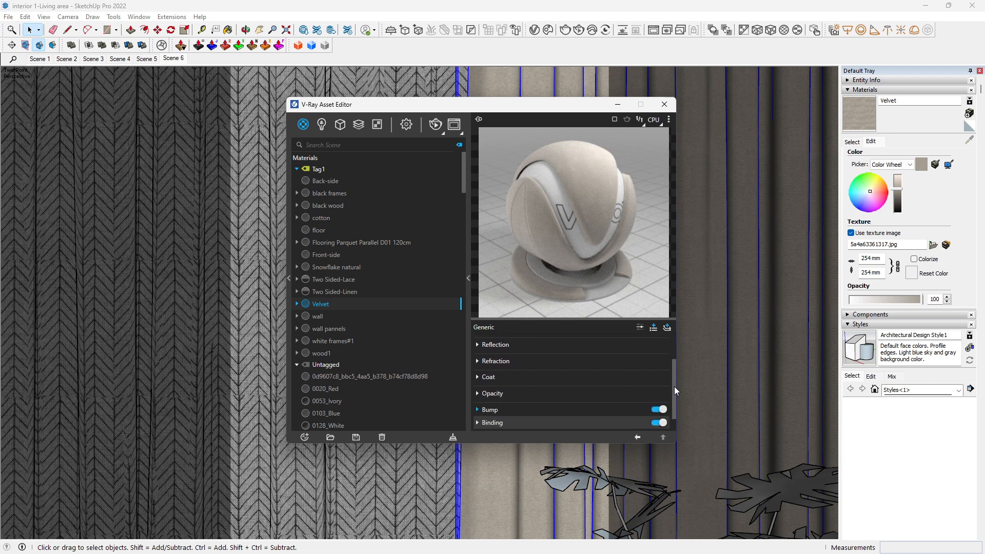
{"action": "left_click", "coordinate": [639, 327]}
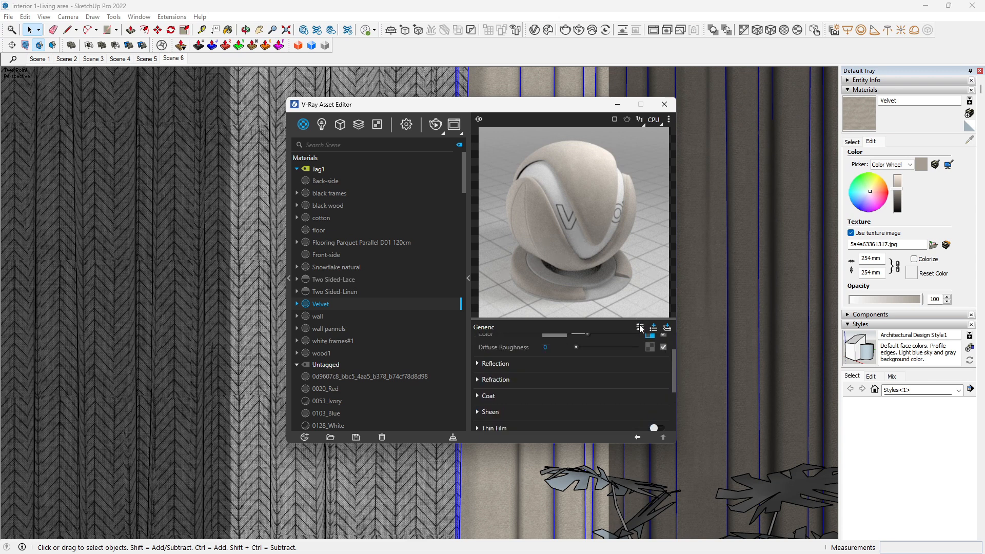
{"action": "mouse_move", "coordinate": [640, 328]}
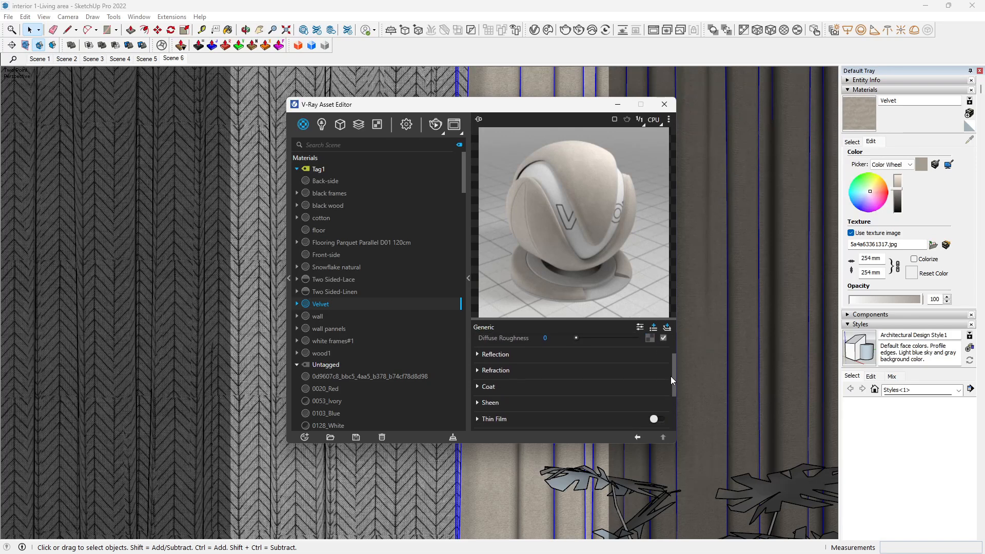
{"action": "left_click", "coordinate": [489, 402]}
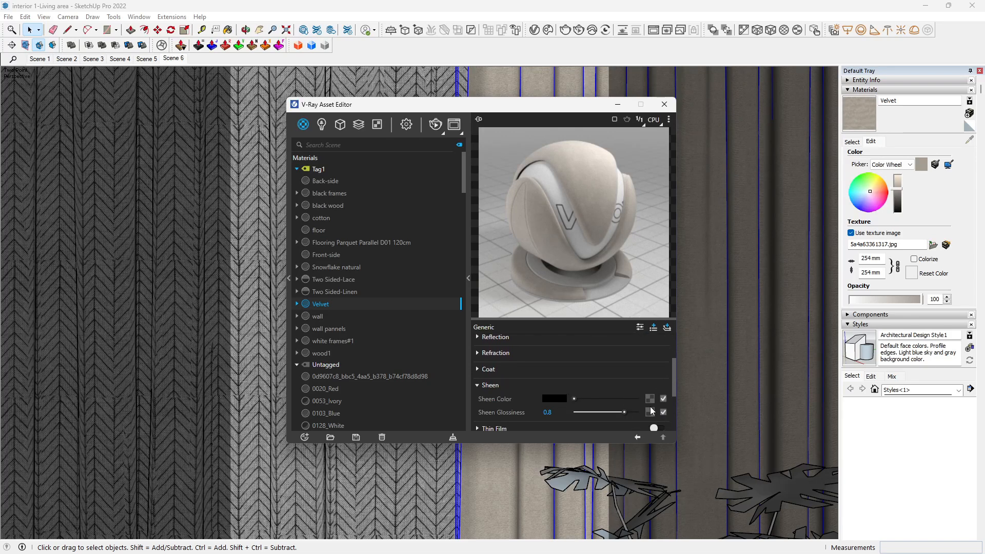
{"action": "mouse_move", "coordinate": [649, 412]}
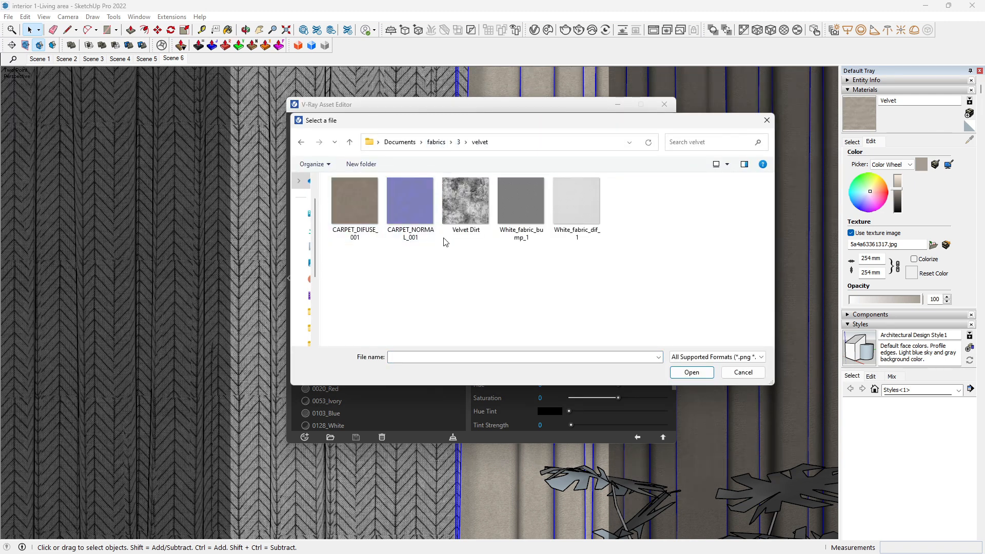
{"action": "mouse_move", "coordinate": [464, 200]}
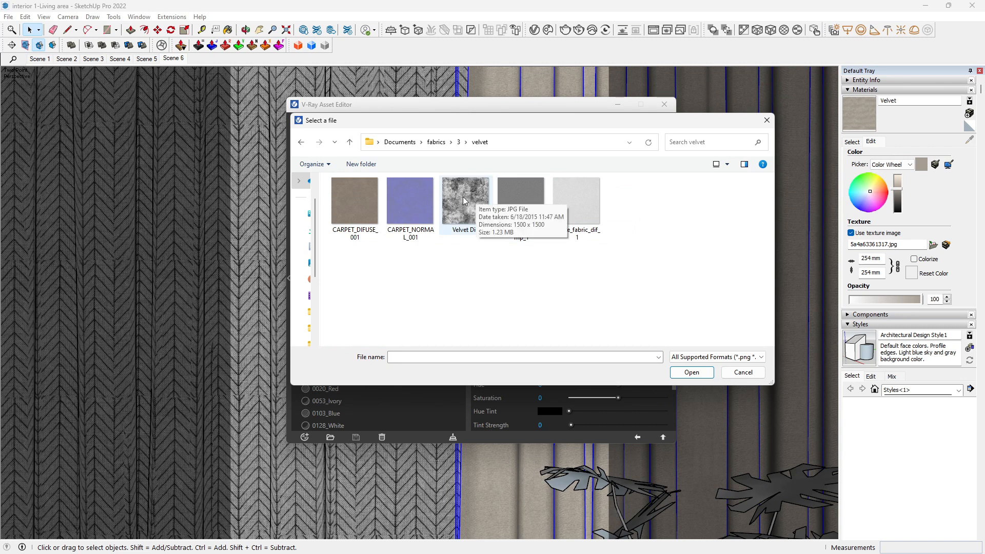
Load the Velvet Dirt image as the sheen colour bitmap
{"action": "left_click", "coordinate": [465, 200]}
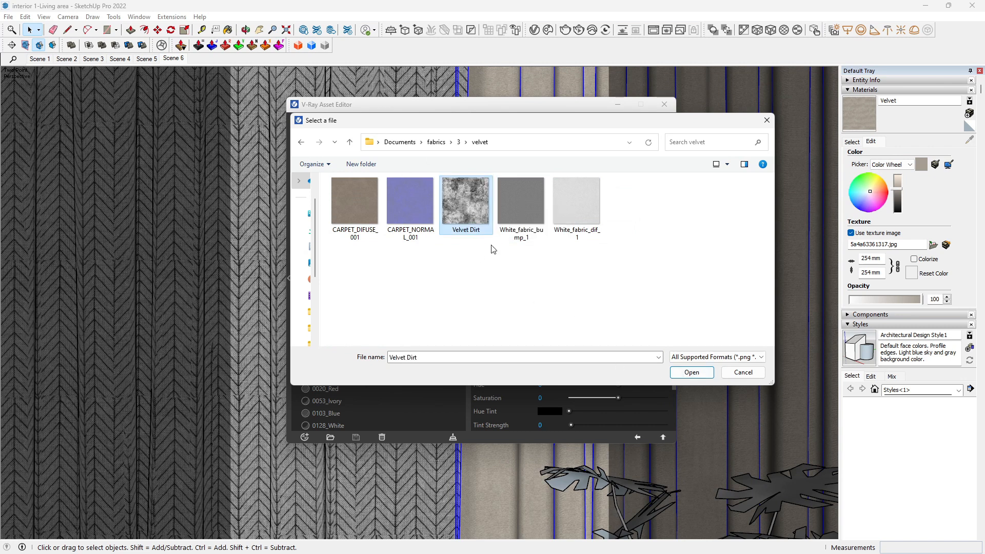
{"action": "left_click", "coordinate": [692, 372]}
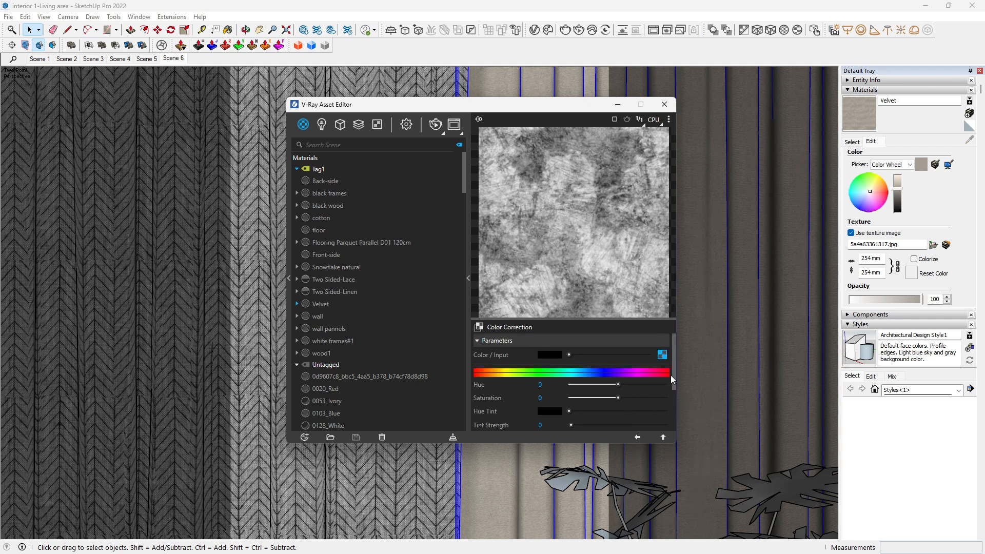
Darken the dirt texture by pushing its colour-correction gamma down to 0.19
{"action": "scroll", "scroll_direction": "down", "scroll_amount": 3}
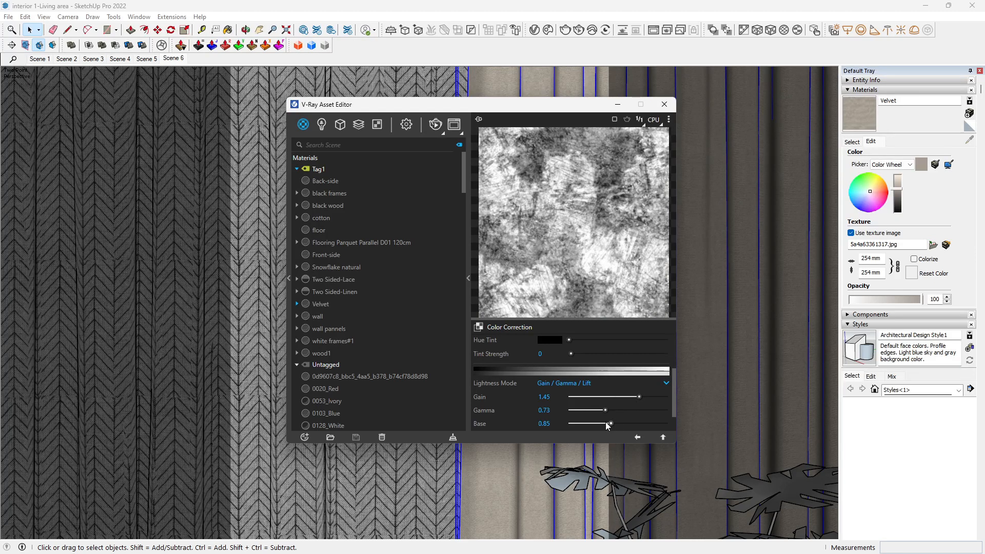
{"action": "left_click_drag", "start_coordinate": [587, 409], "coordinate": [585, 411]}
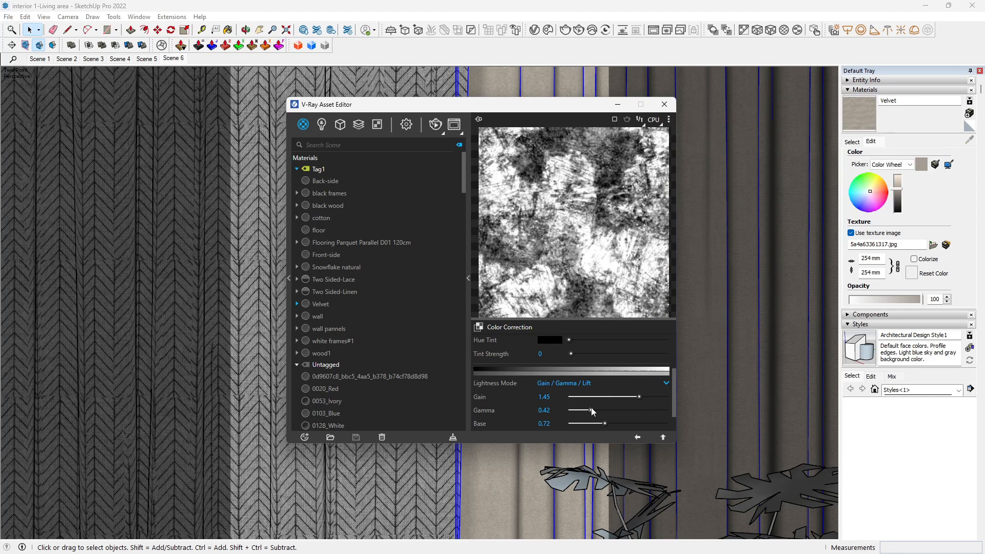
{"action": "left_click", "coordinate": [321, 304]}
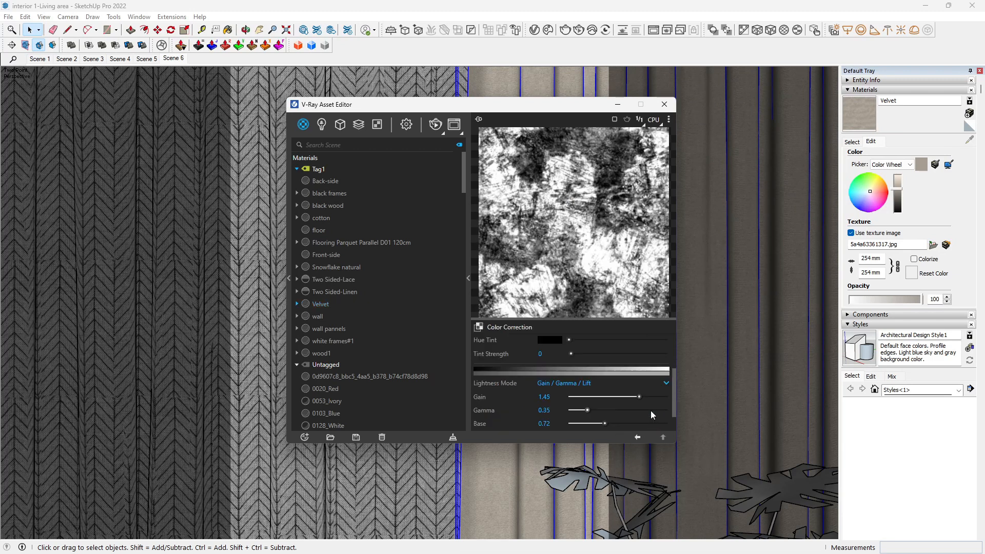
{"action": "left_click_drag", "start_coordinate": [588, 410], "coordinate": [573, 410]}
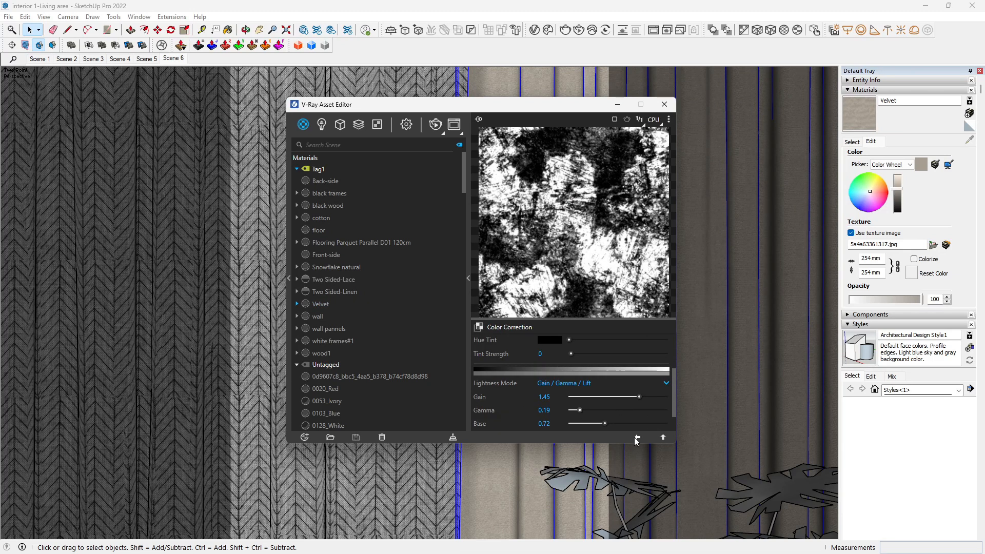
{"action": "left_click", "coordinate": [321, 303]}
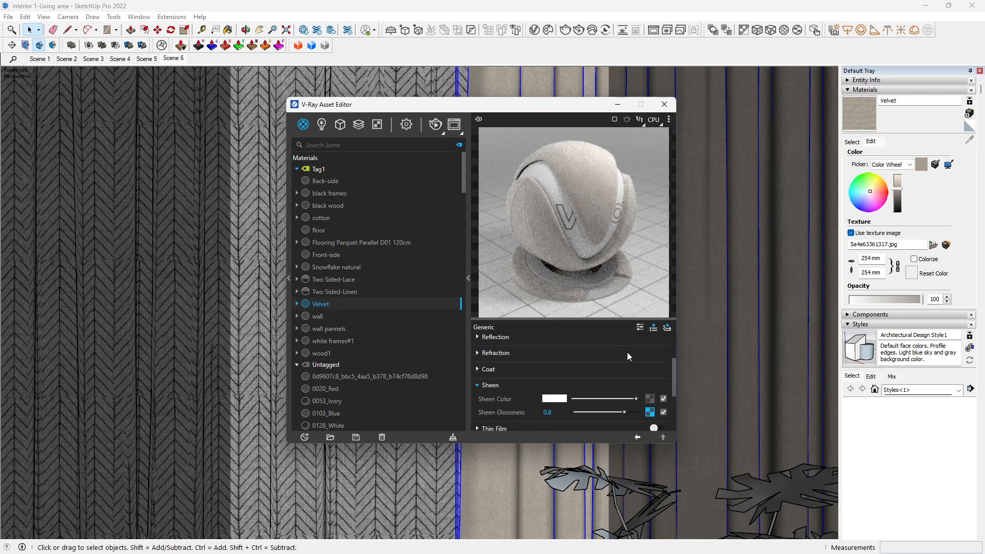
Set sheen glossiness to 1 and tune the dirt texture to base 0.41, gain about 1.12, lower gamma
{"action": "left_click_drag", "start_coordinate": [627, 412], "coordinate": [589, 412]}
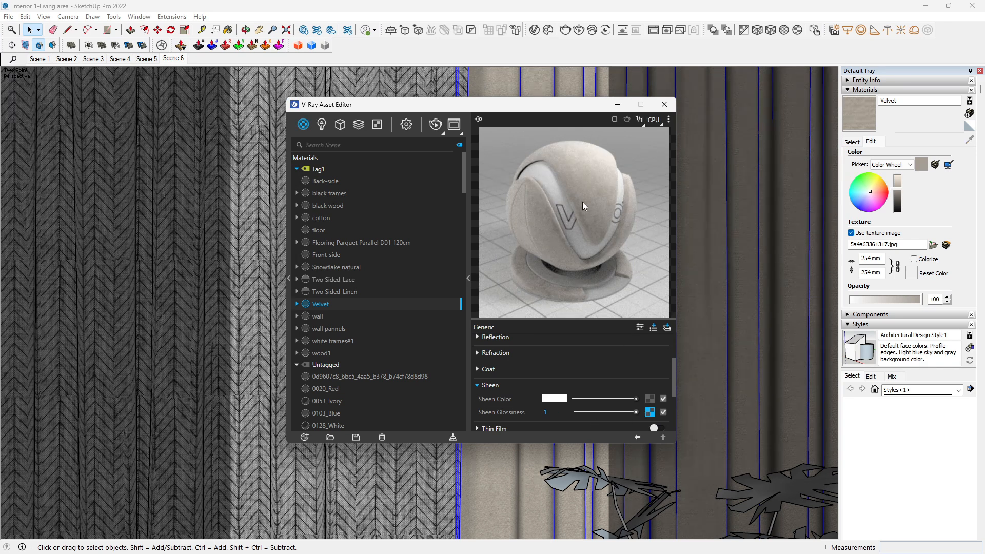
{"action": "mouse_move", "coordinate": [602, 184]}
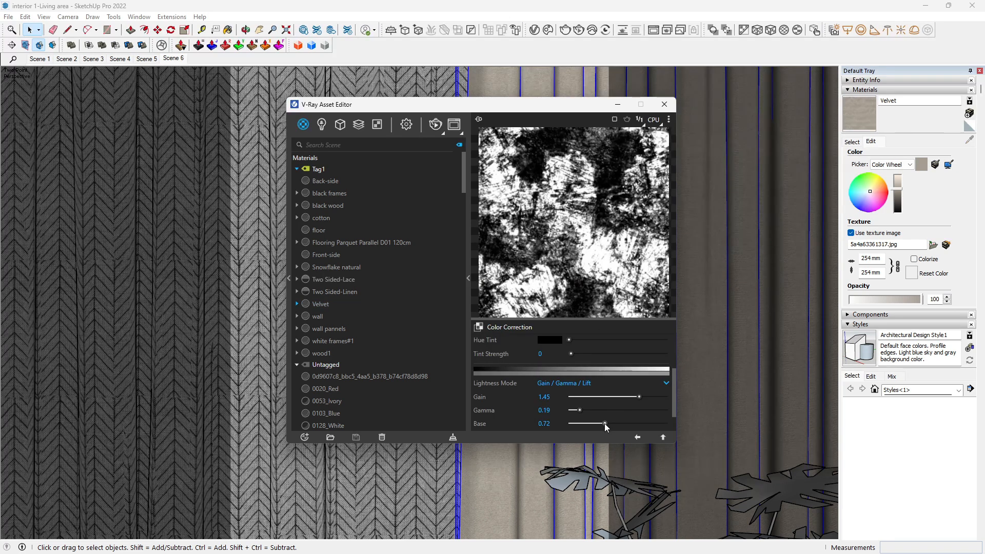
{"action": "left_click_drag", "start_coordinate": [604, 423], "coordinate": [640, 424]}
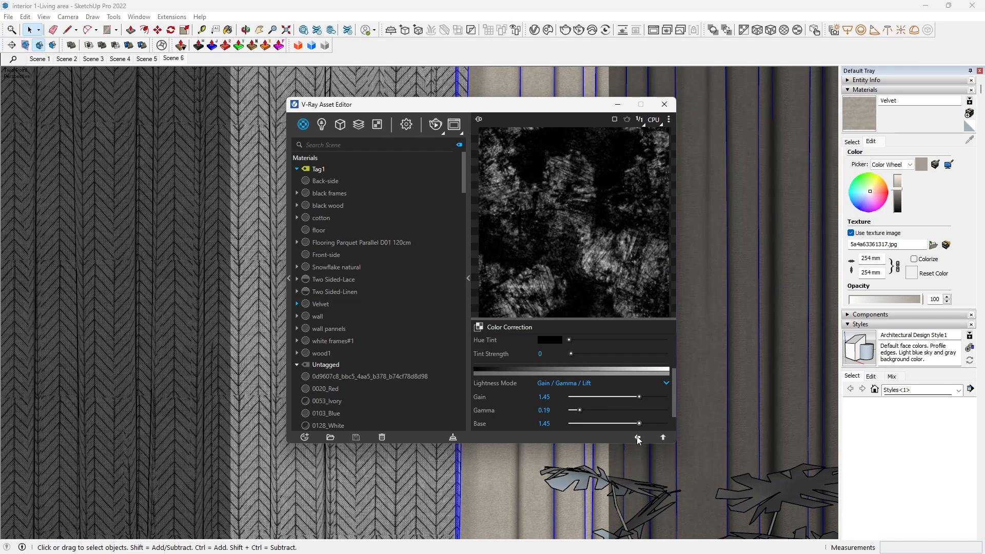
{"action": "left_click", "coordinate": [320, 304]}
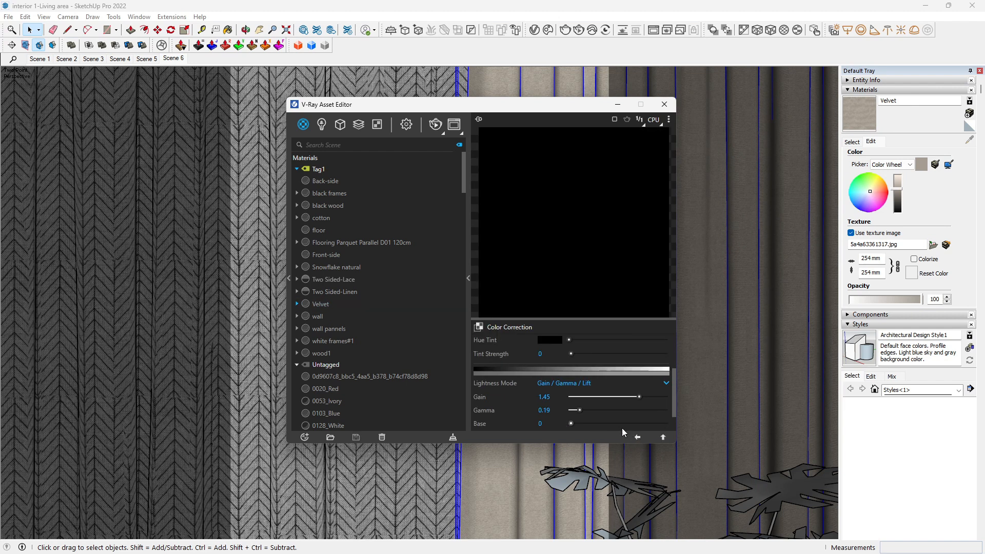
{"action": "left_click_drag", "start_coordinate": [570, 422], "coordinate": [578, 423]}
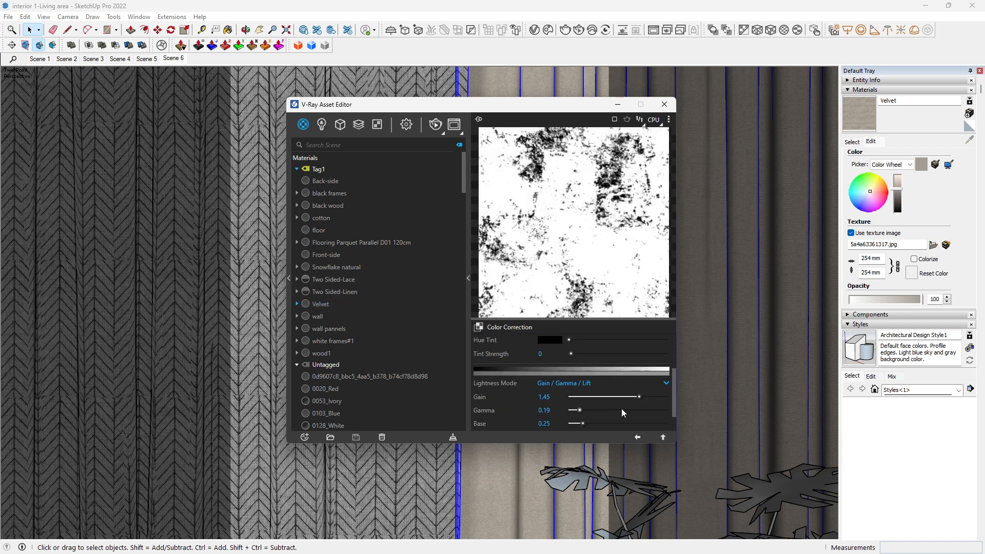
{"action": "left_click_drag", "start_coordinate": [581, 423], "coordinate": [601, 423]}
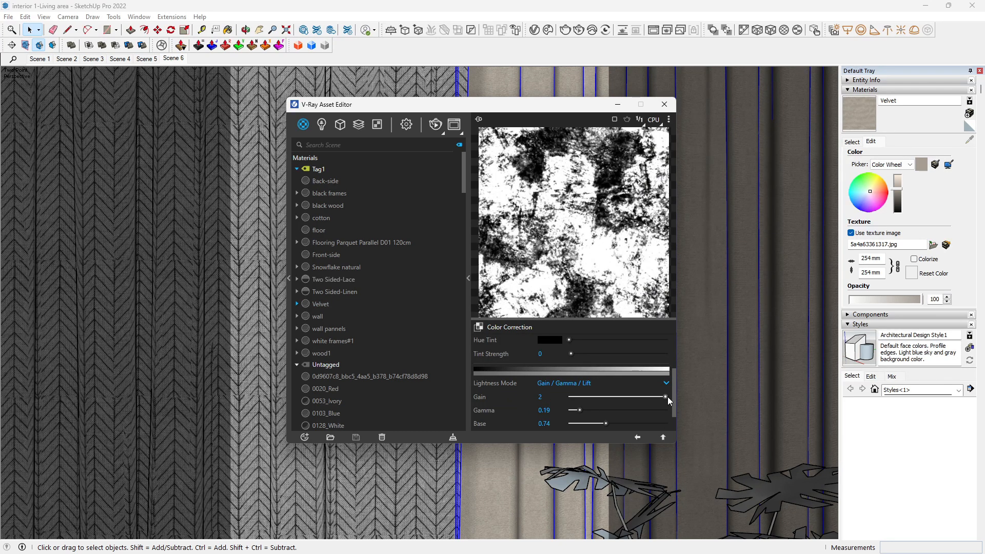
{"action": "left_click_drag", "start_coordinate": [664, 396], "coordinate": [624, 397]}
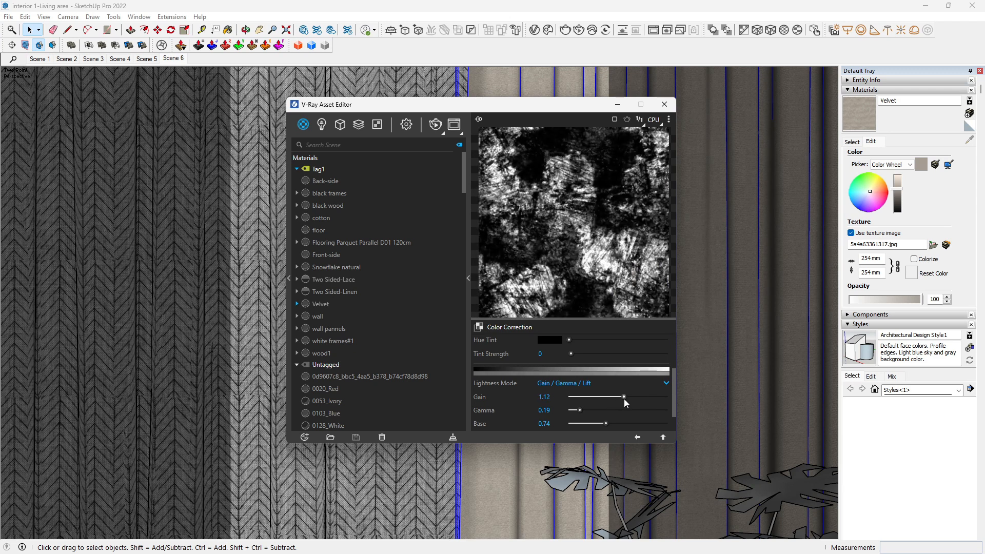
{"action": "left_click_drag", "start_coordinate": [605, 423], "coordinate": [593, 422]}
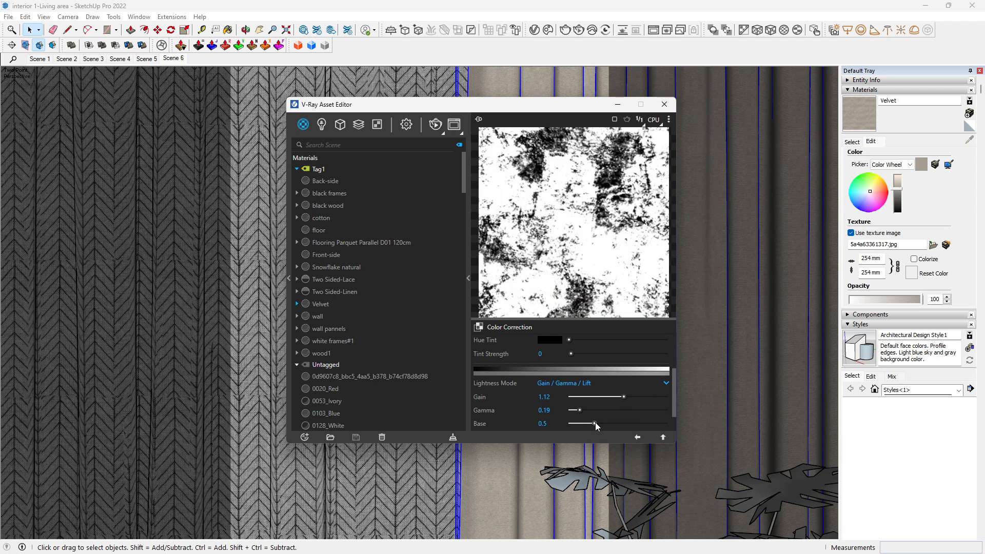
{"action": "left_click_drag", "start_coordinate": [594, 423], "coordinate": [589, 423]}
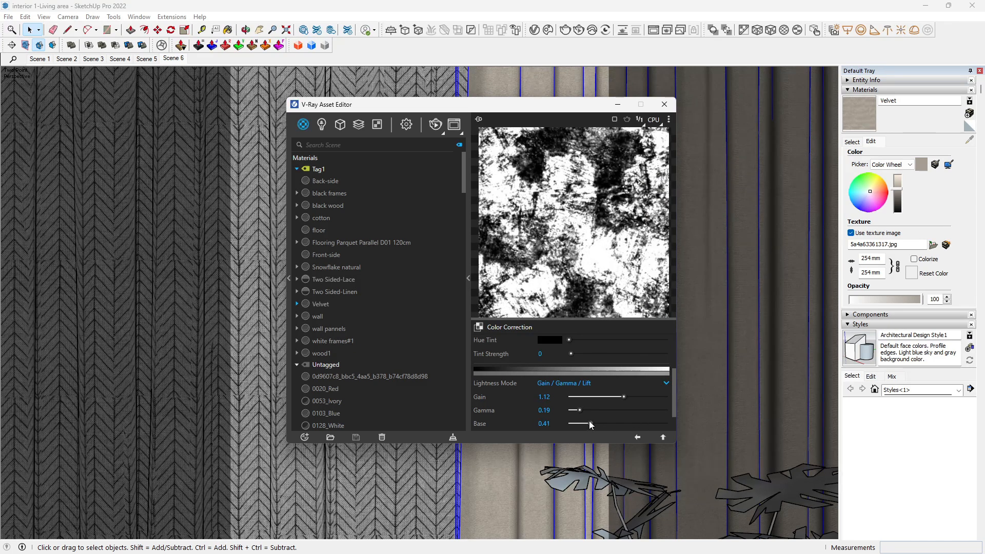
{"action": "left_click_drag", "start_coordinate": [574, 409], "coordinate": [572, 410]}
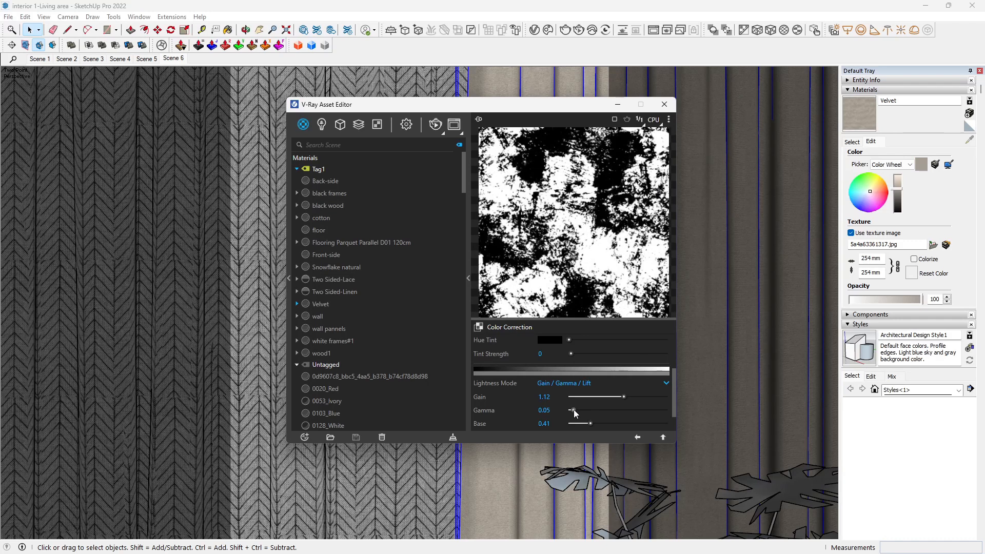
{"action": "left_click", "coordinate": [322, 303]}
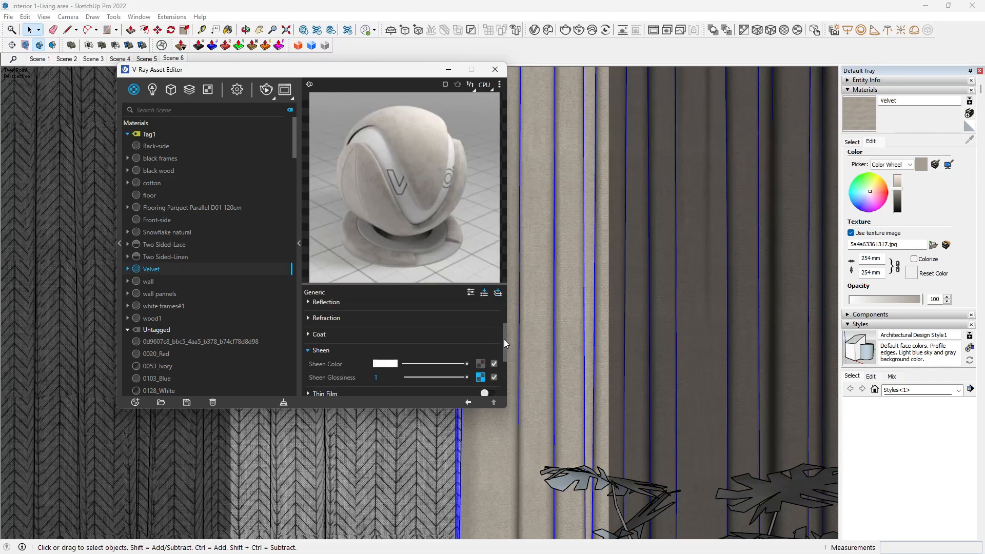
Scroll down to Velvet's Binding rollout for the custom viewport texture
{"action": "scroll", "scroll_direction": "down", "scroll_amount": 3}
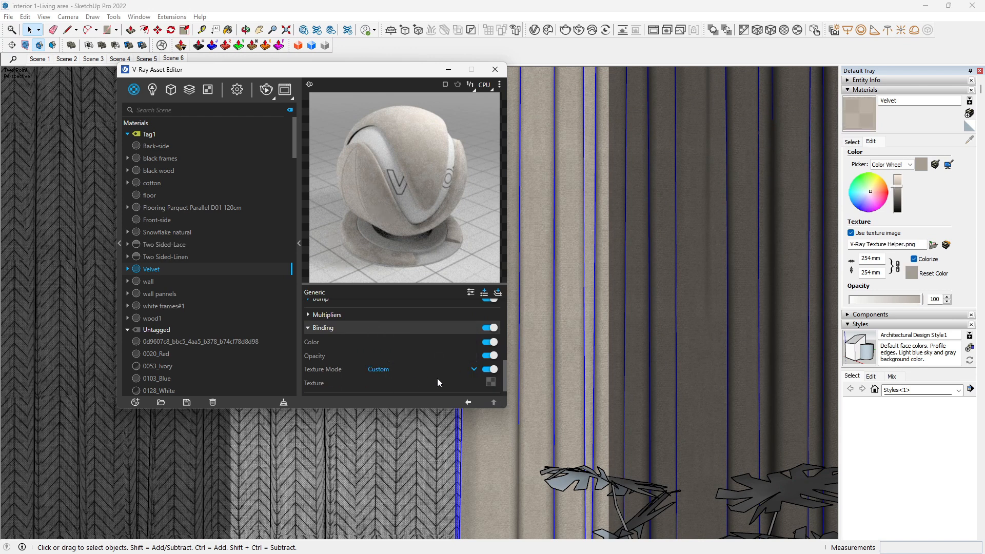
{"action": "mouse_move", "coordinate": [503, 326]}
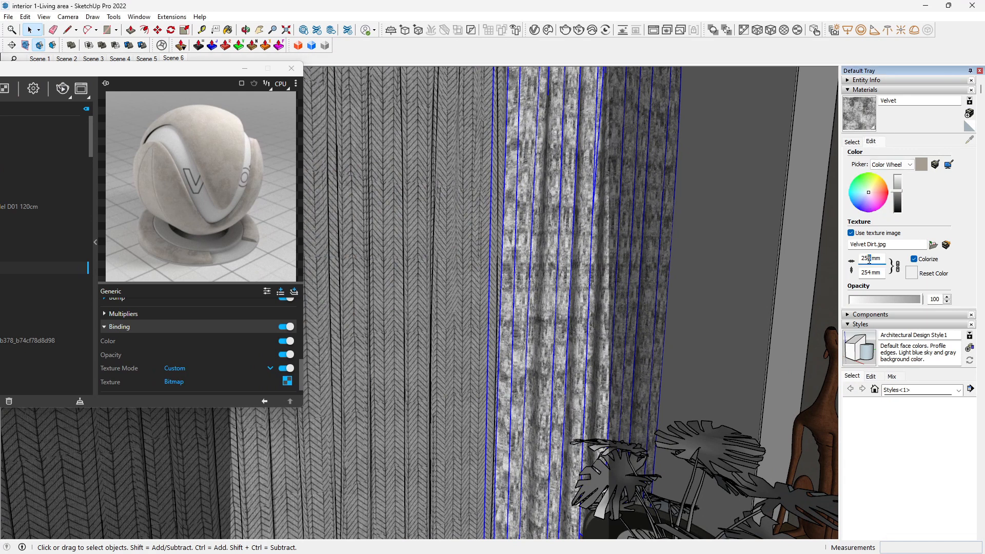
Set the Velvet texture width to 200 in the Materials Edit tab
{"action": "type", "text": "200"}
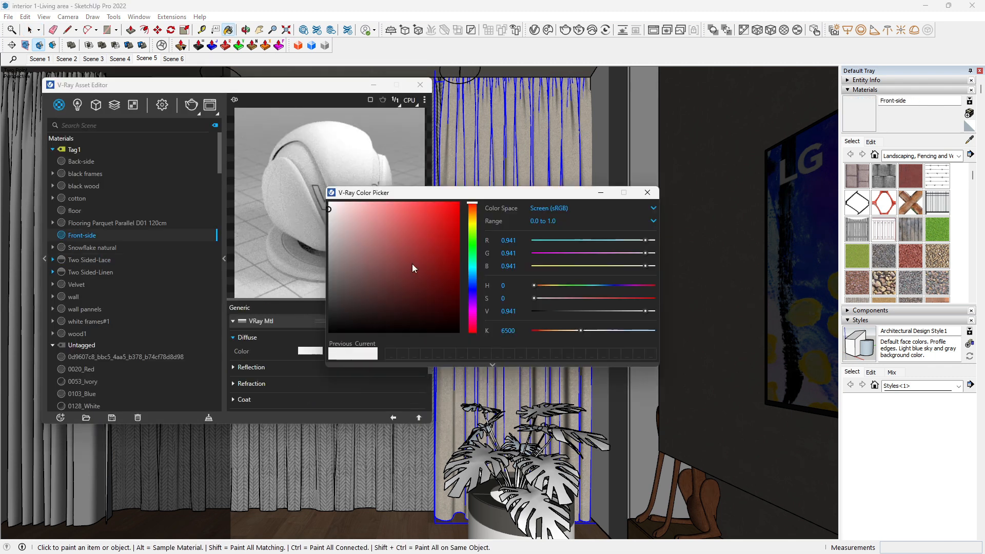
Select Two Sided-Lace and close the V-Ray Asset Editor to show the curtains
{"action": "left_click", "coordinate": [89, 259]}
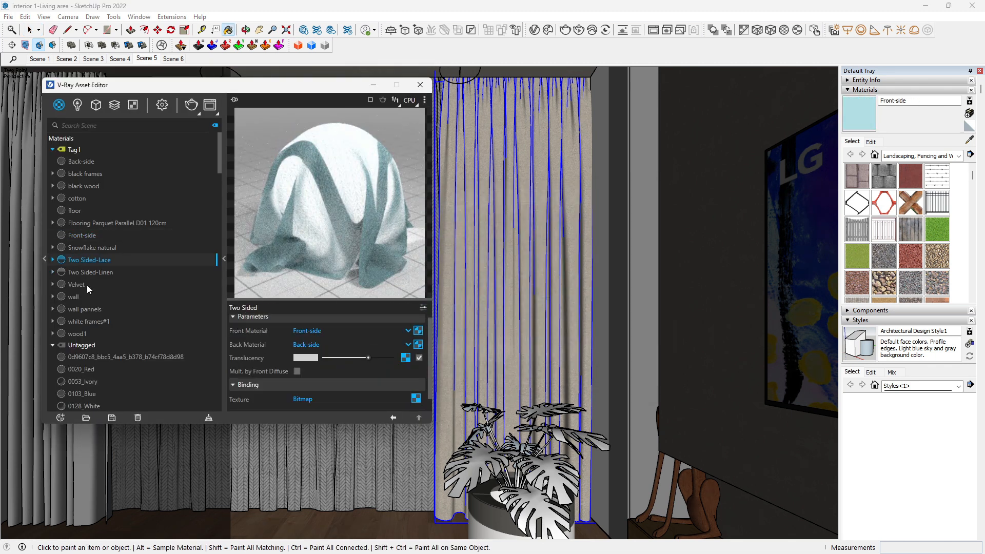
{"action": "left_click", "coordinate": [420, 85]}
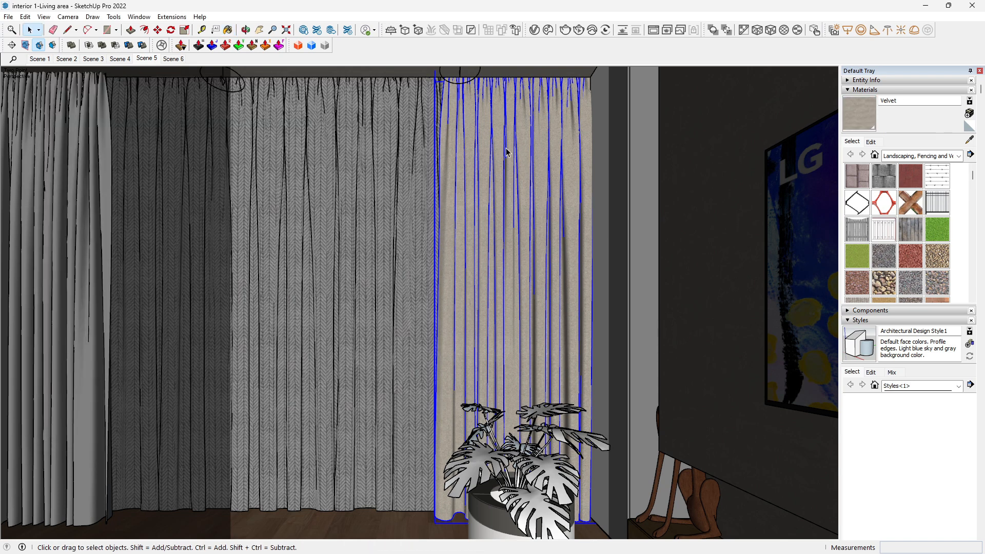